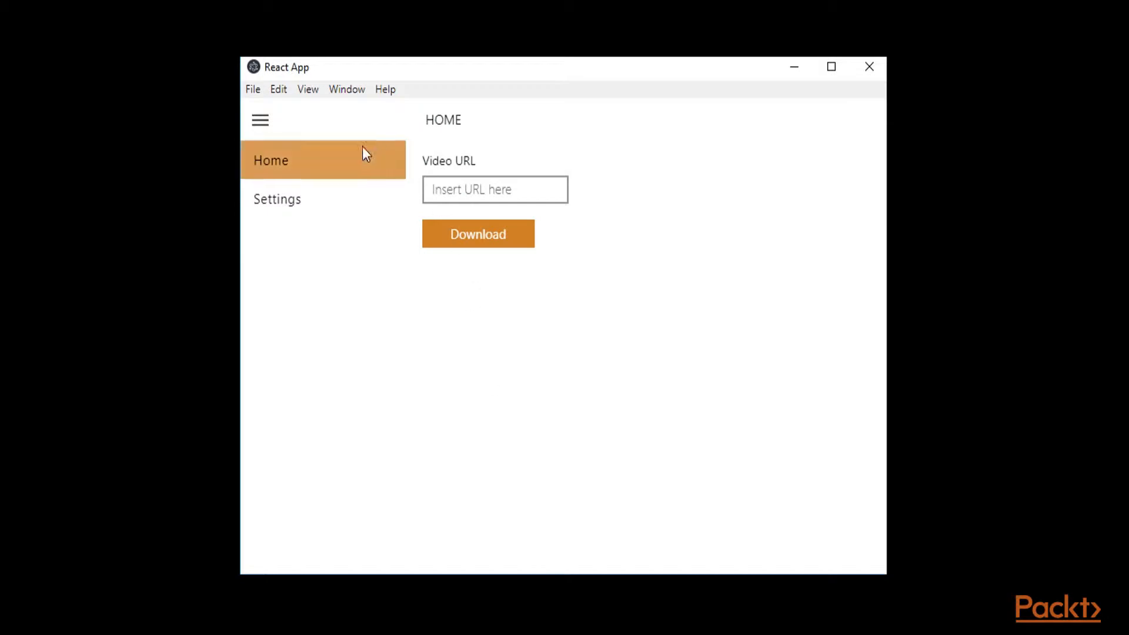
pyautogui.moveTo(259, 117)
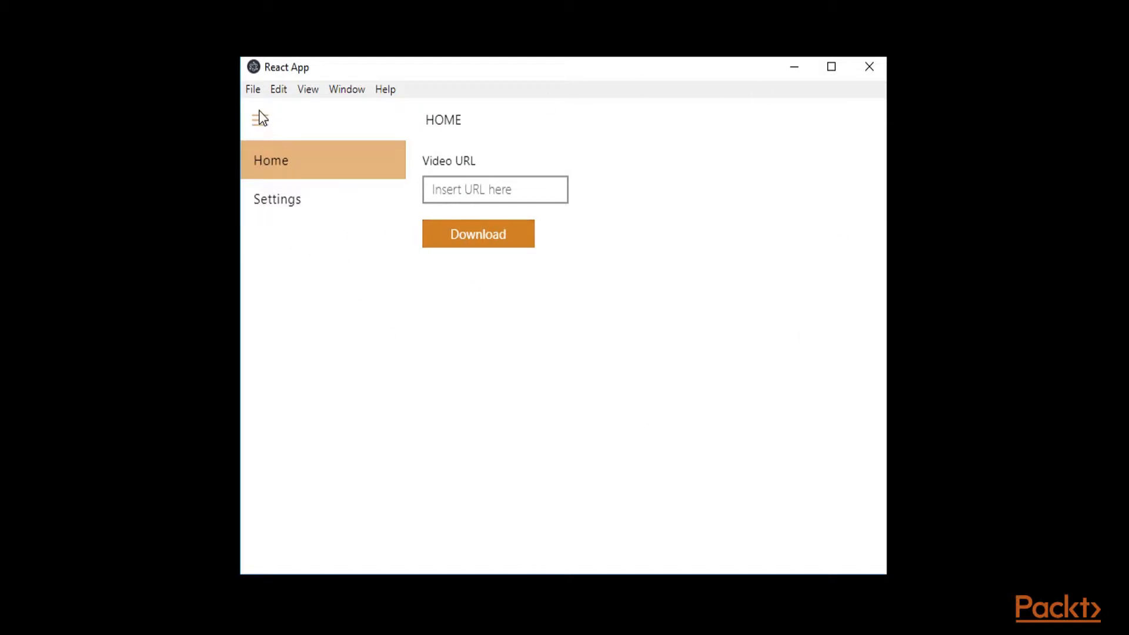
pyautogui.moveTo(464, 517)
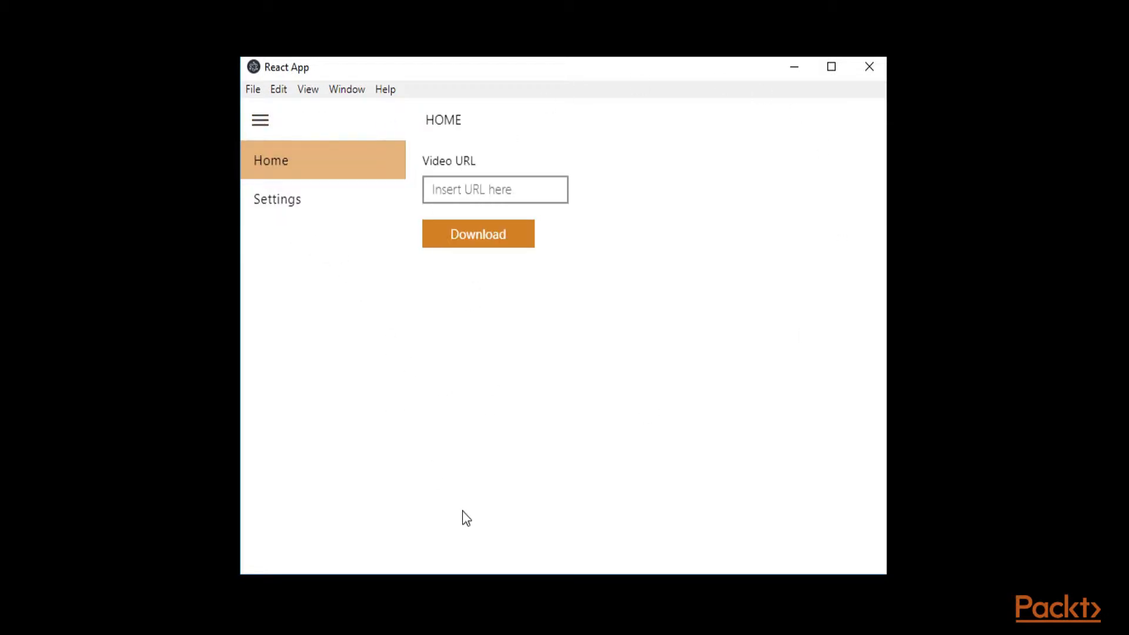
pyautogui.moveTo(445, 381)
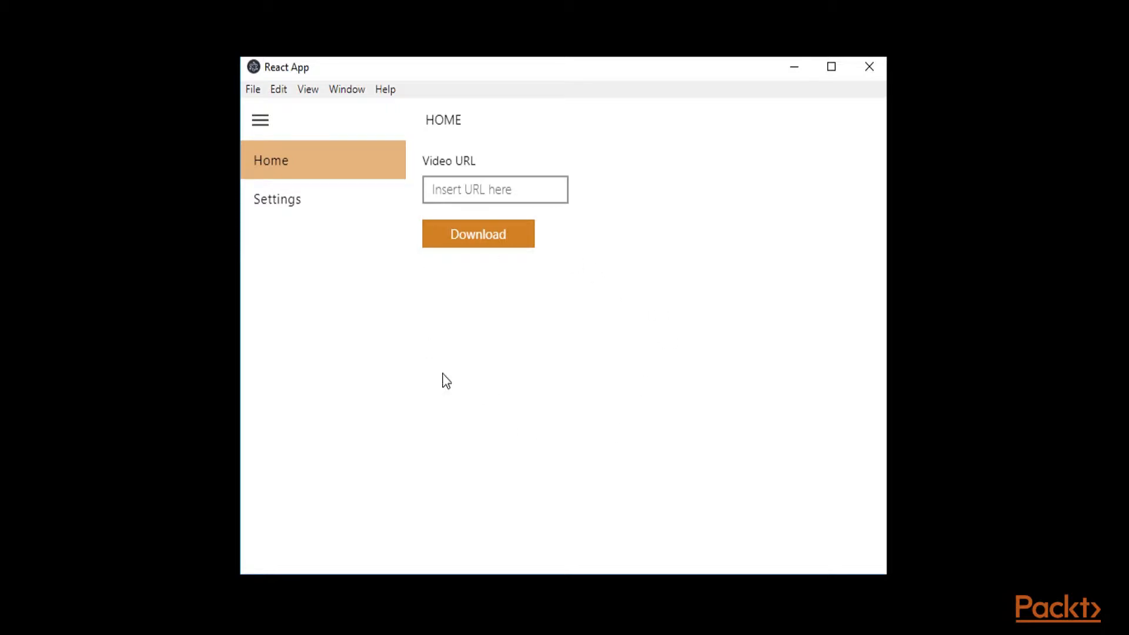
pyautogui.moveTo(427, 365)
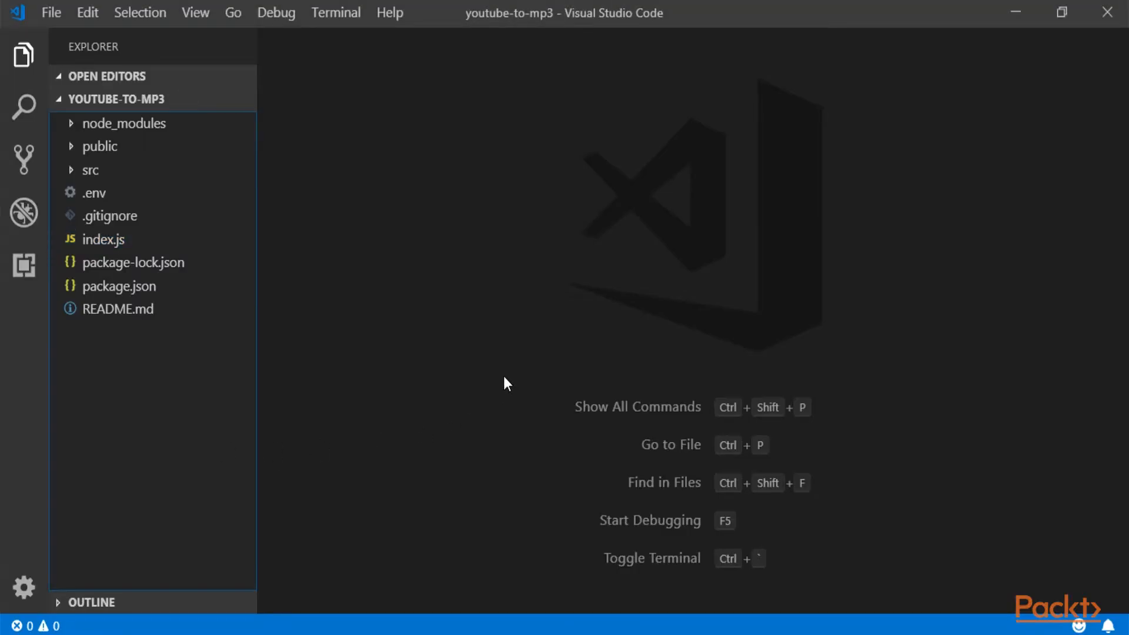
pyautogui.moveTo(479, 443)
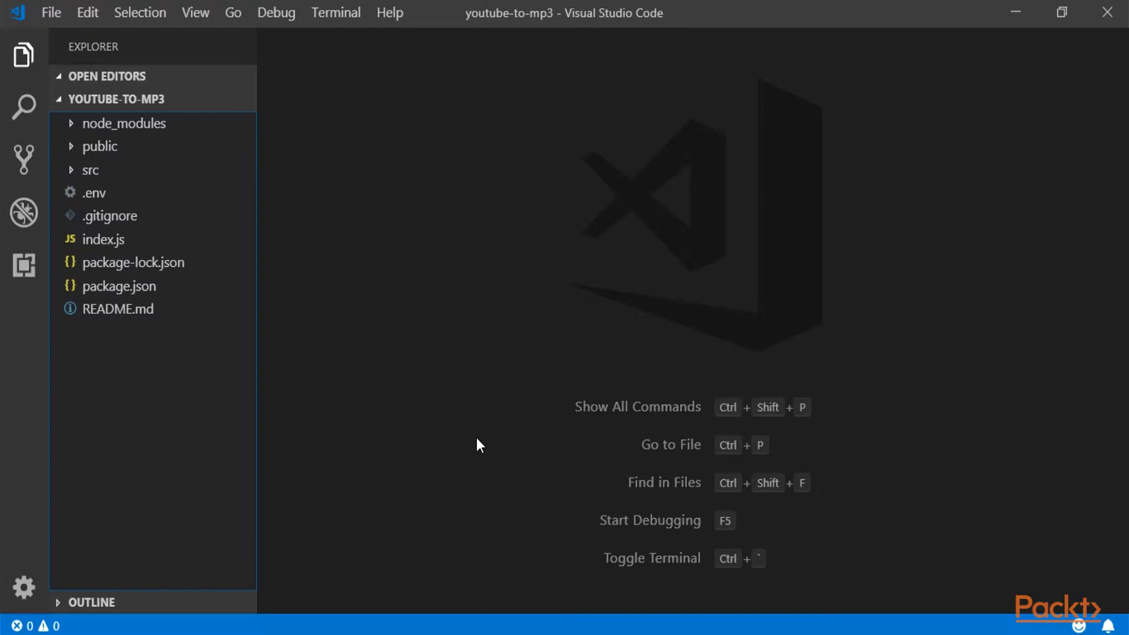
pyautogui.moveTo(407, 558)
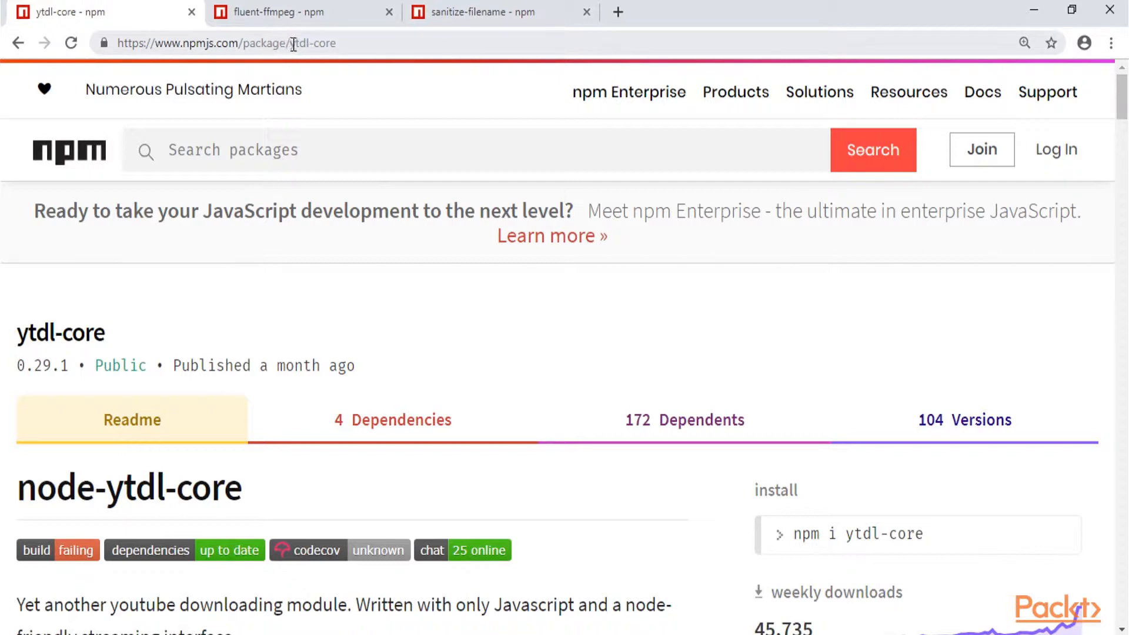
pyautogui.moveTo(333, 43)
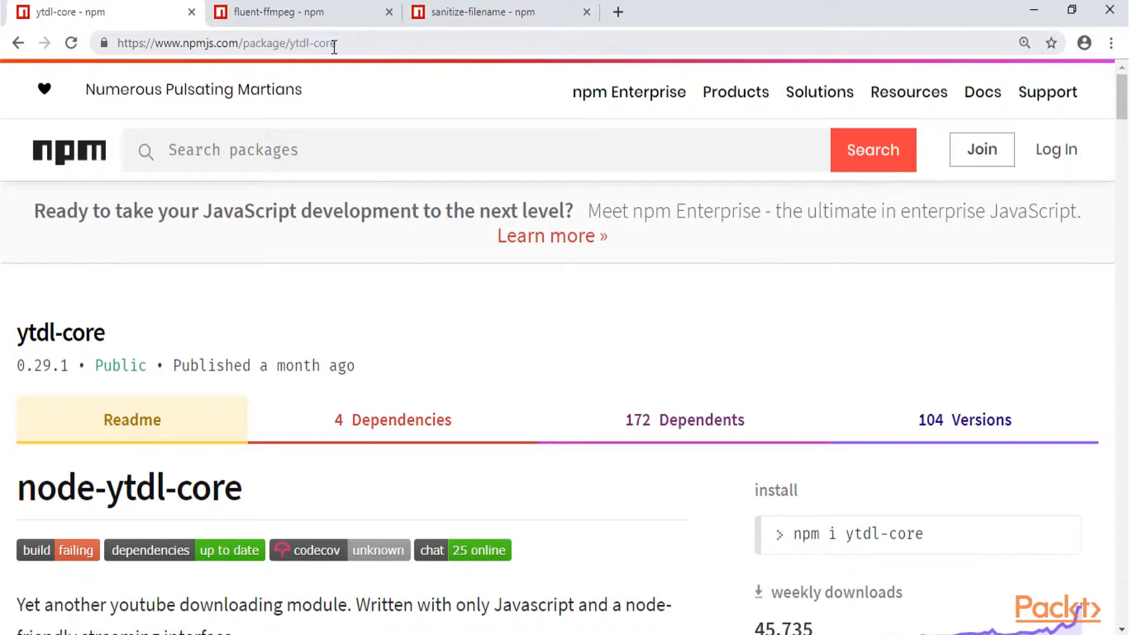
pyautogui.moveTo(67, 151)
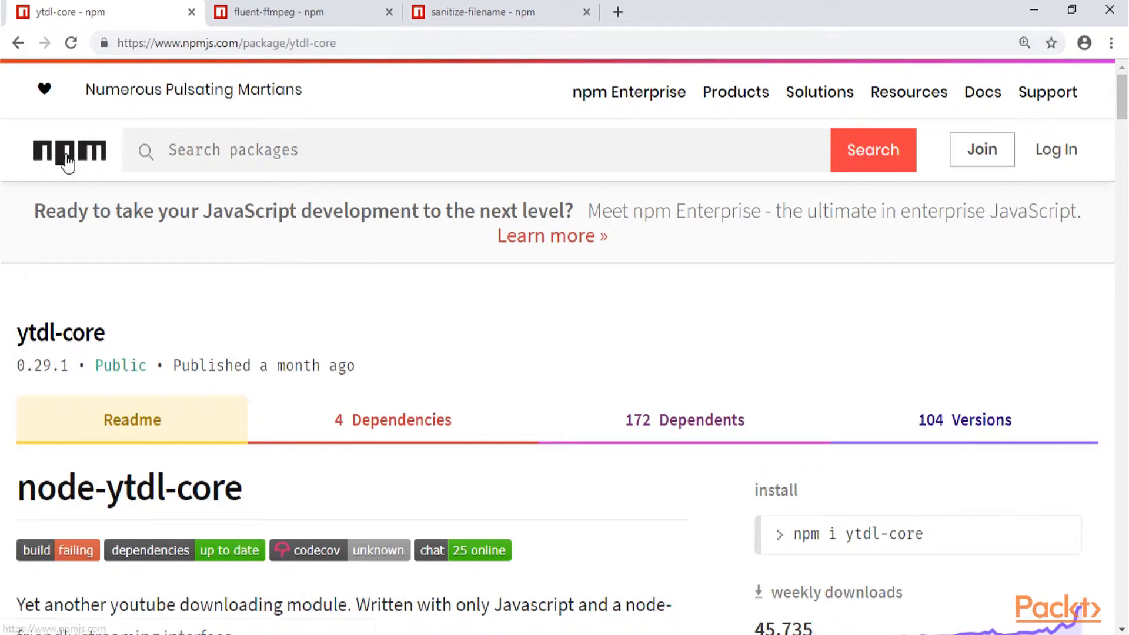
# Step: Scroll down and back up through the current npm package page
pyautogui.scroll(-3)
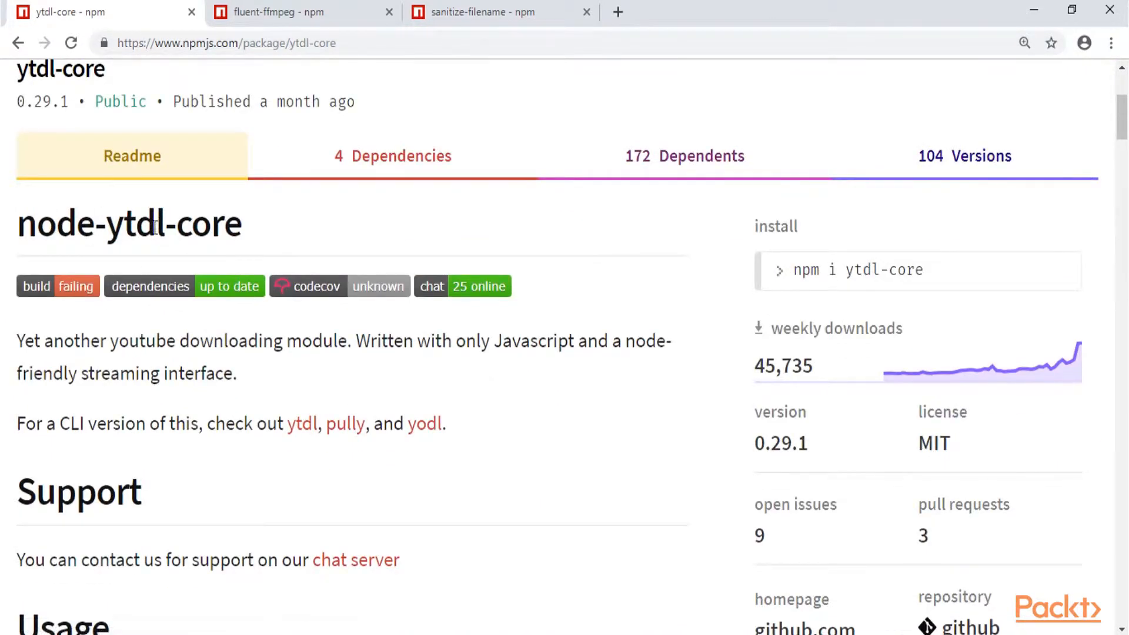
pyautogui.scroll(-3)
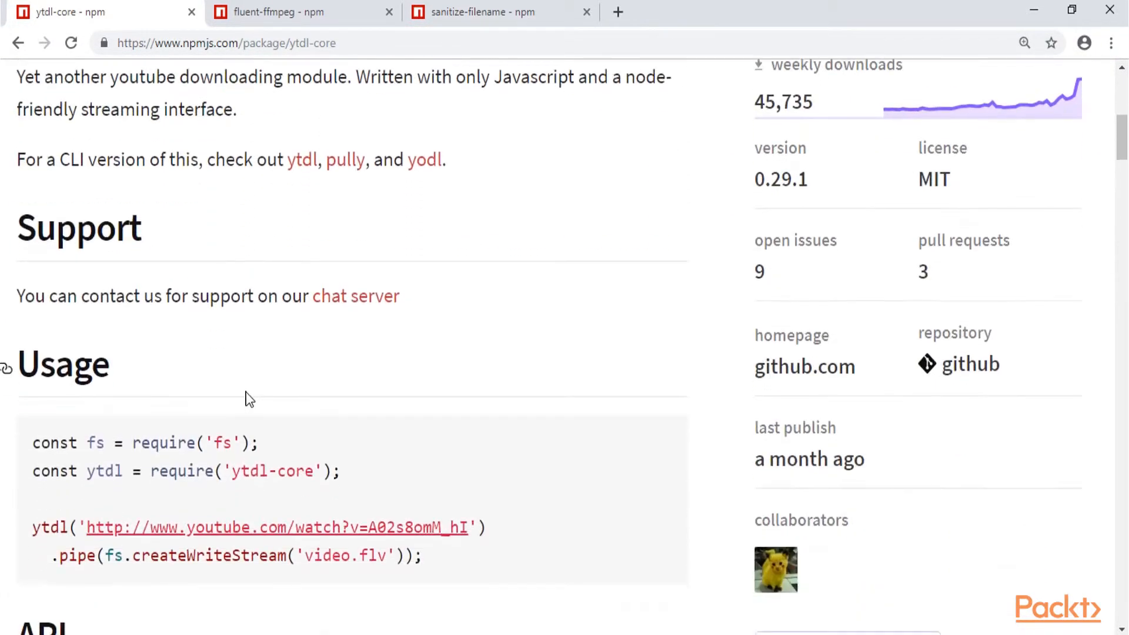
pyautogui.moveTo(303, 508)
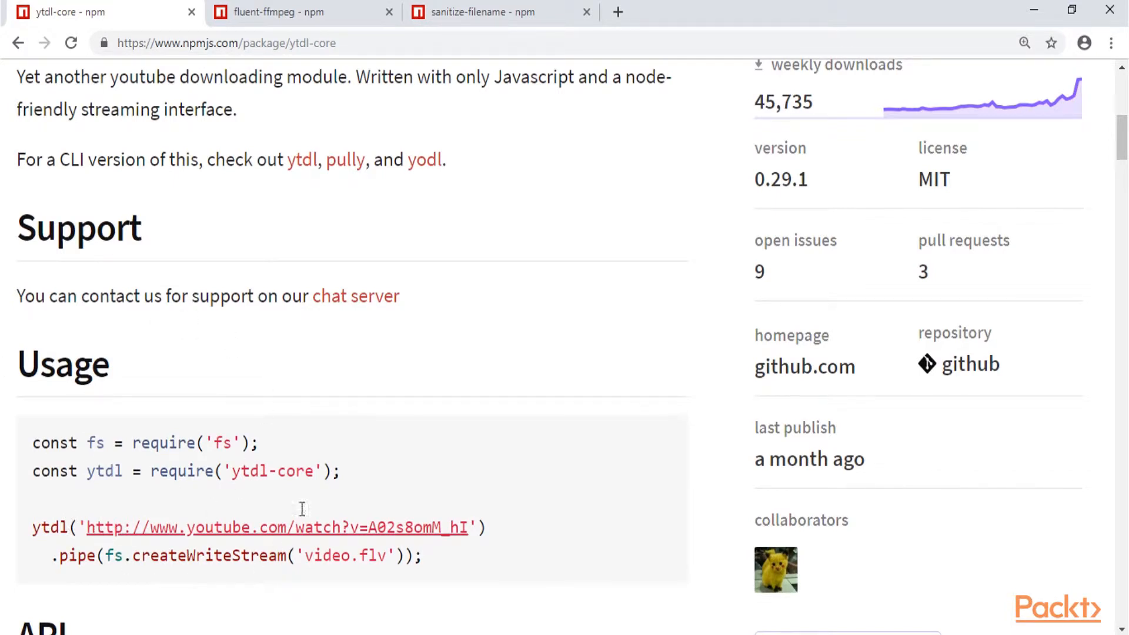
pyautogui.moveTo(198, 452)
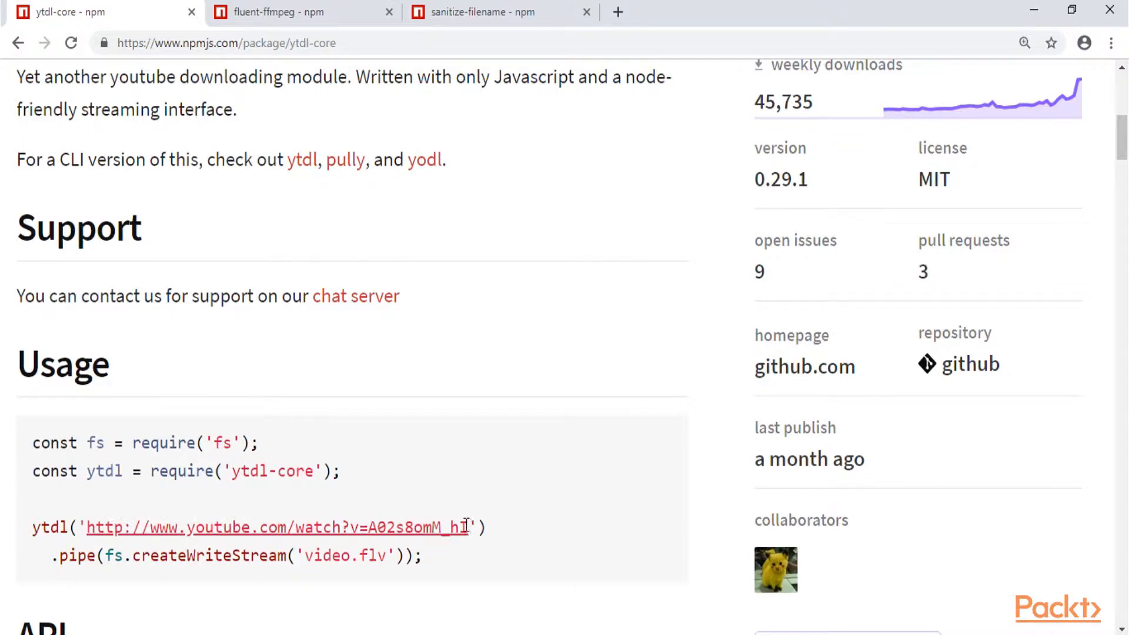
pyautogui.scroll(-3)
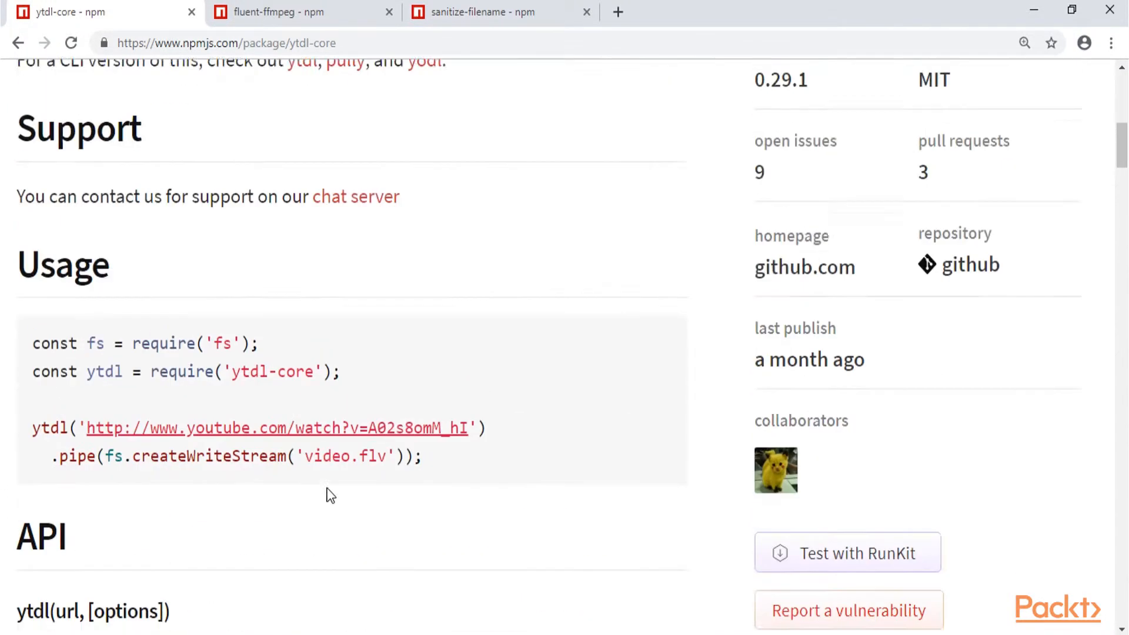
pyautogui.scroll(3)
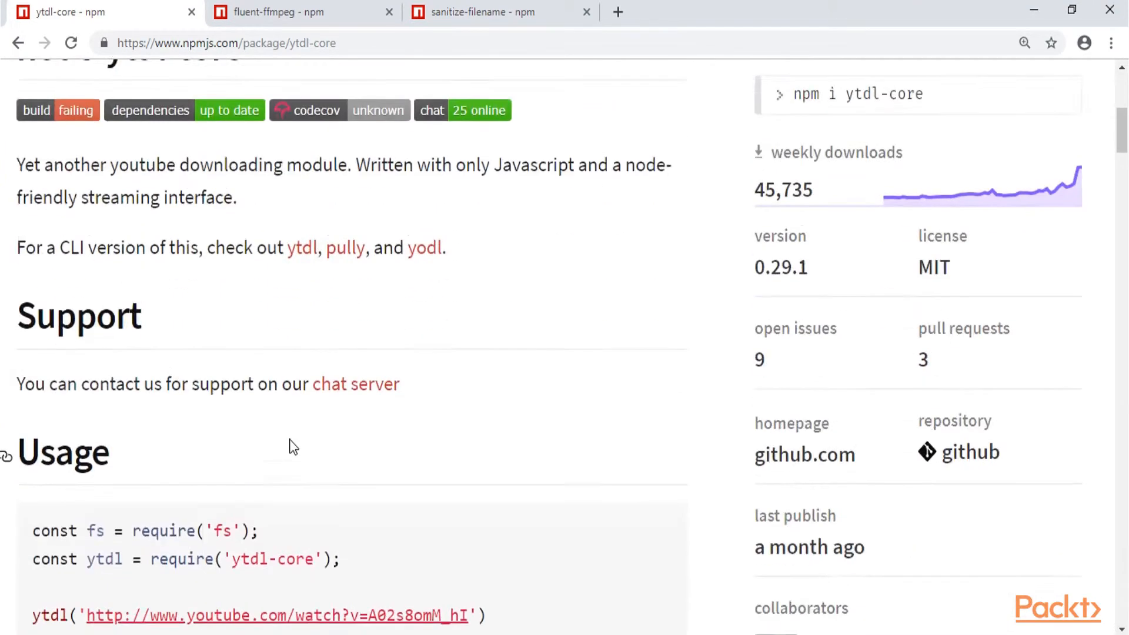
pyautogui.scroll(3)
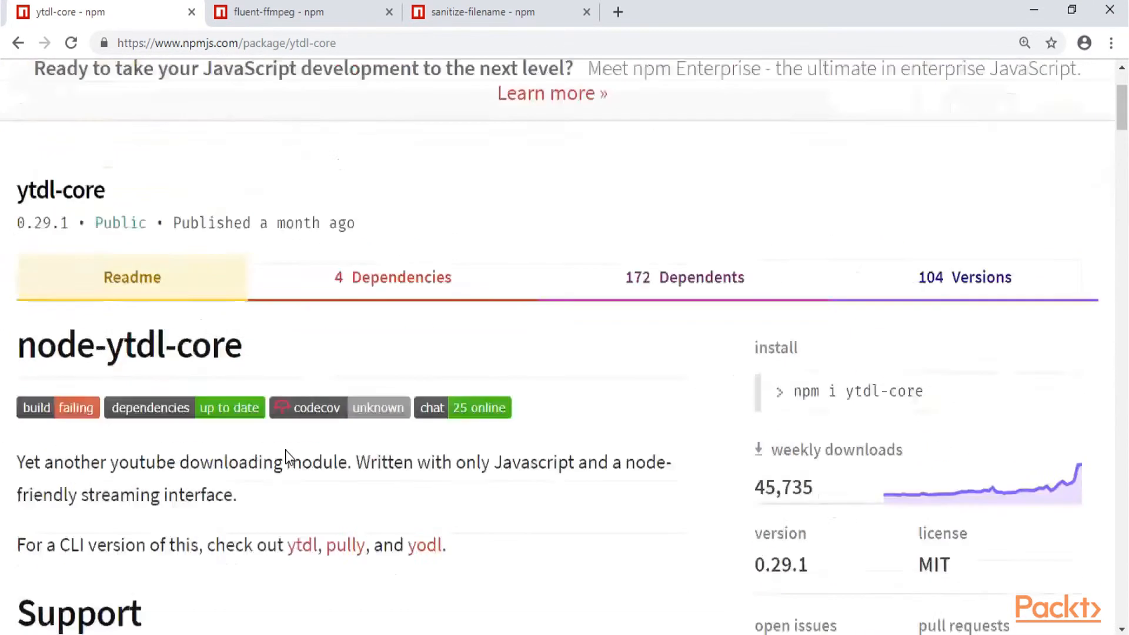
# Step: Skim the fluent-ffmpeg package readme, then bring up the sanitize-filename page
pyautogui.click(295, 12)
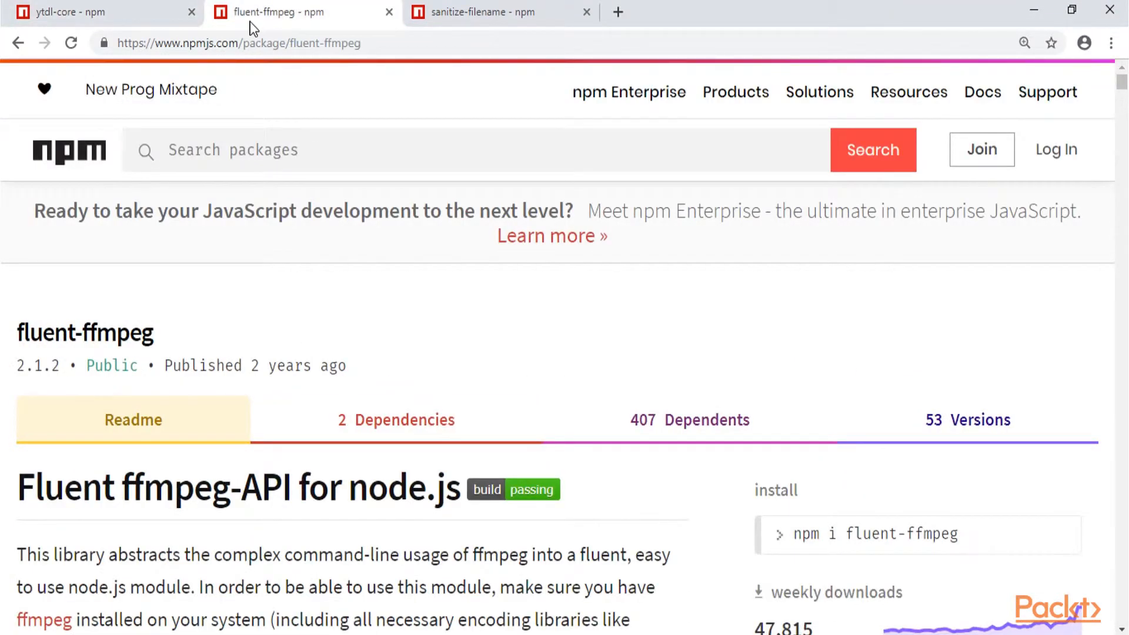
pyautogui.moveTo(293, 24)
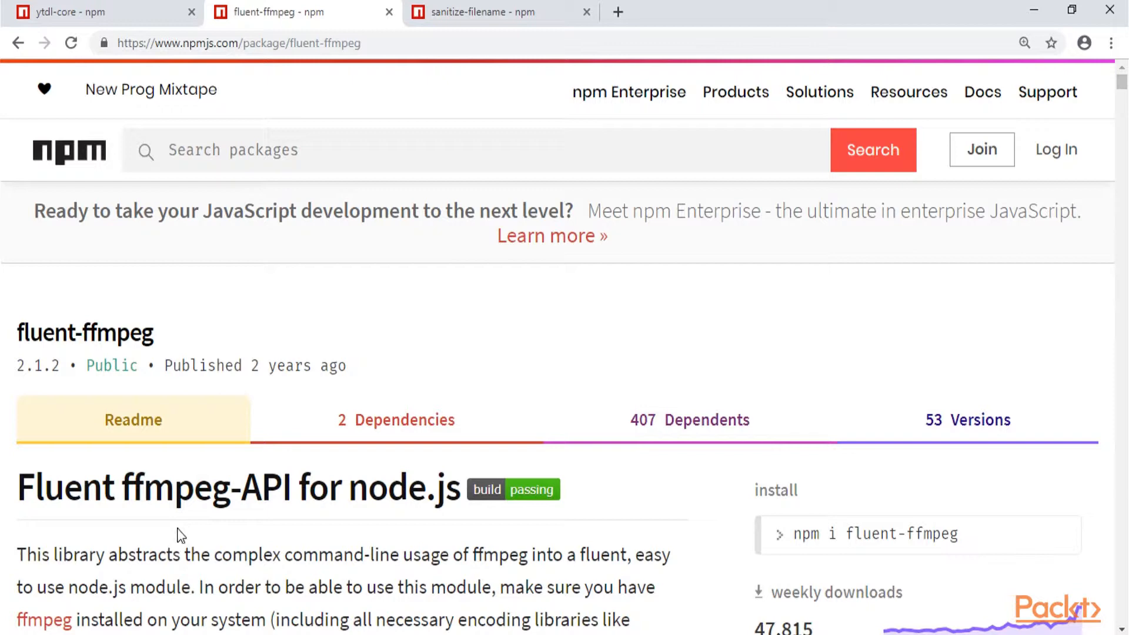
pyautogui.moveTo(122, 494)
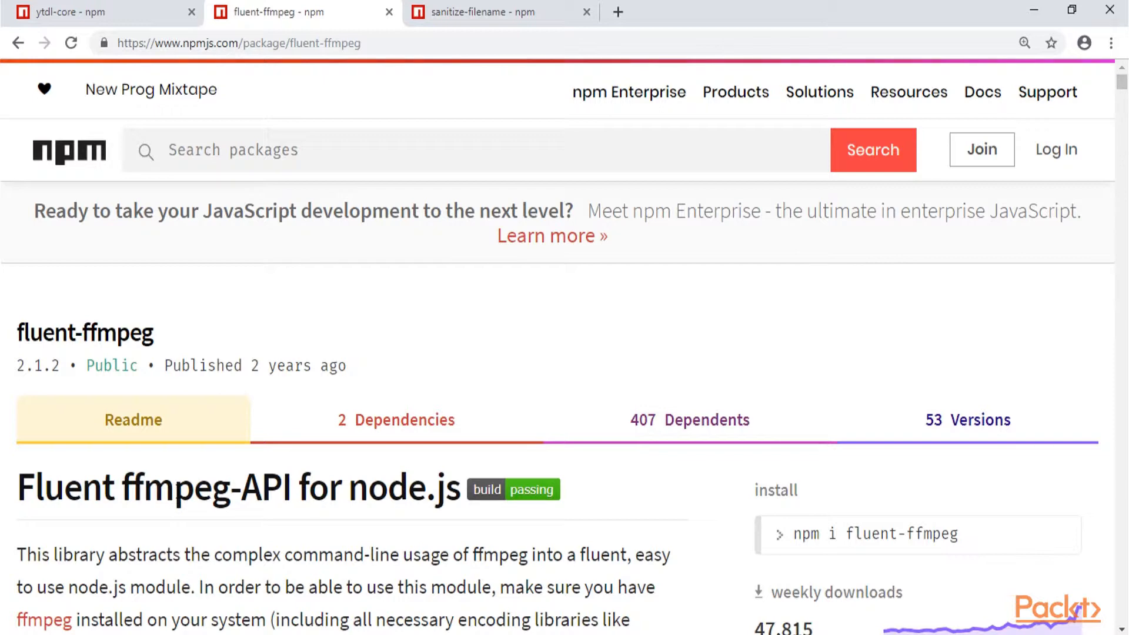
pyautogui.moveTo(186, 472)
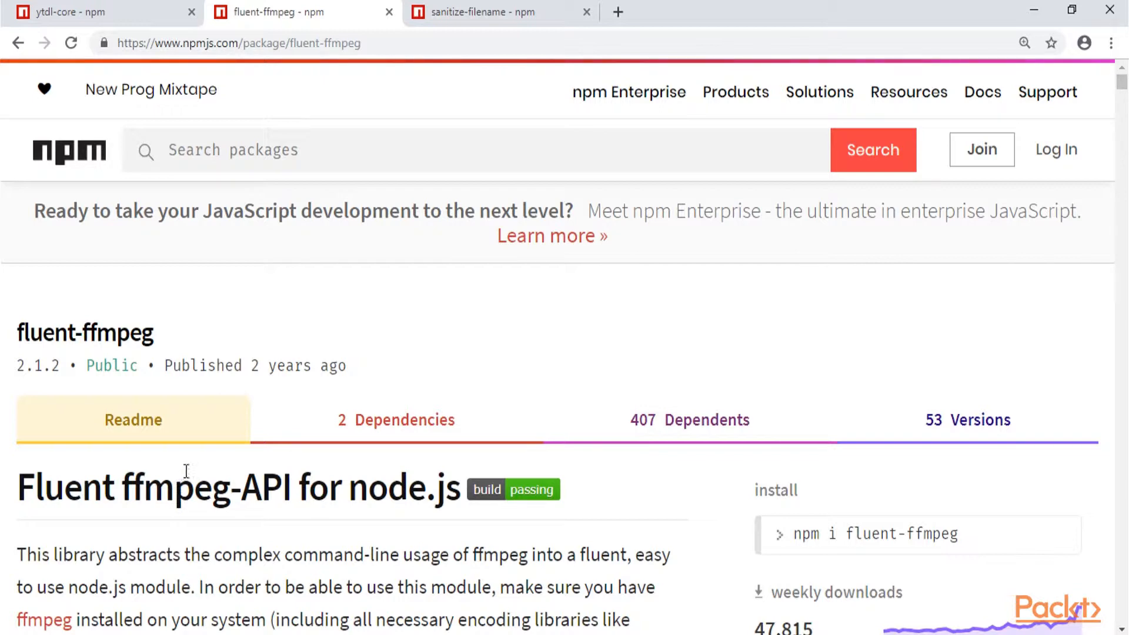
pyautogui.scroll(-3)
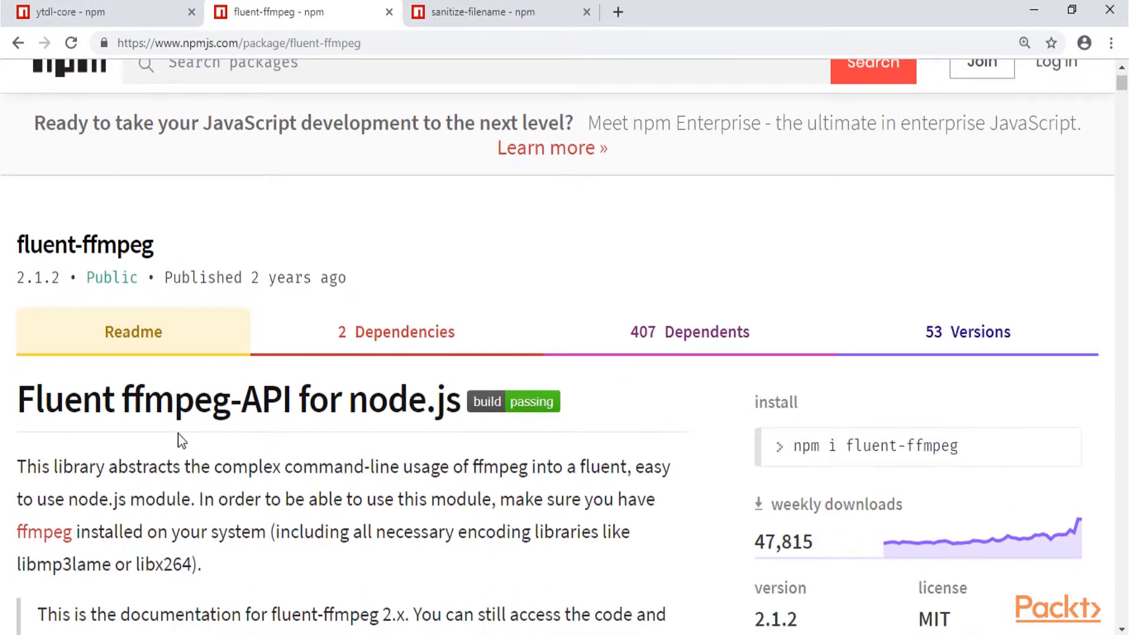
pyautogui.moveTo(190, 487)
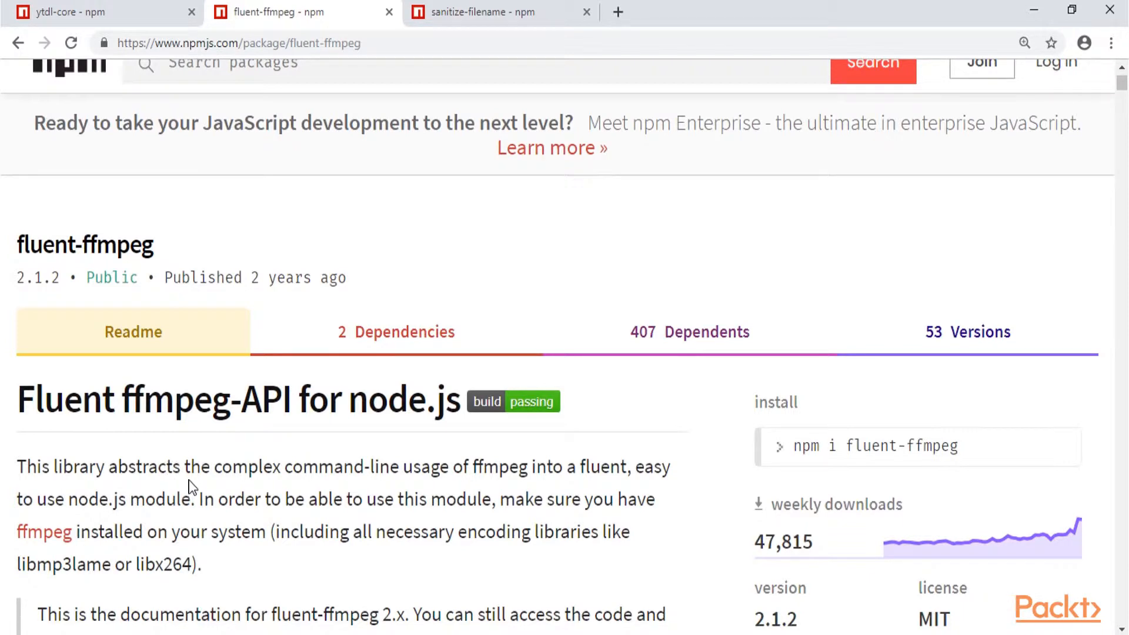
pyautogui.moveTo(200, 411)
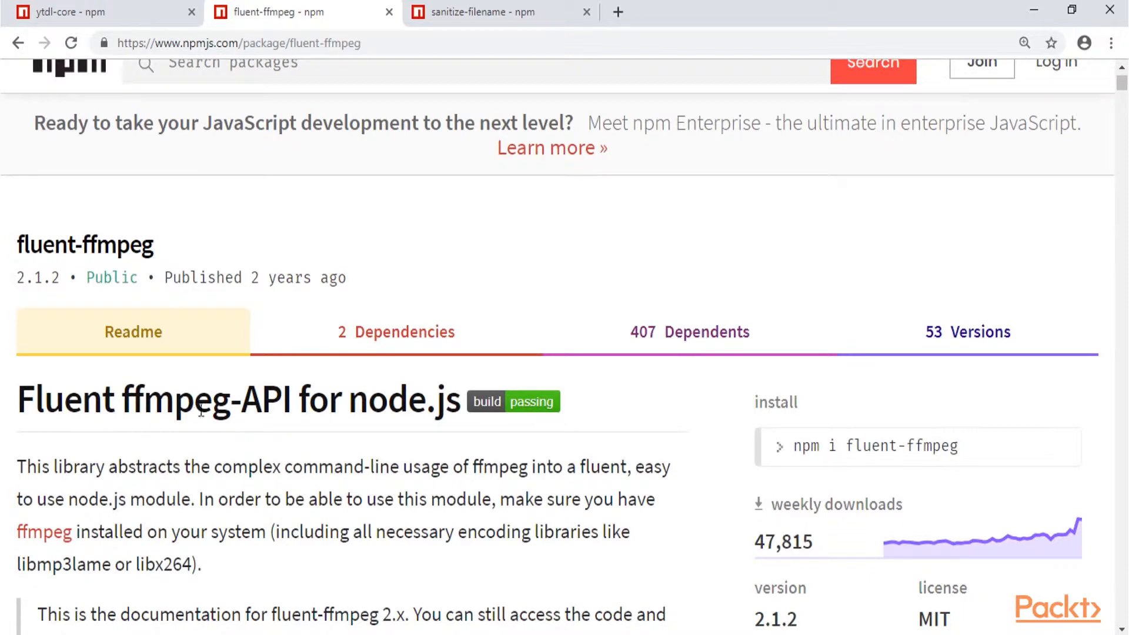
pyautogui.scroll(3)
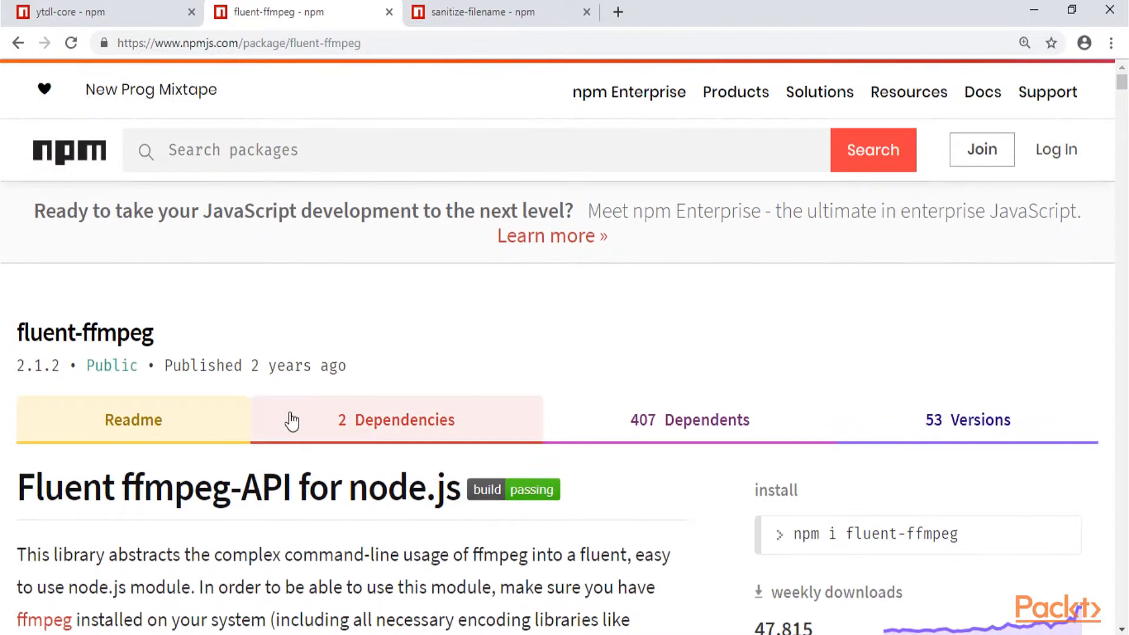
pyautogui.click(497, 12)
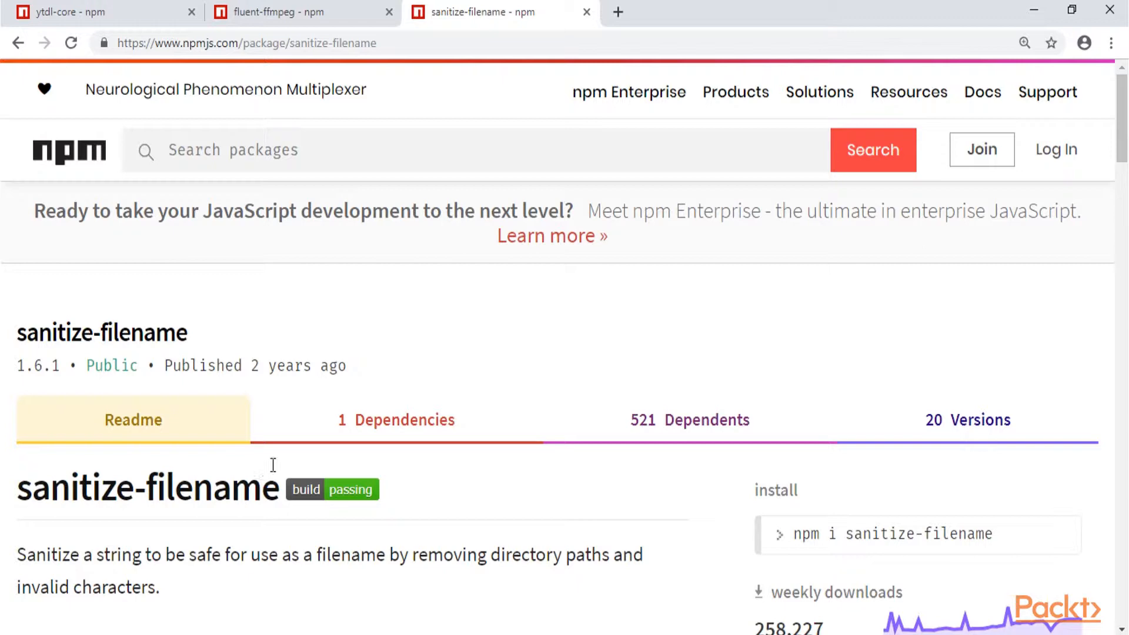
pyautogui.moveTo(348, 505)
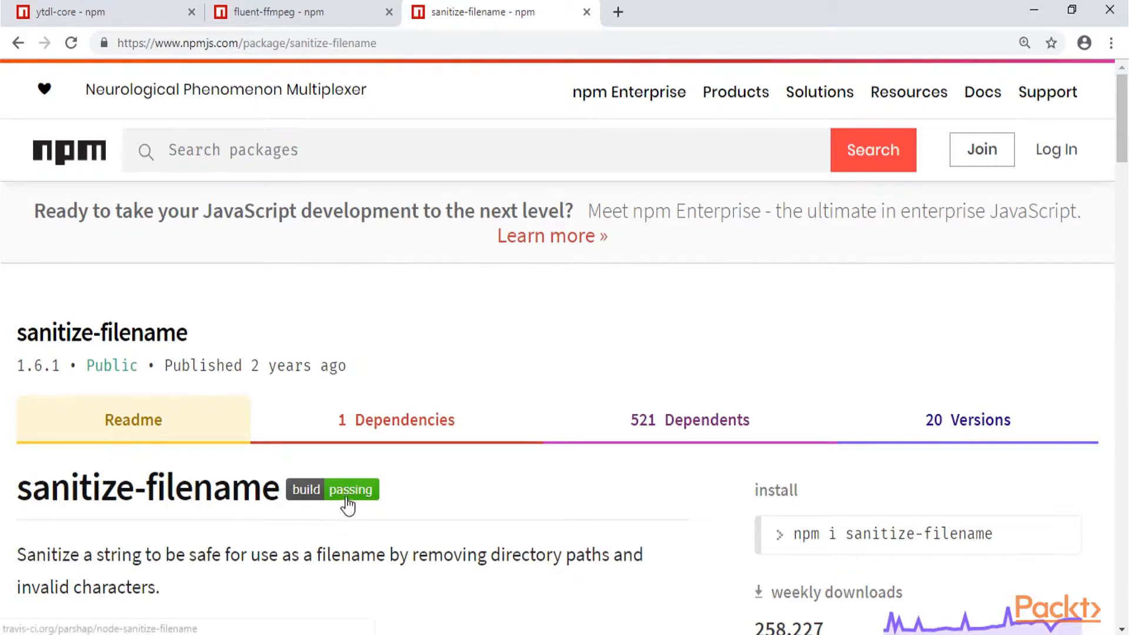
pyautogui.moveTo(474, 536)
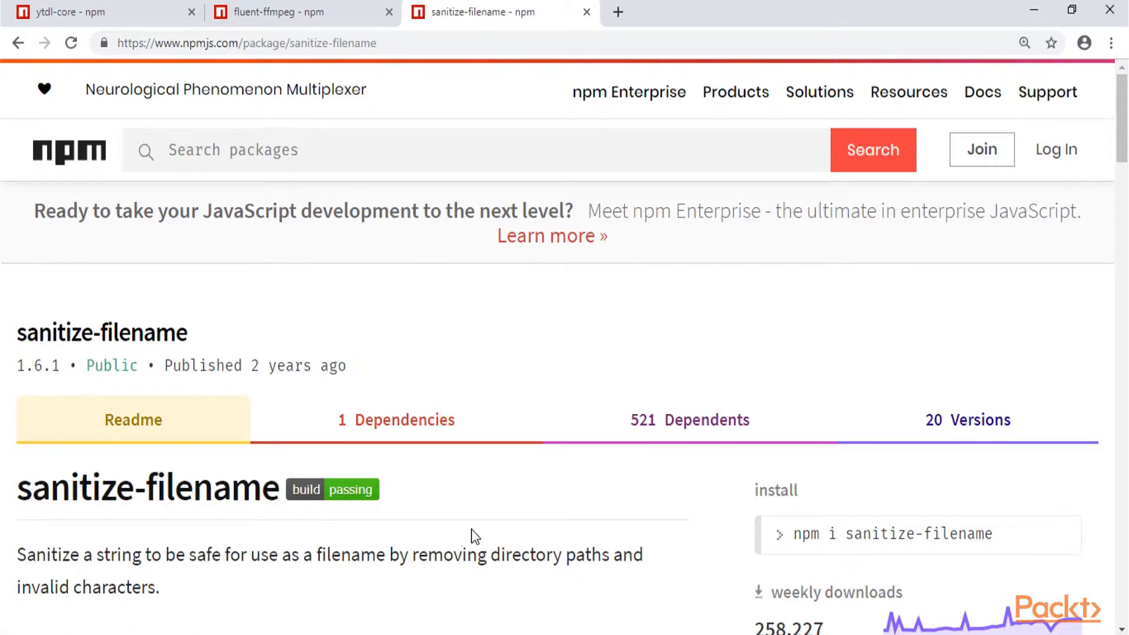
pyautogui.moveTo(493, 613)
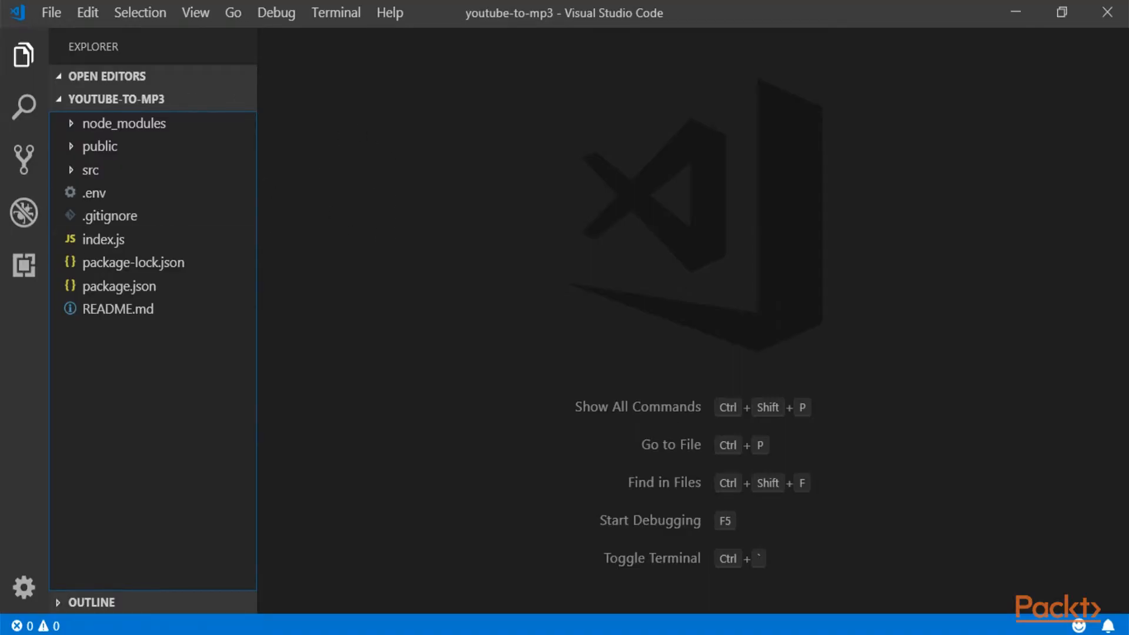
pyautogui.moveTo(115, 234)
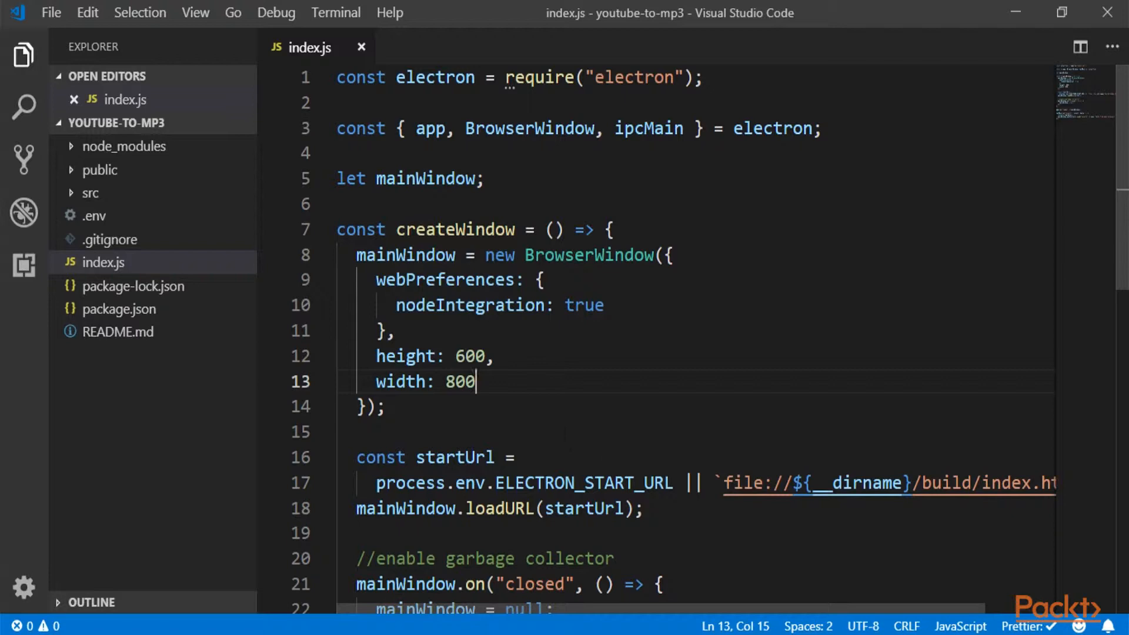
# Step: Delete the event1 handler's body and rename the event to 'video:url'
pyautogui.scroll(-3)
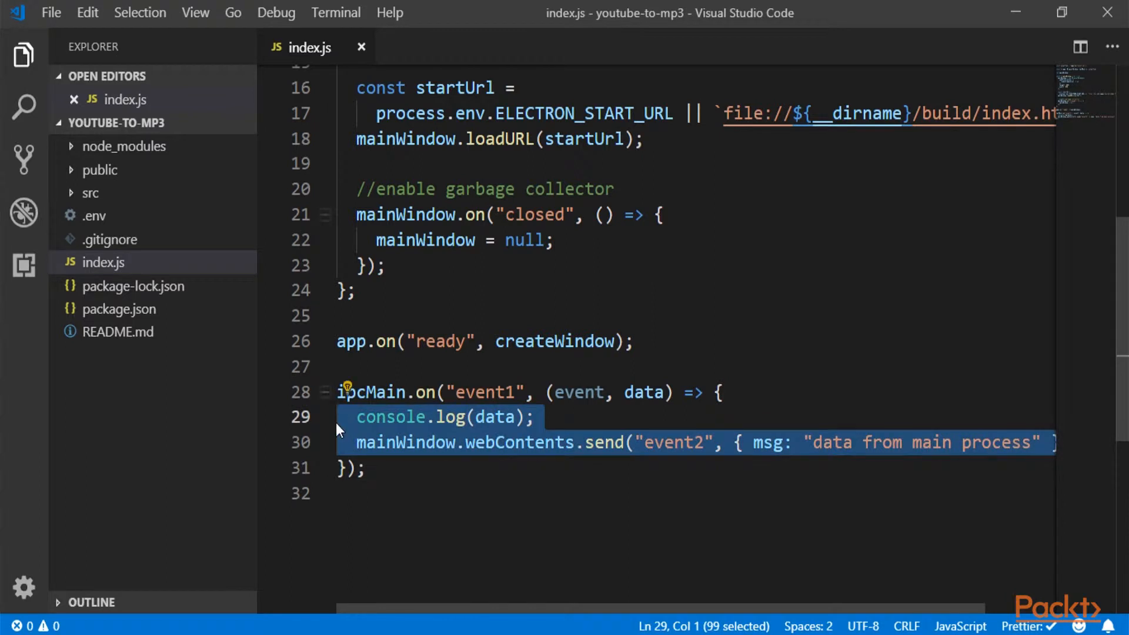
pyautogui.press('Delete')
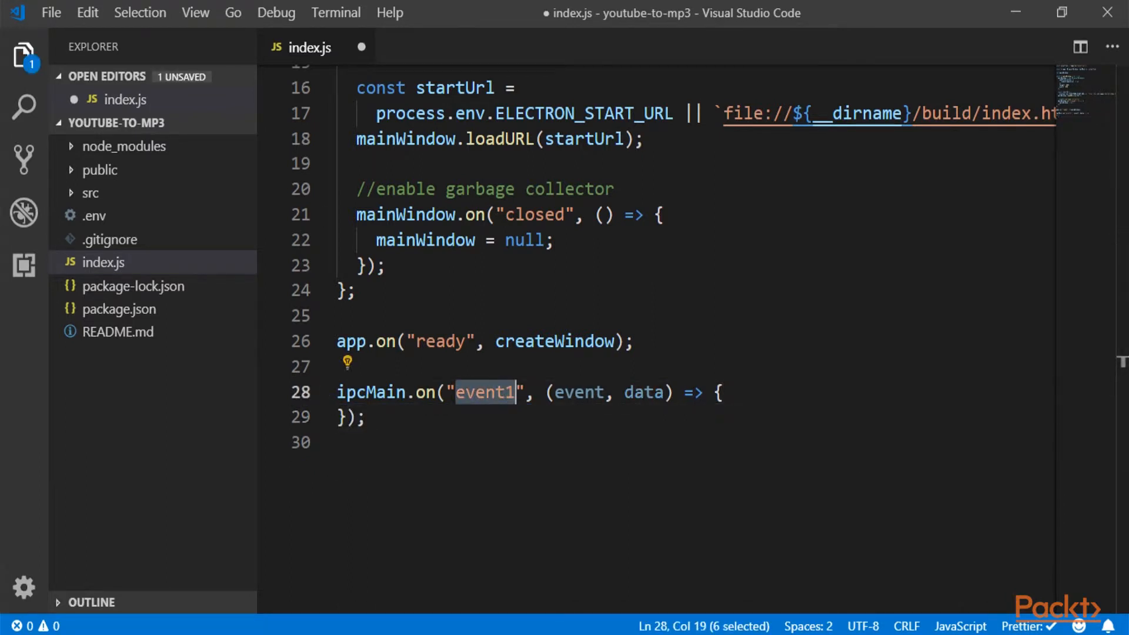
pyautogui.write('video')
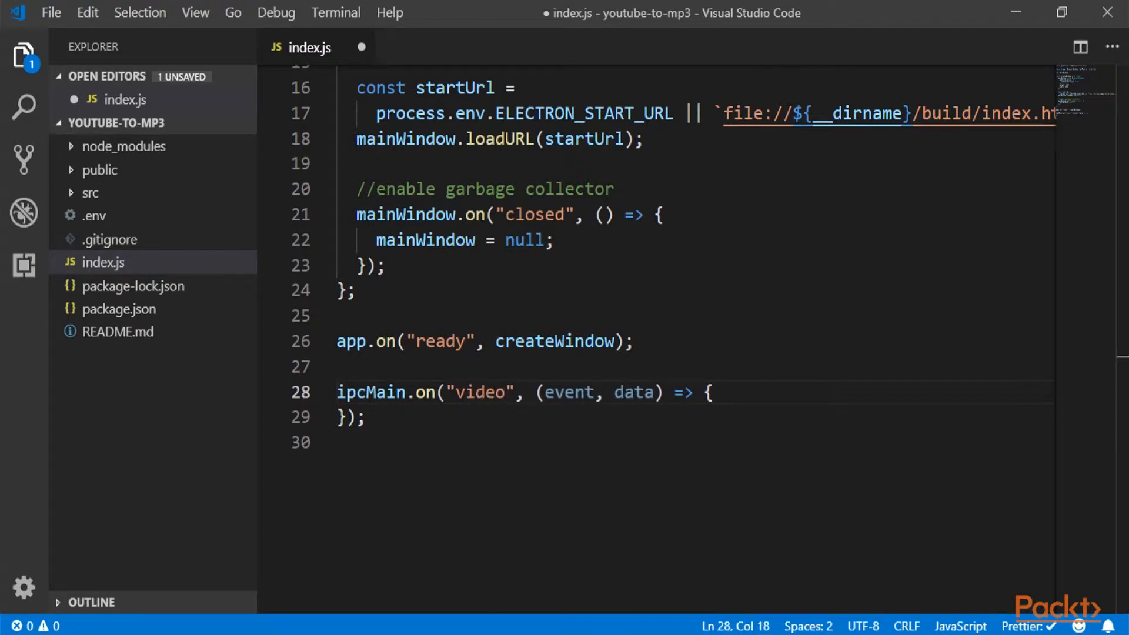
pyautogui.write(':url')
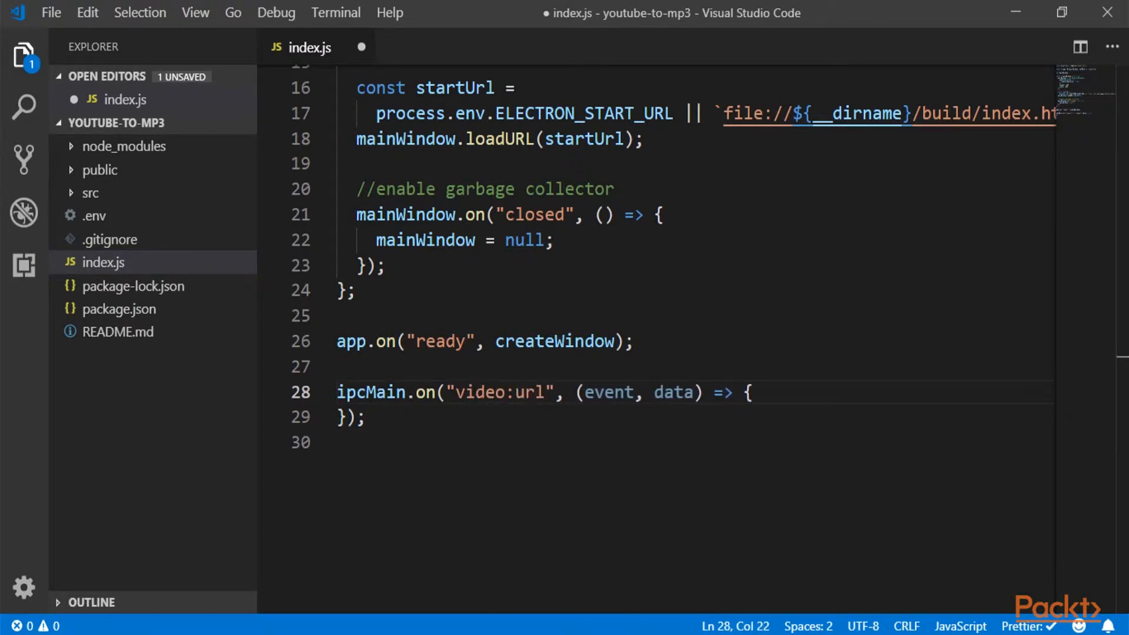
# Step: Add a try/catch whose catch sends err.message as 'video:error' via mainWindow
pyautogui.click(751, 392)
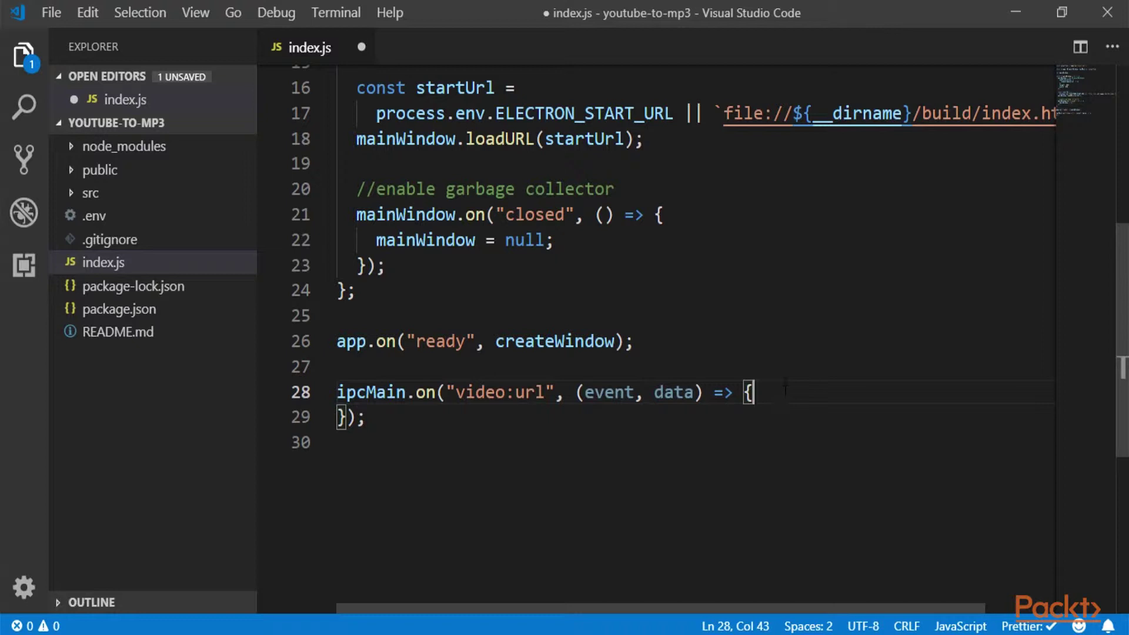
pyautogui.press('Enter')
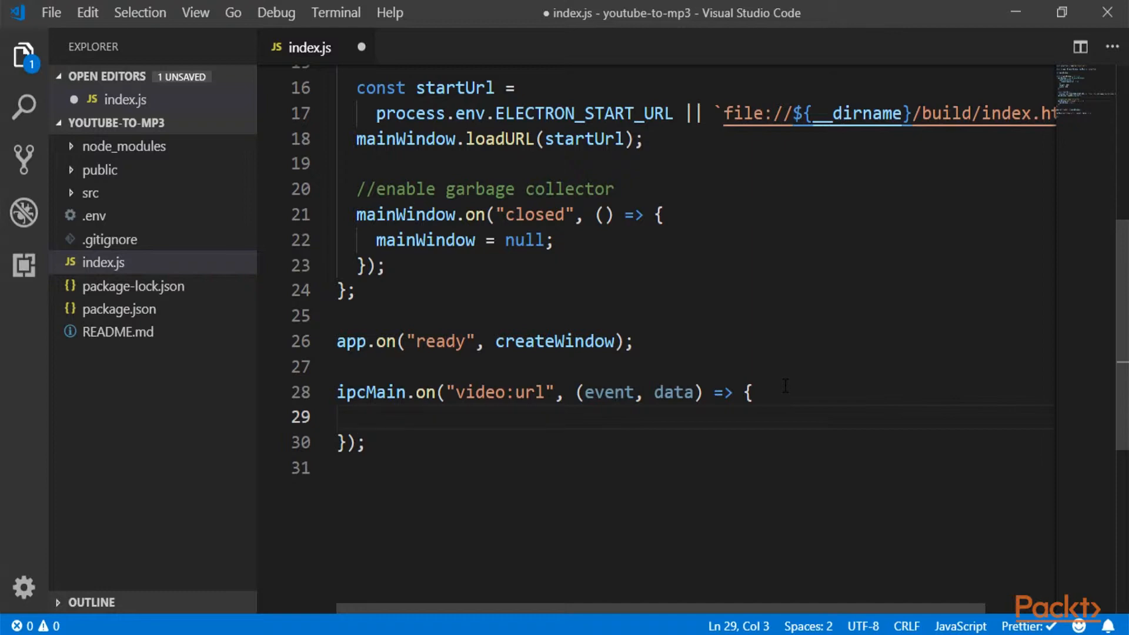
pyautogui.write('try {')
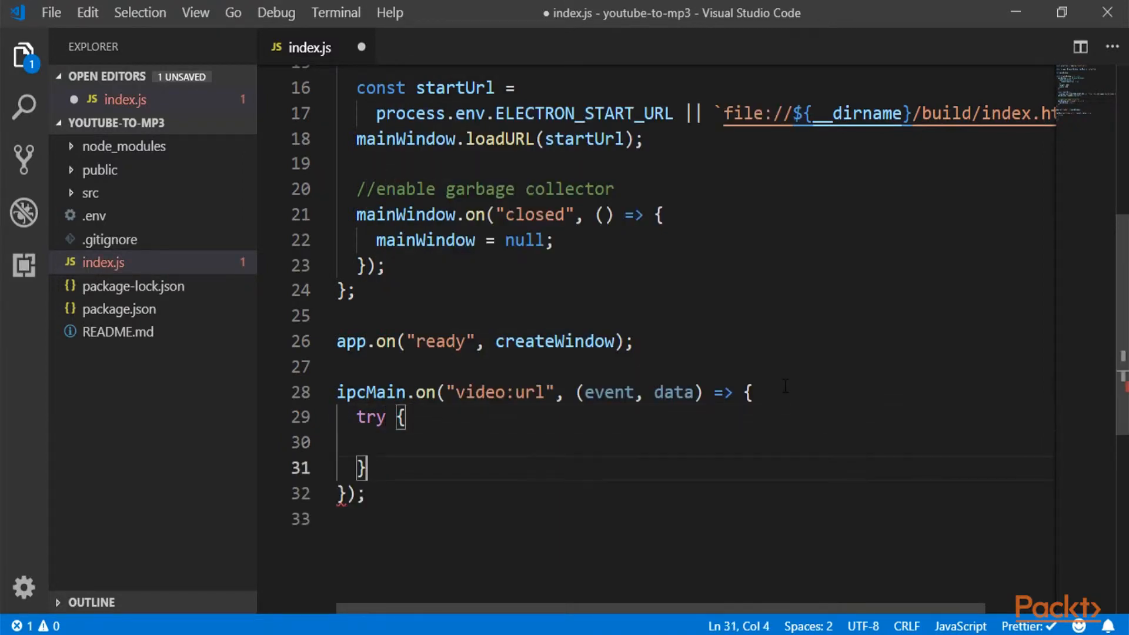
pyautogui.write('catch(')
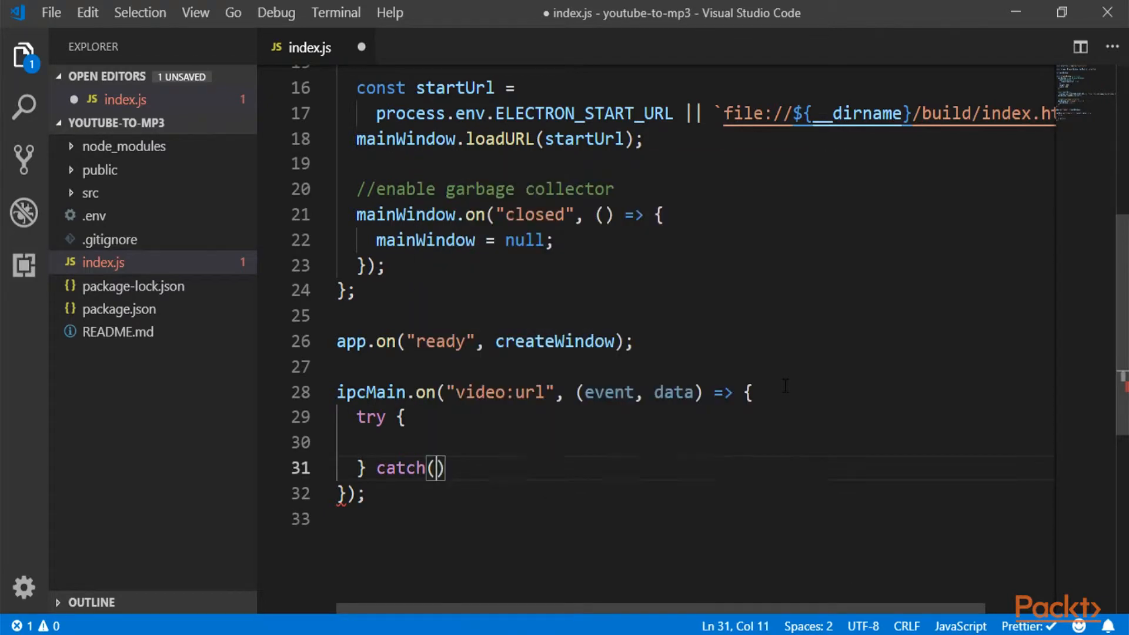
pyautogui.write('err) {')
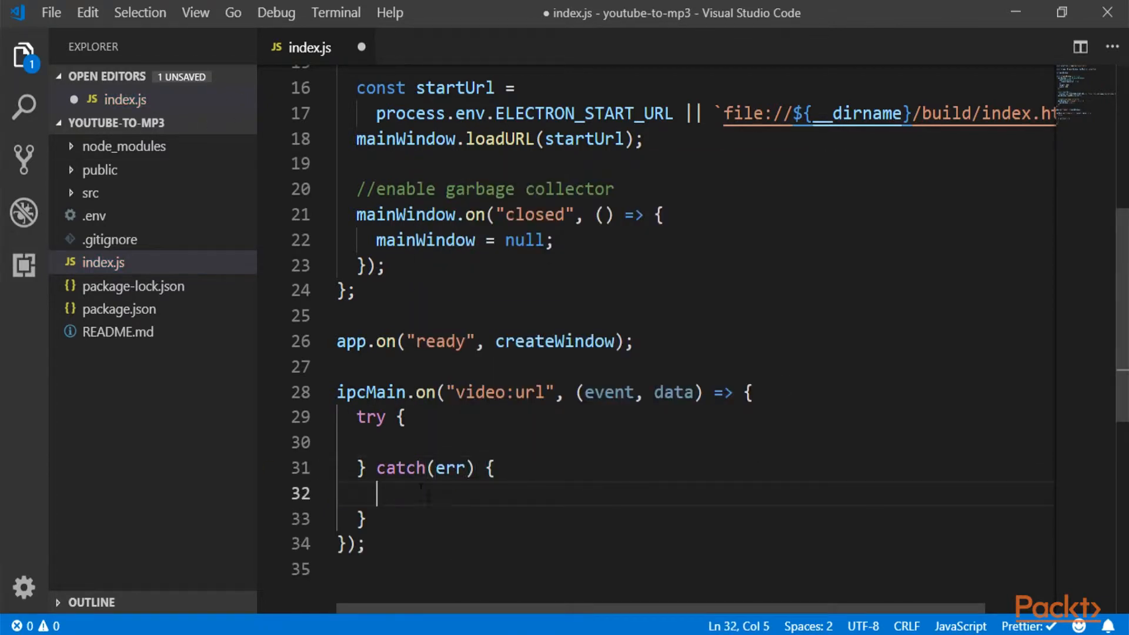
pyautogui.write('main')
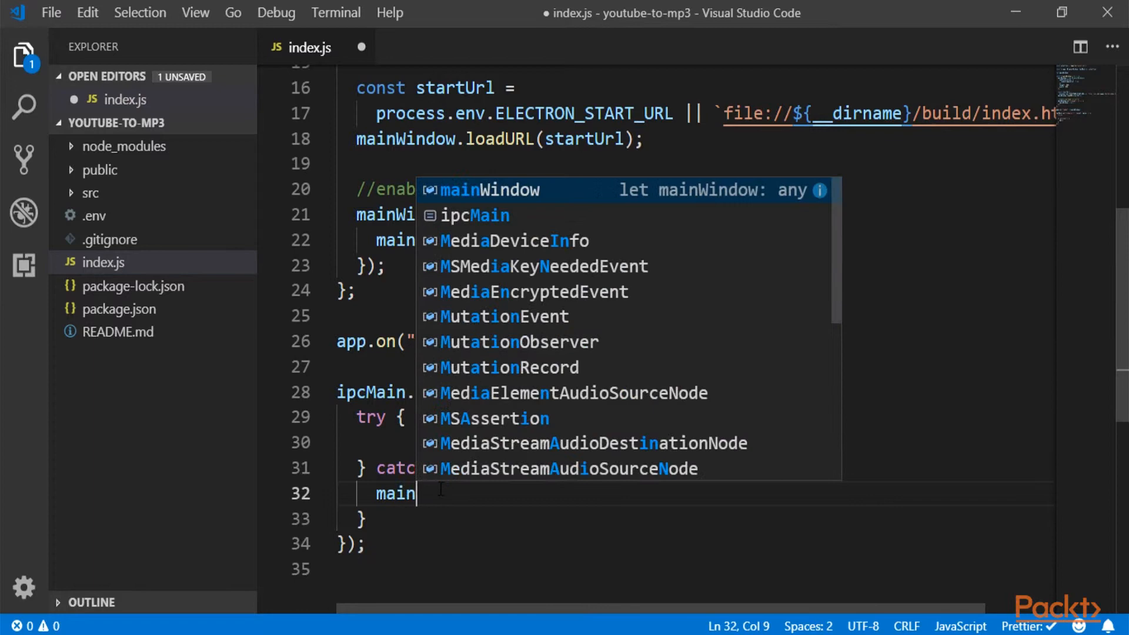
pyautogui.write("Window.webContents.send('vi")
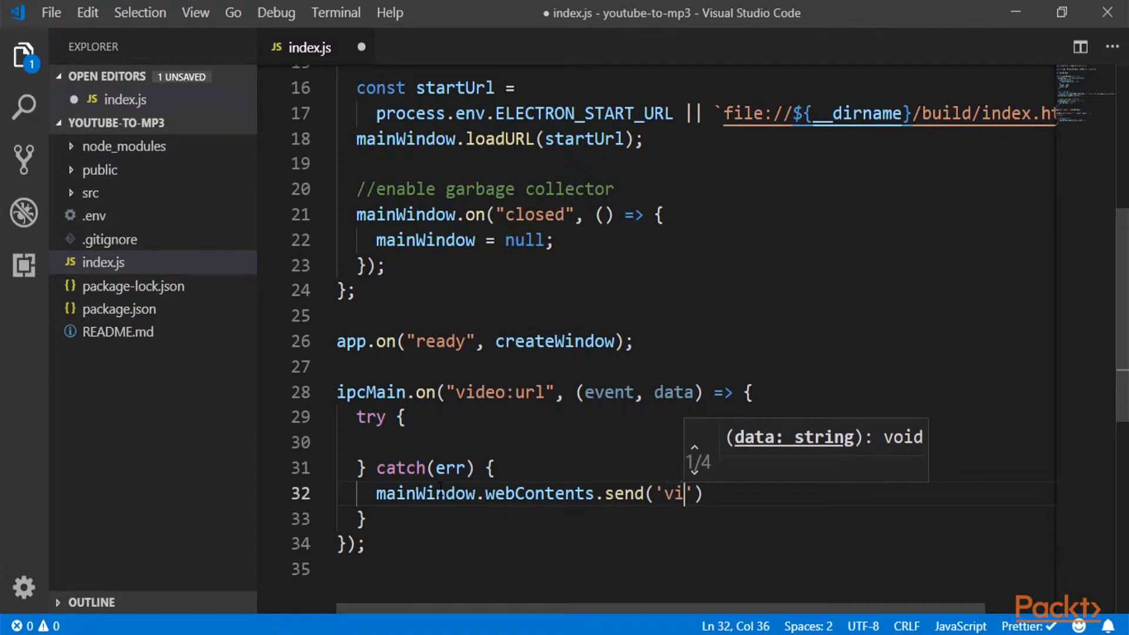
pyautogui.write('deo')
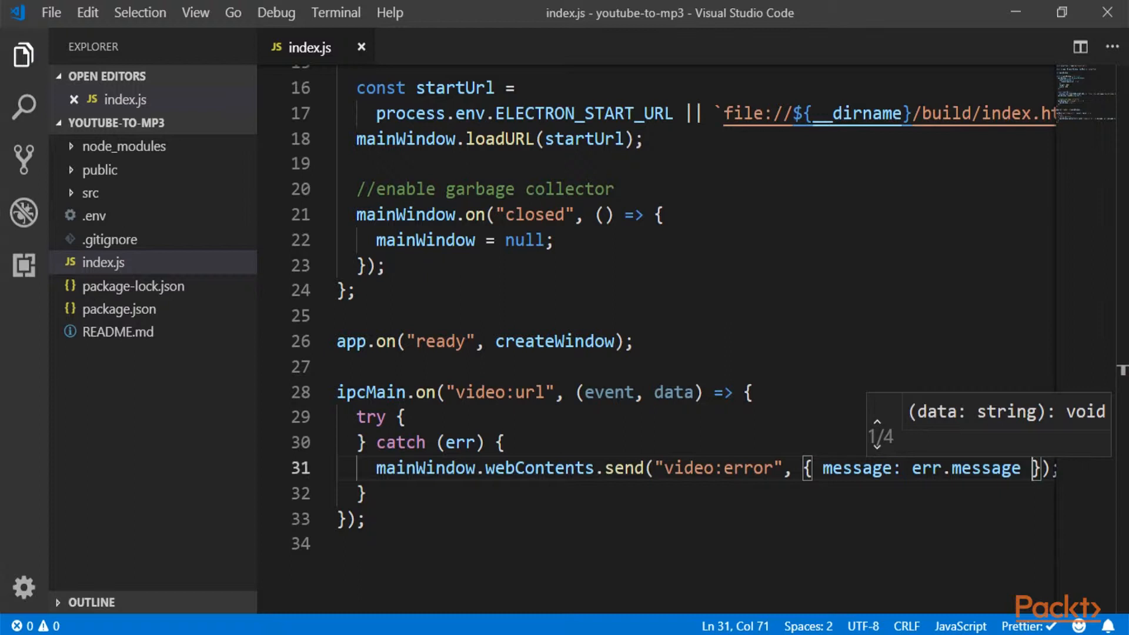
# Step: Add const info = await ytdl.getInfo(data.url) in try and mark the handler async
pyautogui.click(492, 417)
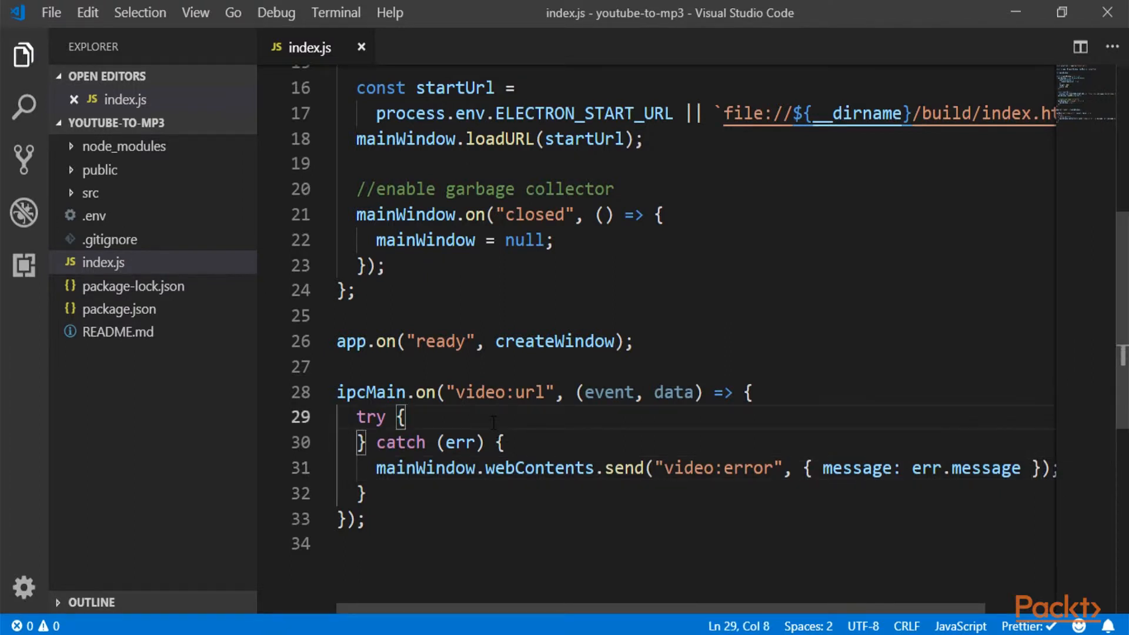
pyautogui.press('enter')
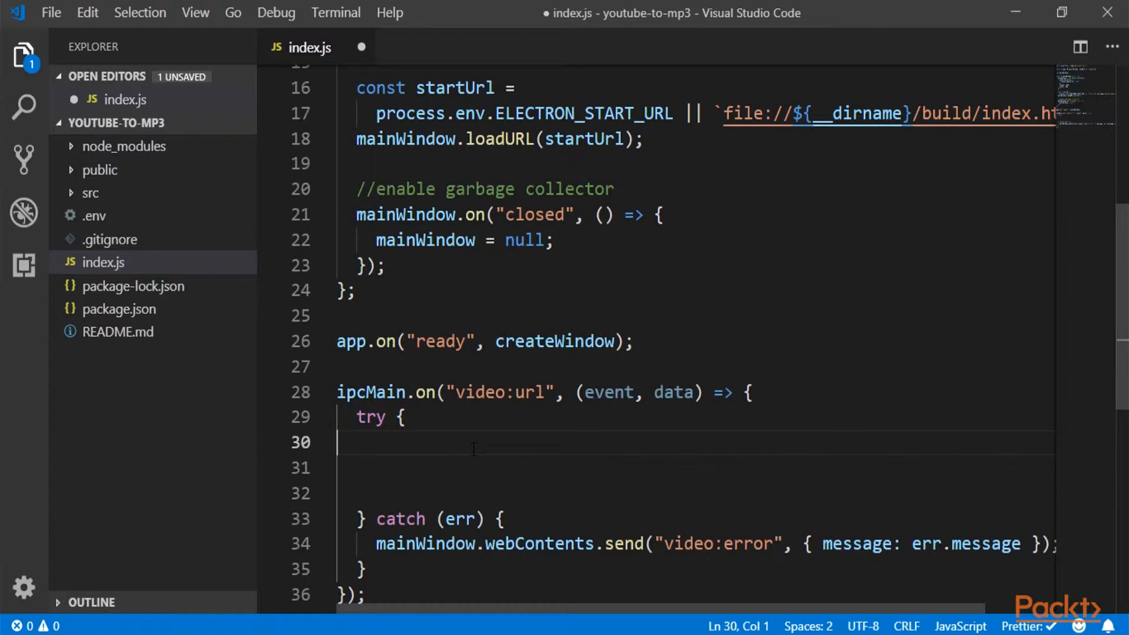
pyautogui.moveTo(227, 469)
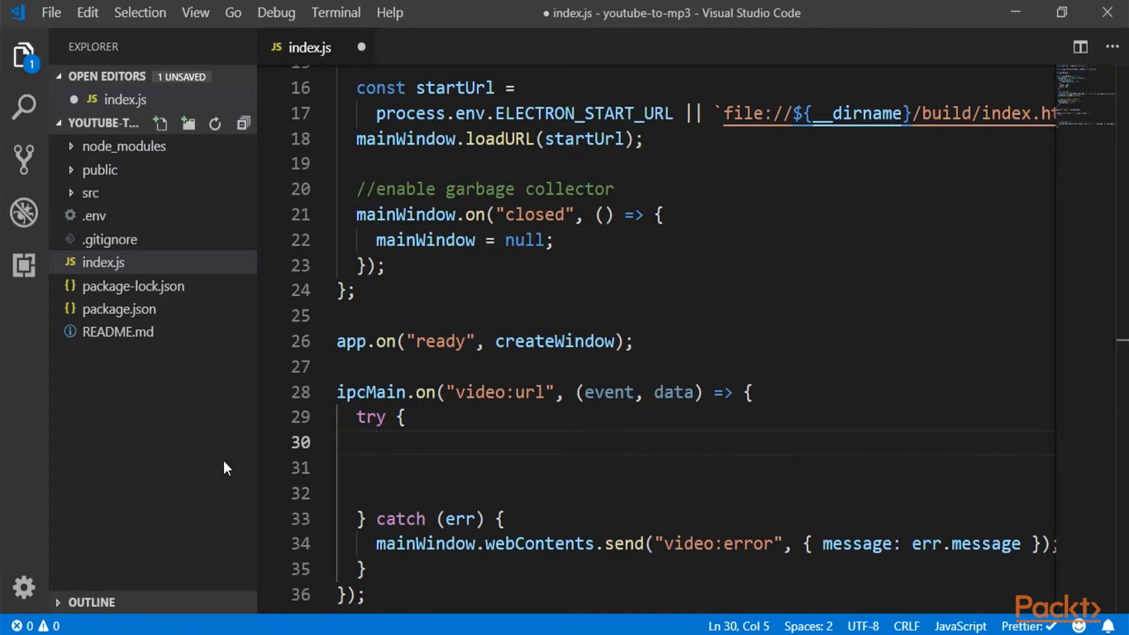
pyautogui.write('const info = await ytdl.getInfo(data.url);')
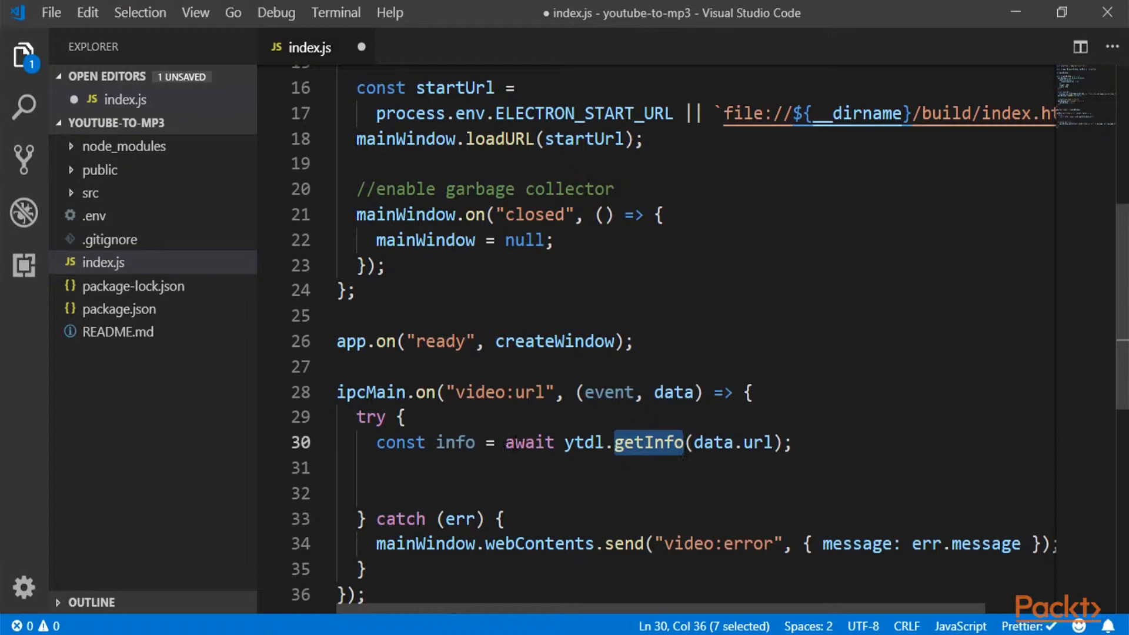
pyautogui.click(567, 393)
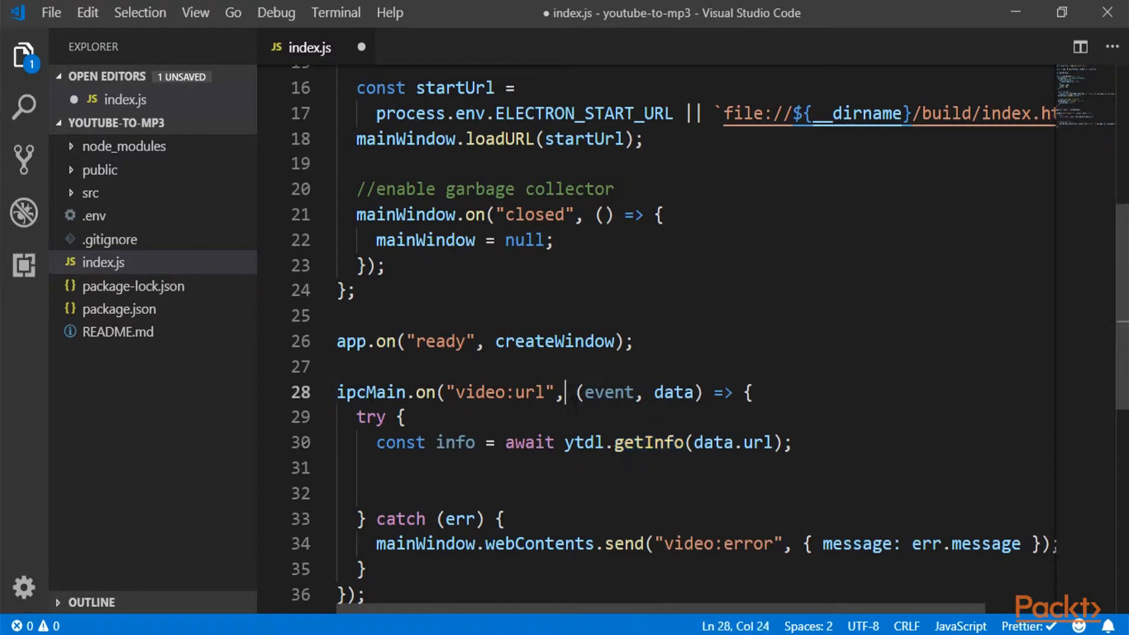
pyautogui.write('async')
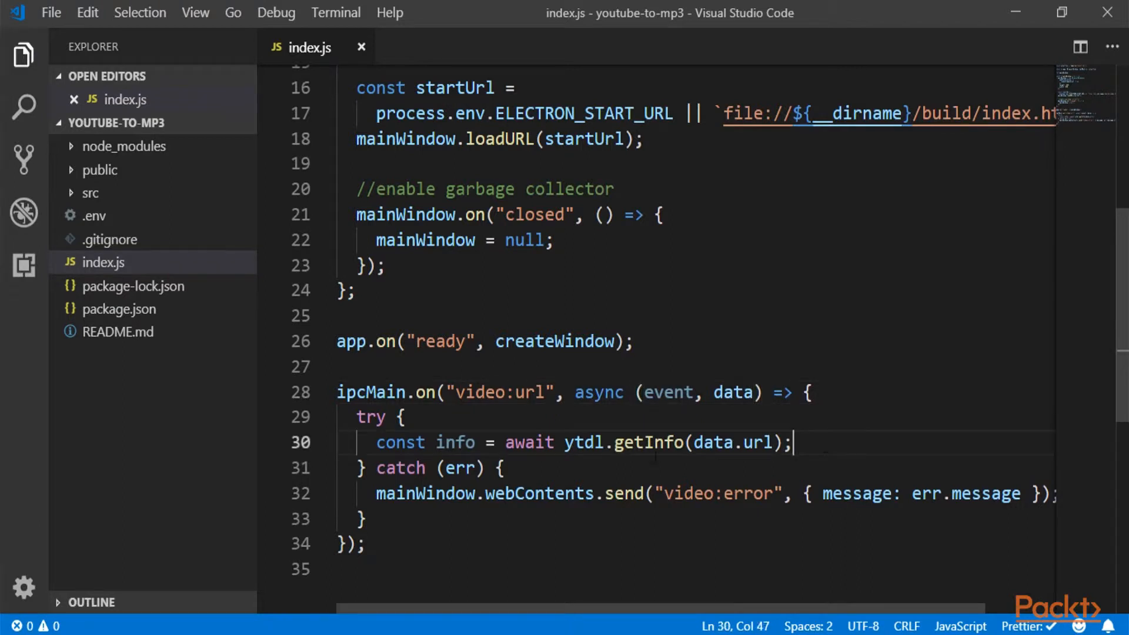
pyautogui.moveTo(734, 392)
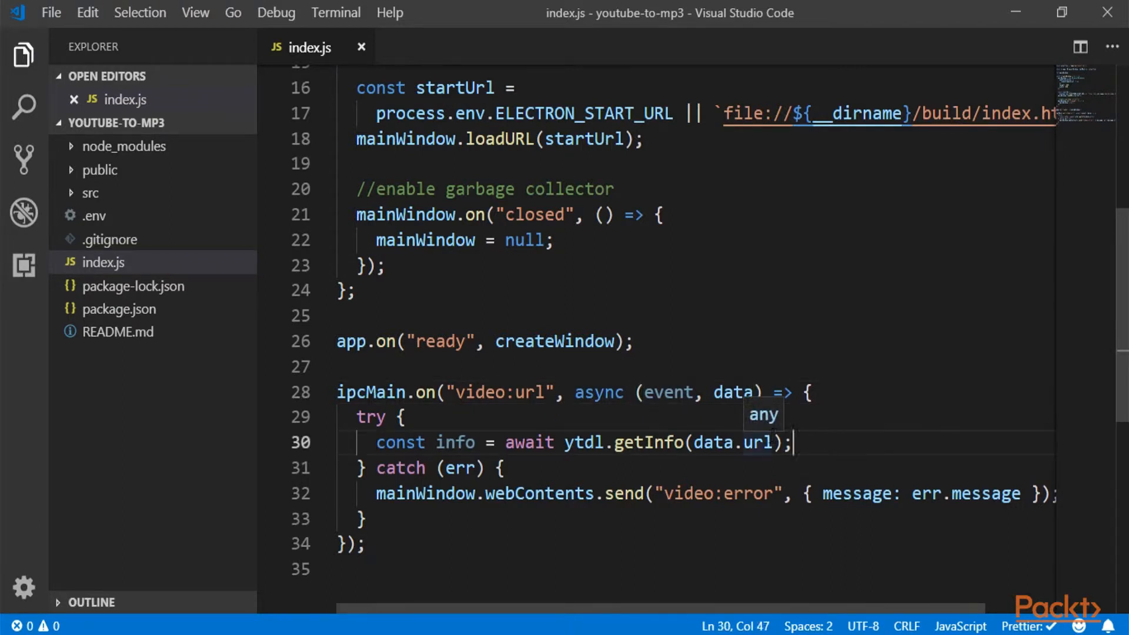
pyautogui.press('enter')
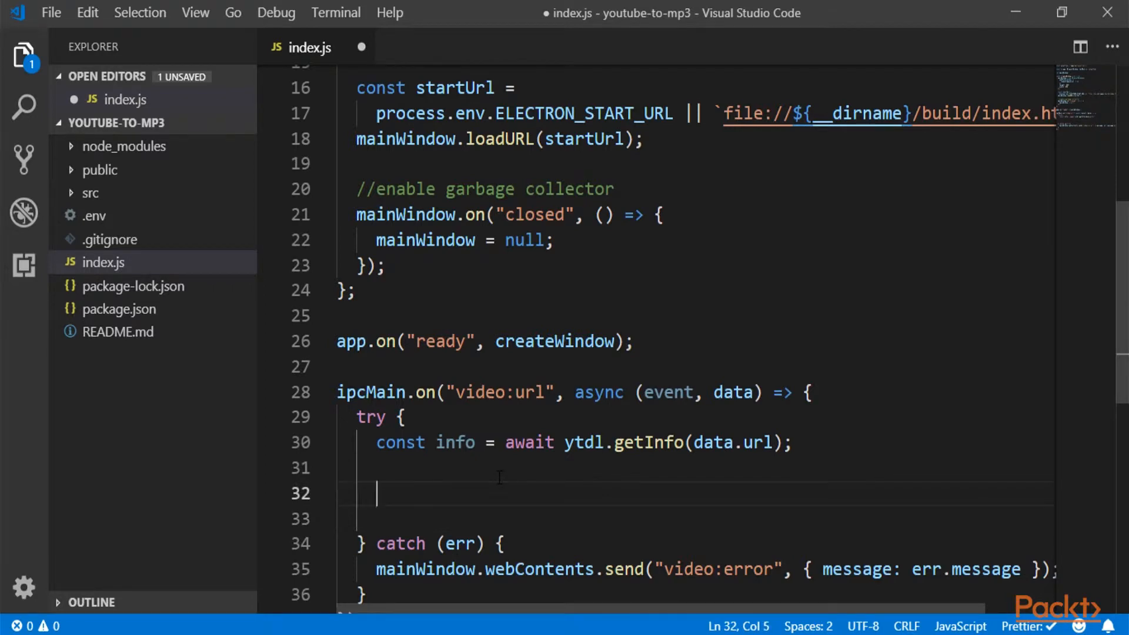
# Step: Send 'video:info' with info's title, length_seconds and thumbnail_url through mainWindow.webContents
pyautogui.write('mainWindow.webContents.send*')
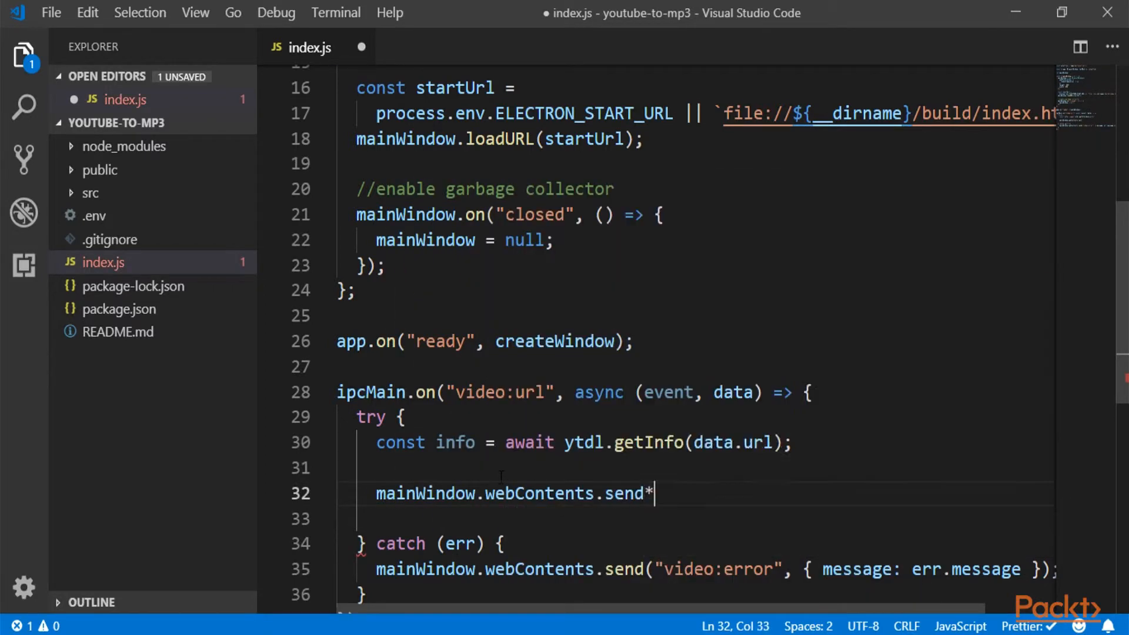
pyautogui.write("('video:info', {")
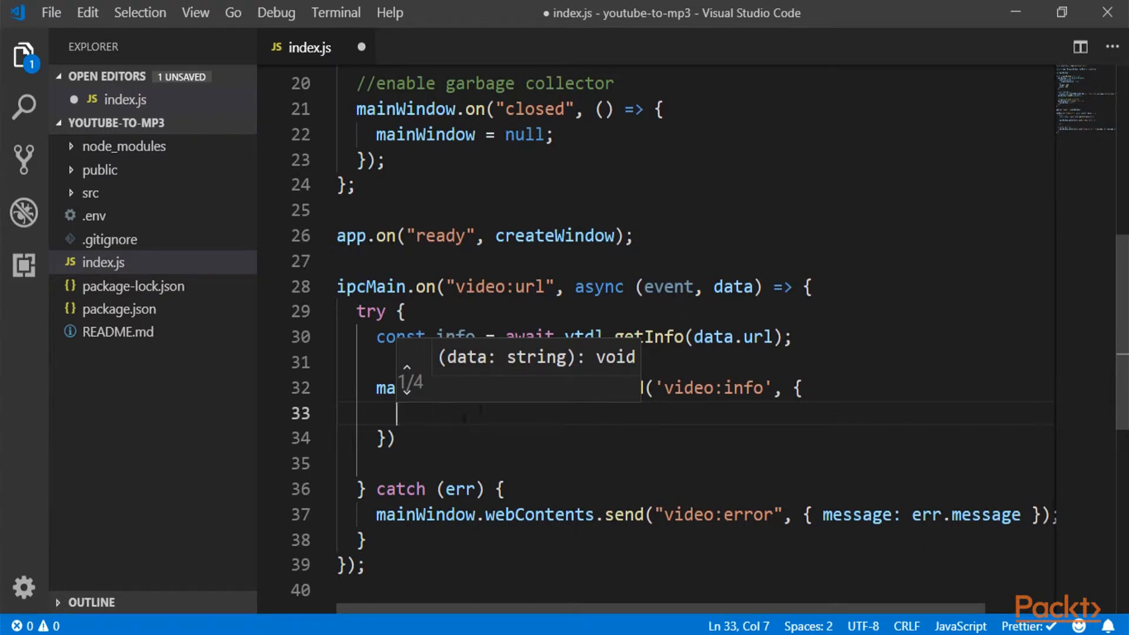
pyautogui.moveTo(465, 392)
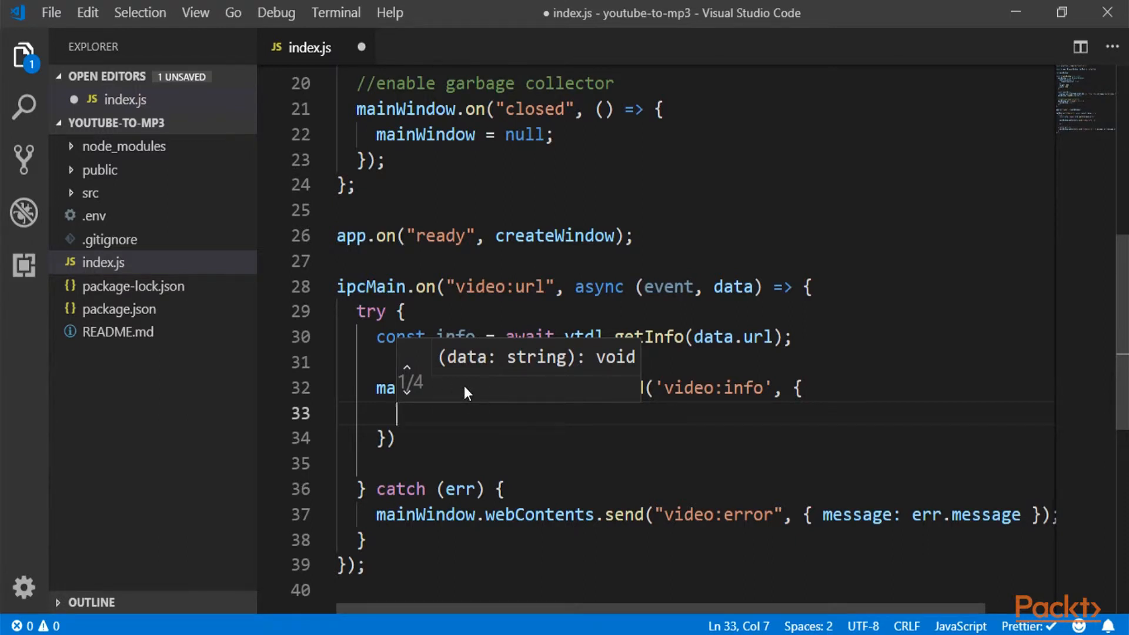
pyautogui.write('title: info.')
pyautogui.write('length_second')
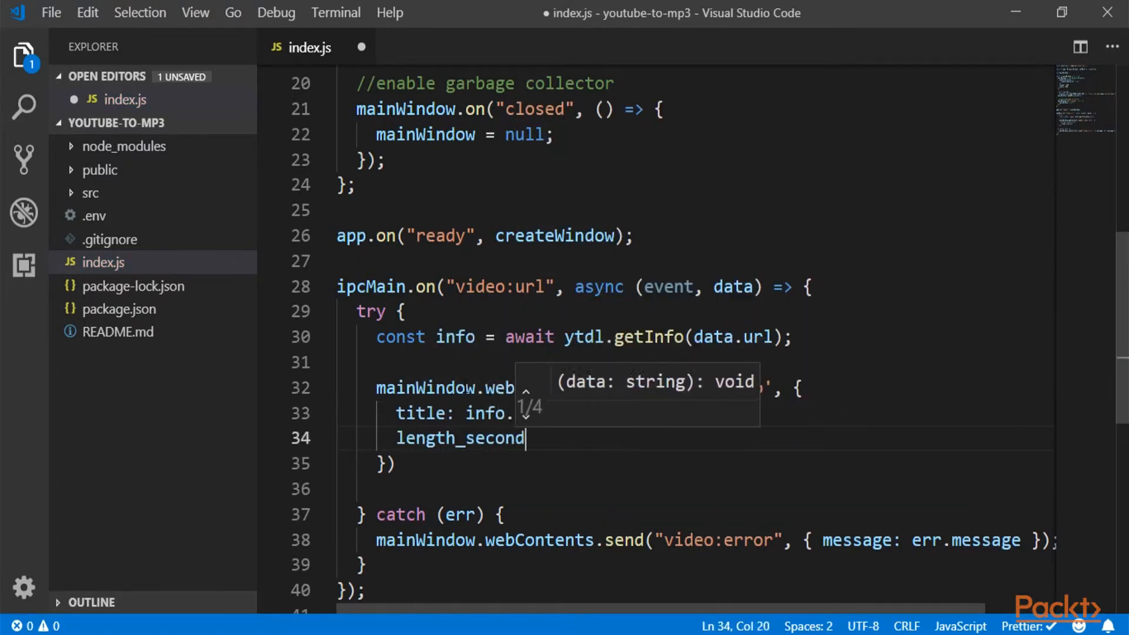
pyautogui.write('thumbnail_url: info.thumbnail_url')
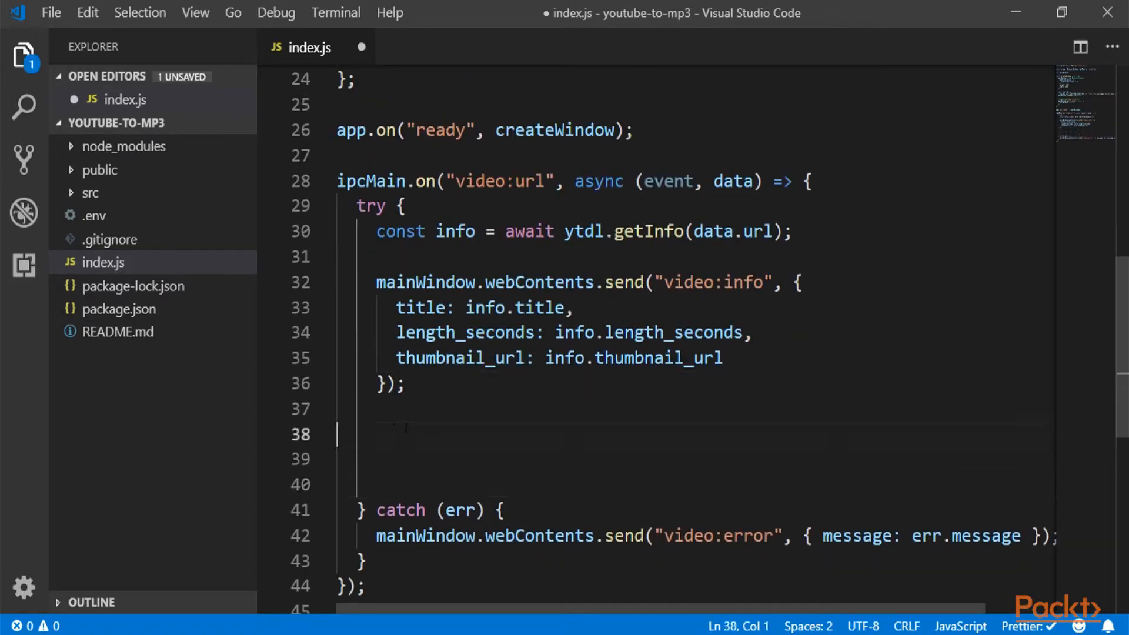
# Step: On line 38, add const videoStream = ytdl(data.url, {}) with empty options
pyautogui.click(433, 434)
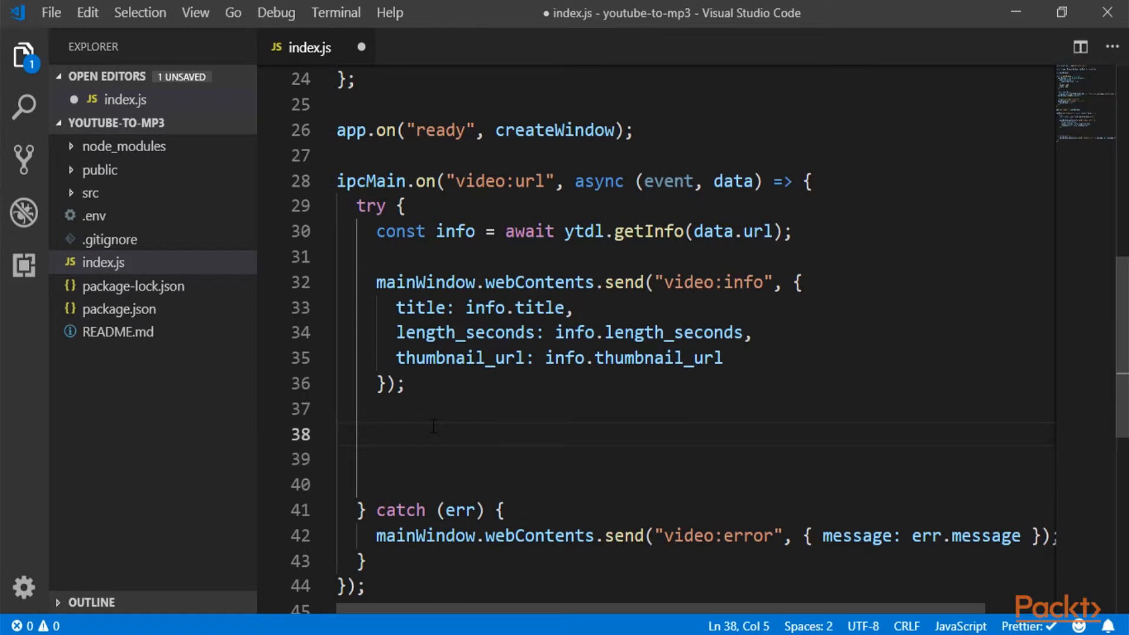
pyautogui.write('const videoStr')
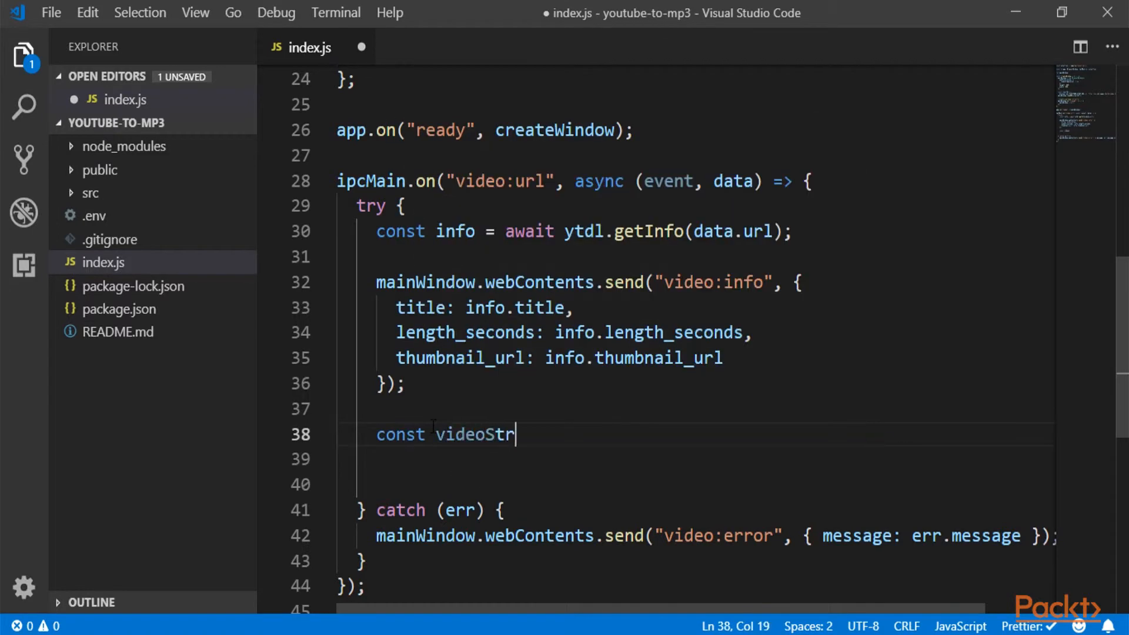
pyautogui.write('eam = ytdl(data.url, {')
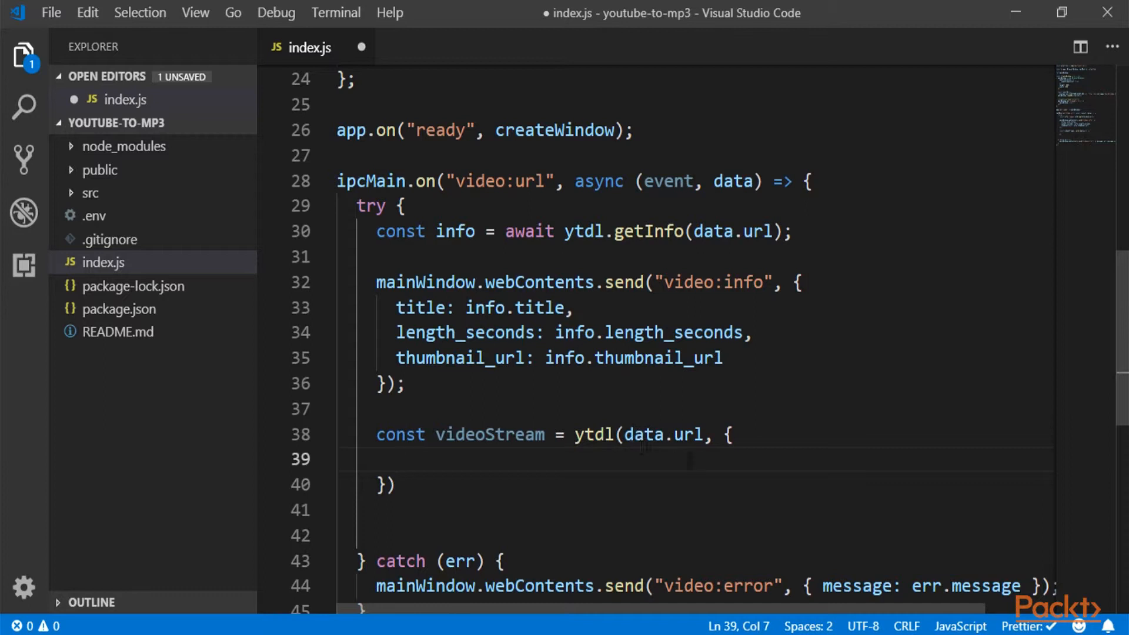
pyautogui.moveTo(657, 455)
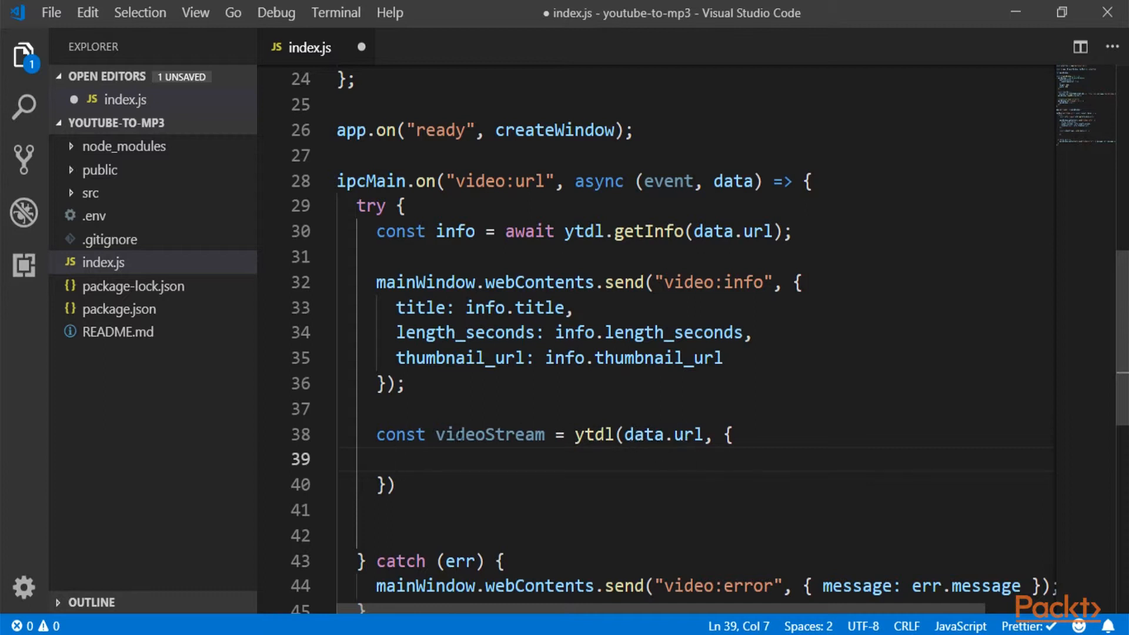
pyautogui.moveTo(490, 434)
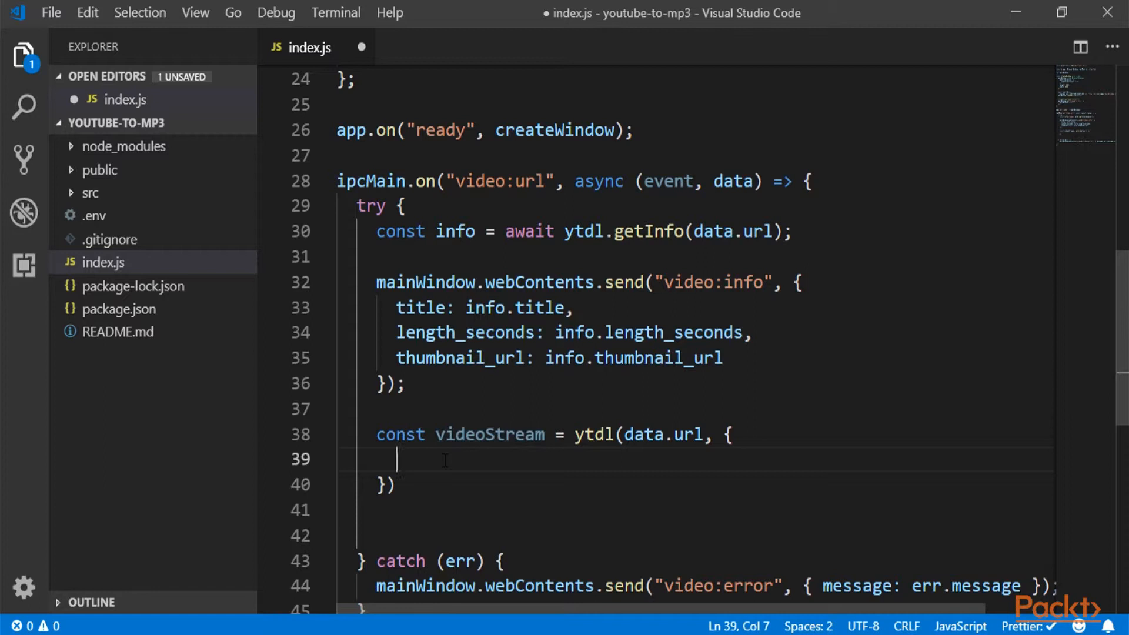
pyautogui.moveTo(452, 453)
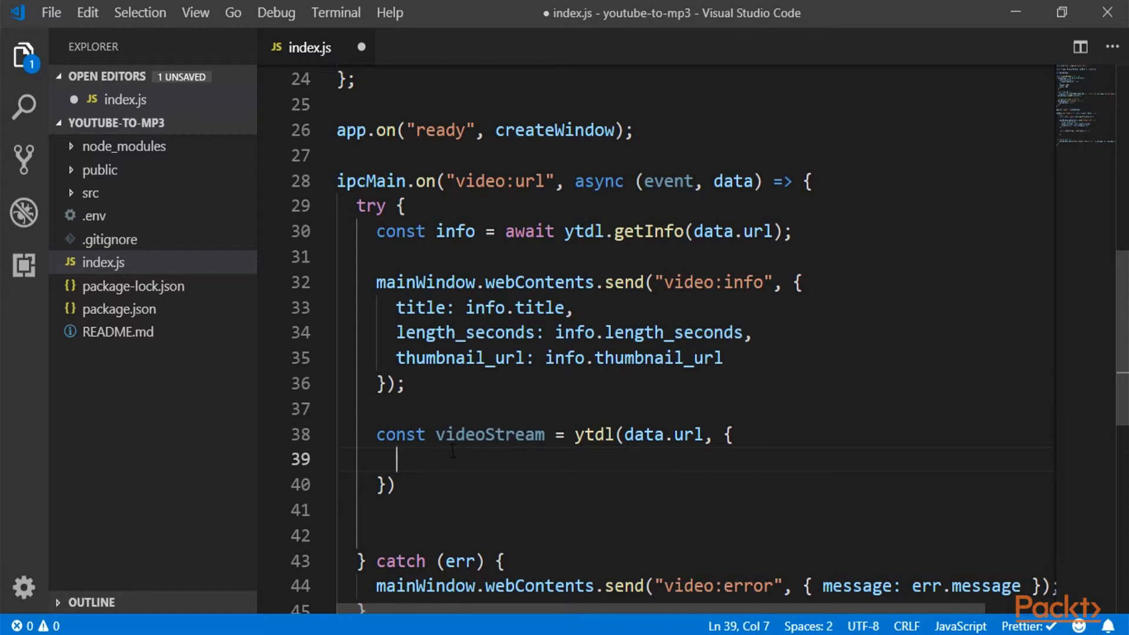
pyautogui.moveTo(606, 497)
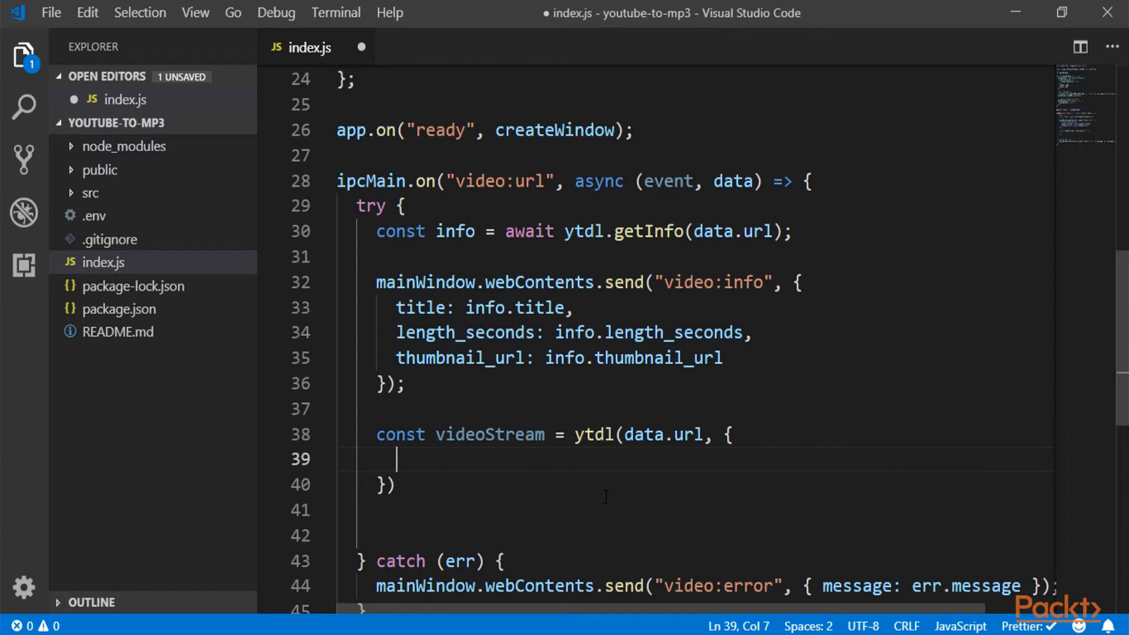
# Step: Give ytdl options quality "highestaudio" and filter "audioonly", then save index.js
pyautogui.write('qua')
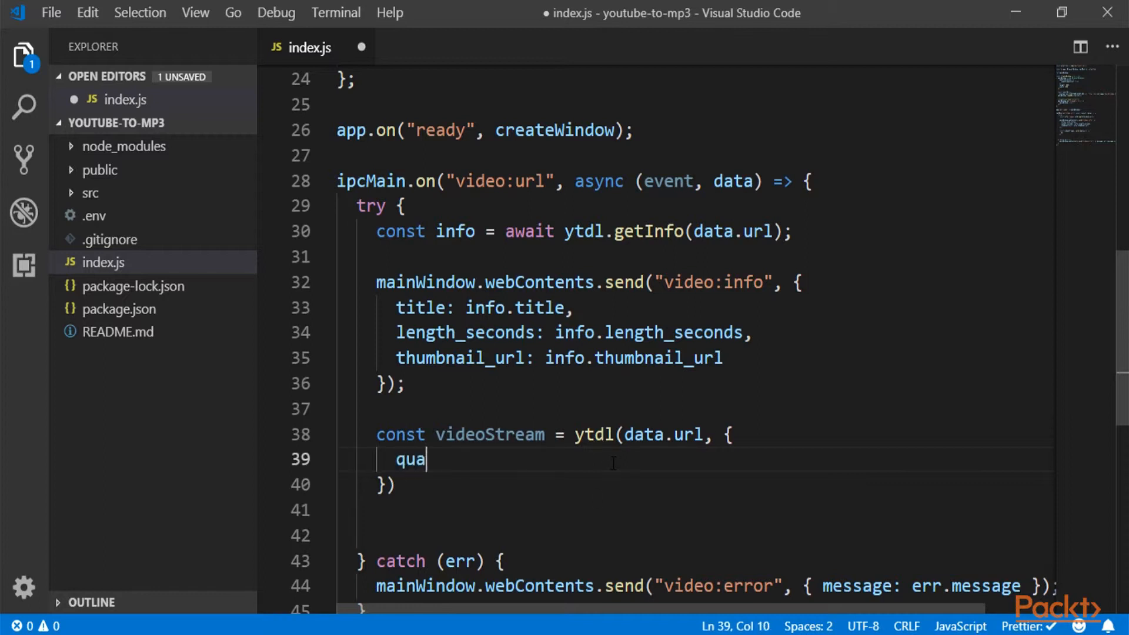
pyautogui.write('lity:')
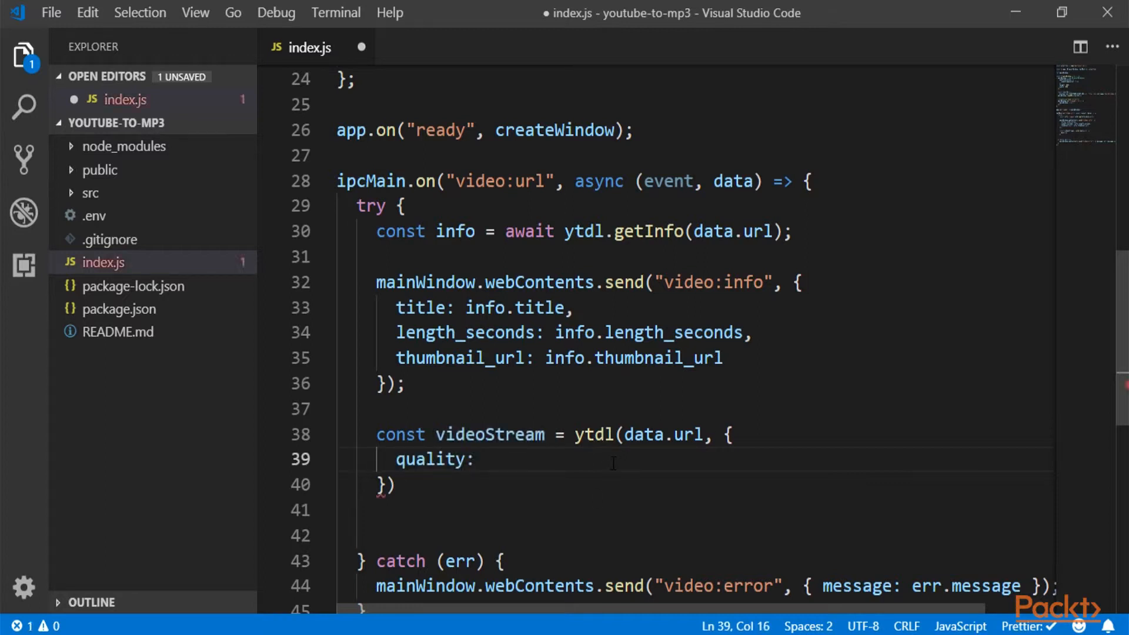
pyautogui.write('"highestaudio",')
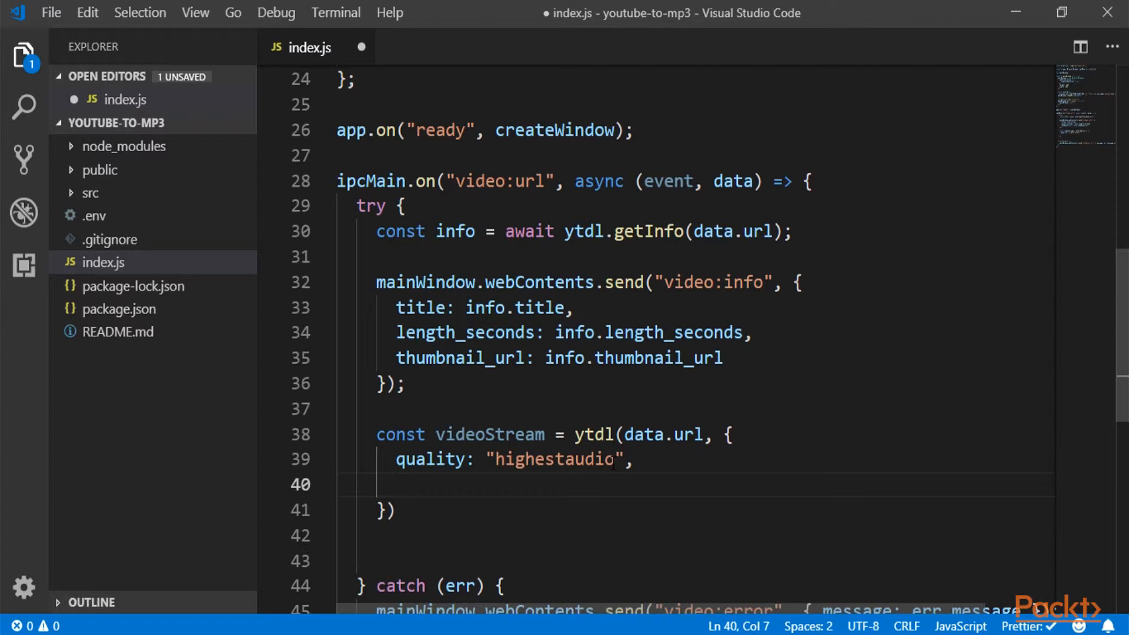
pyautogui.write('filter:')
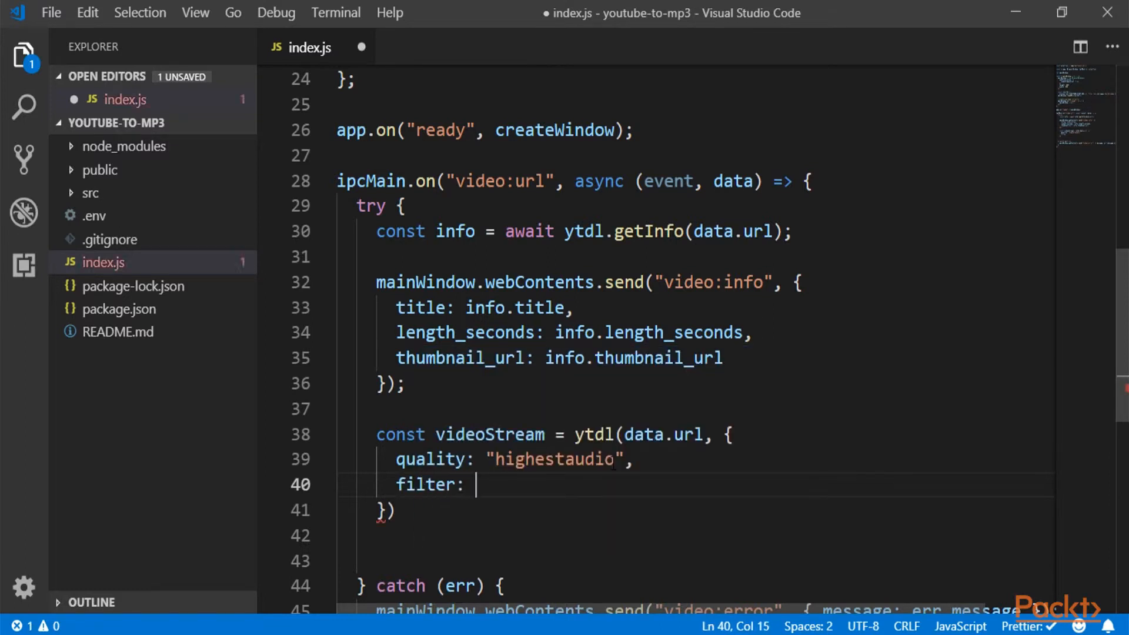
pyautogui.write('"aud"')
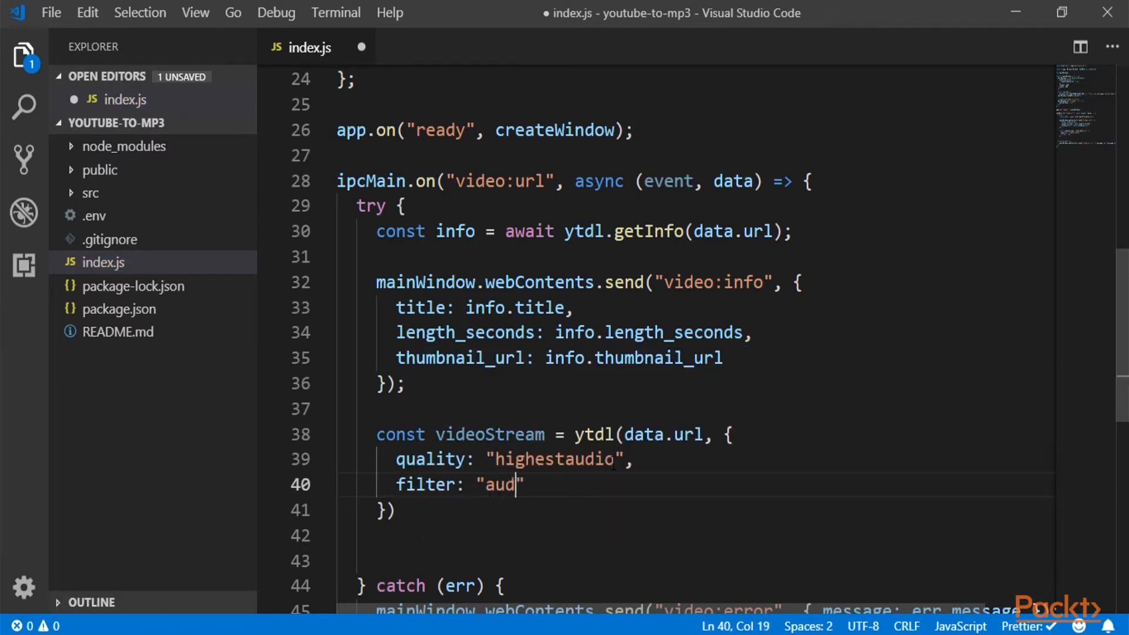
pyautogui.write('ioonly')
pyautogui.click(695, 511)
pyautogui.write(';')
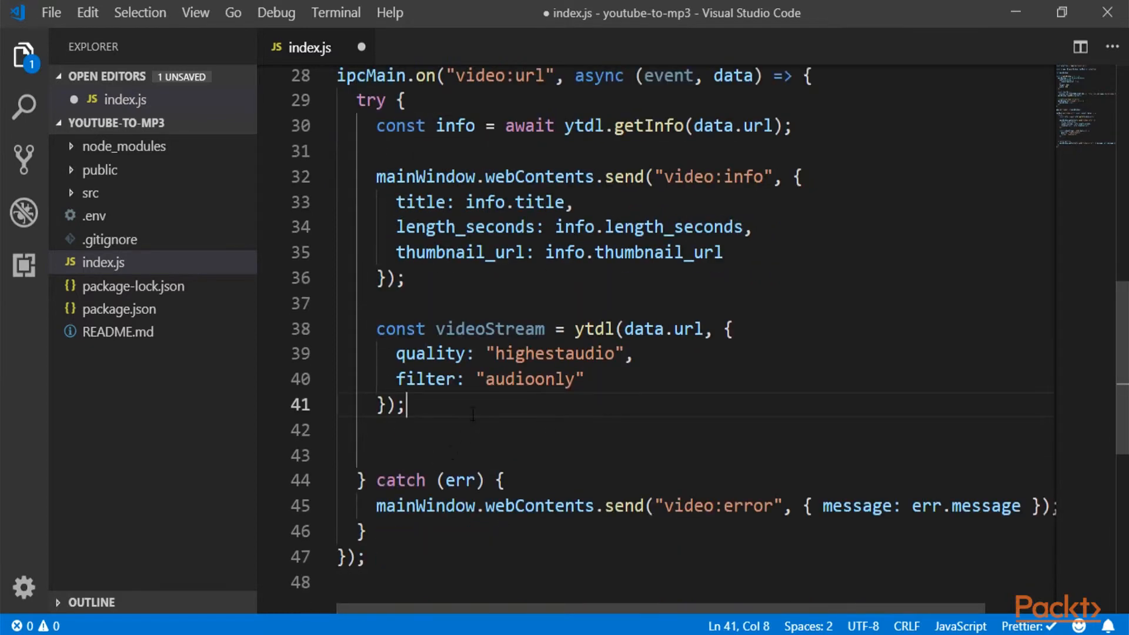
pyautogui.moveTo(469, 409)
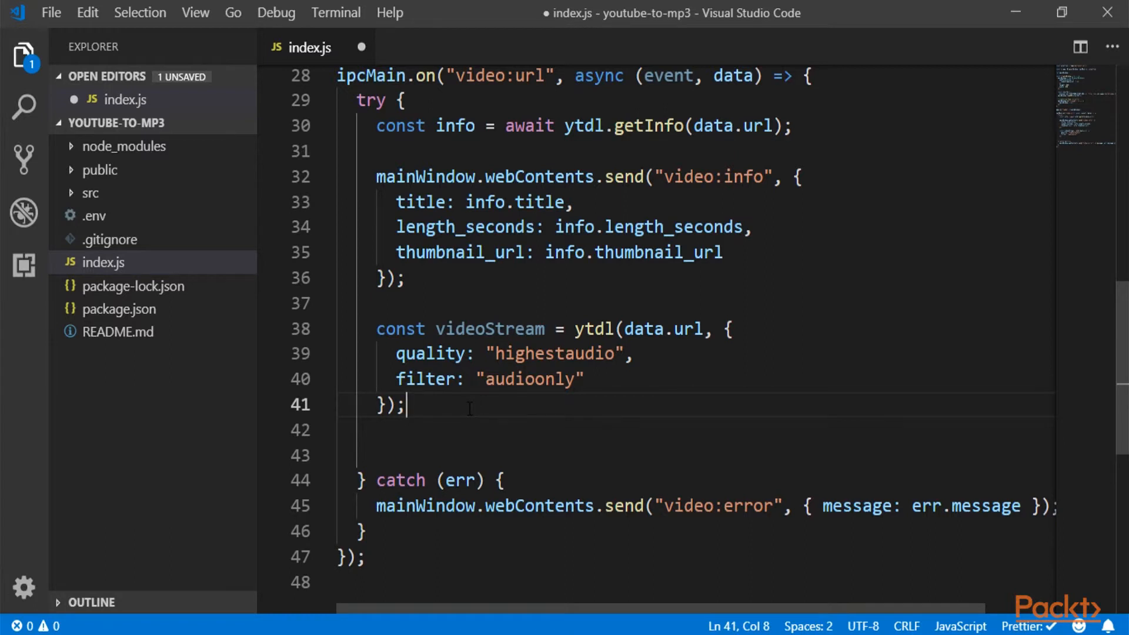
pyautogui.press('enter')
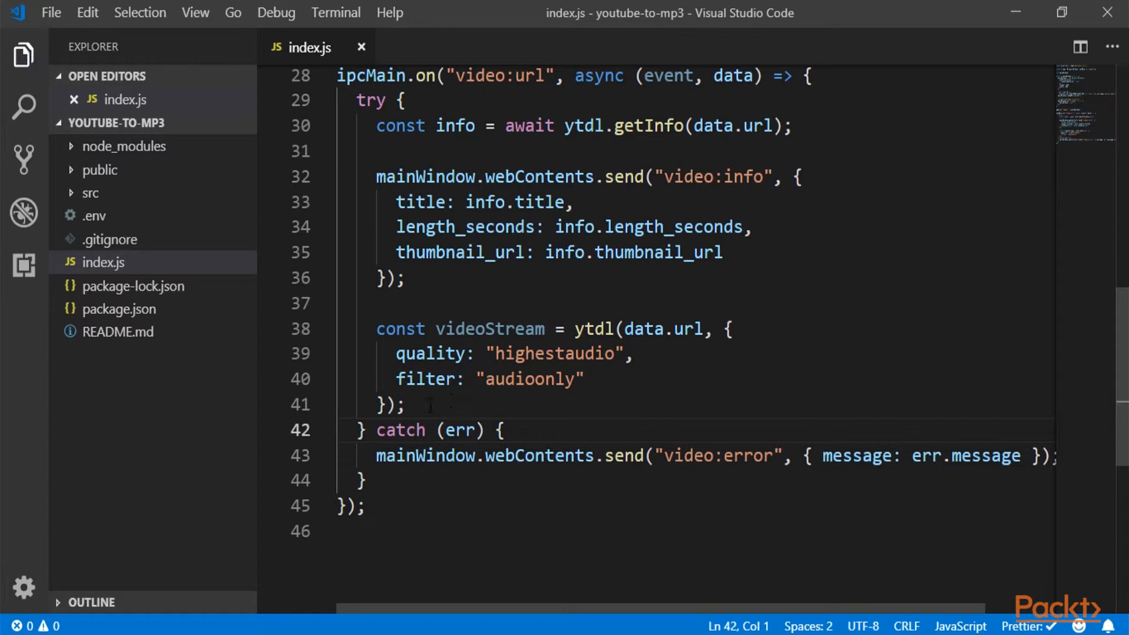
# Step: Add an indented await ffmpeg(videoStream) line below the ytdl stream options
pyautogui.click(407, 404)
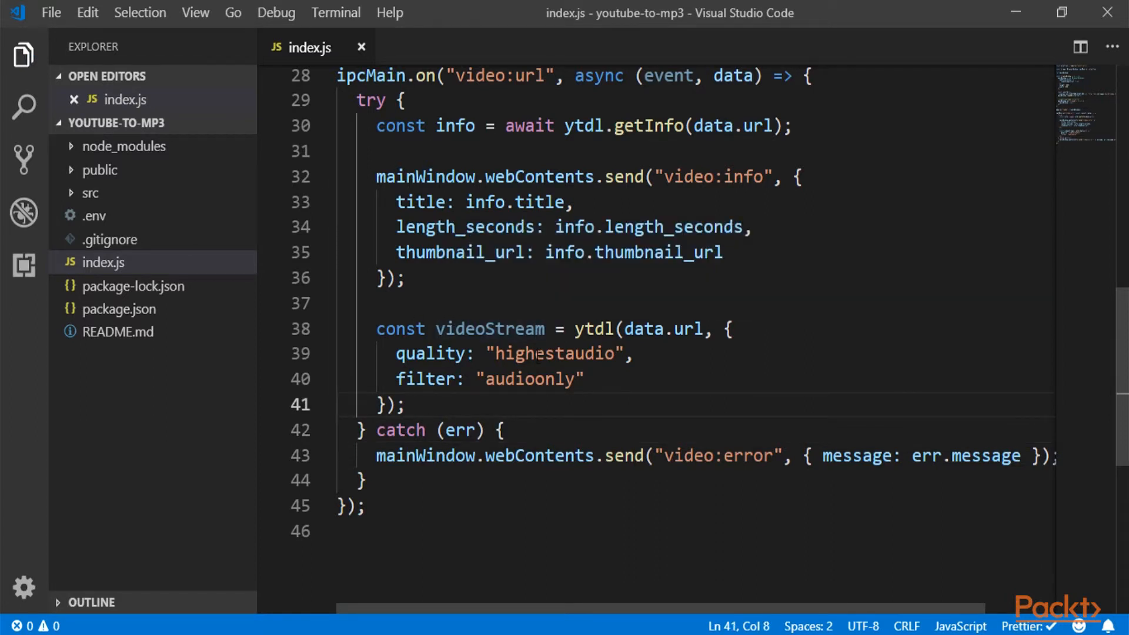
pyautogui.press('Enter')
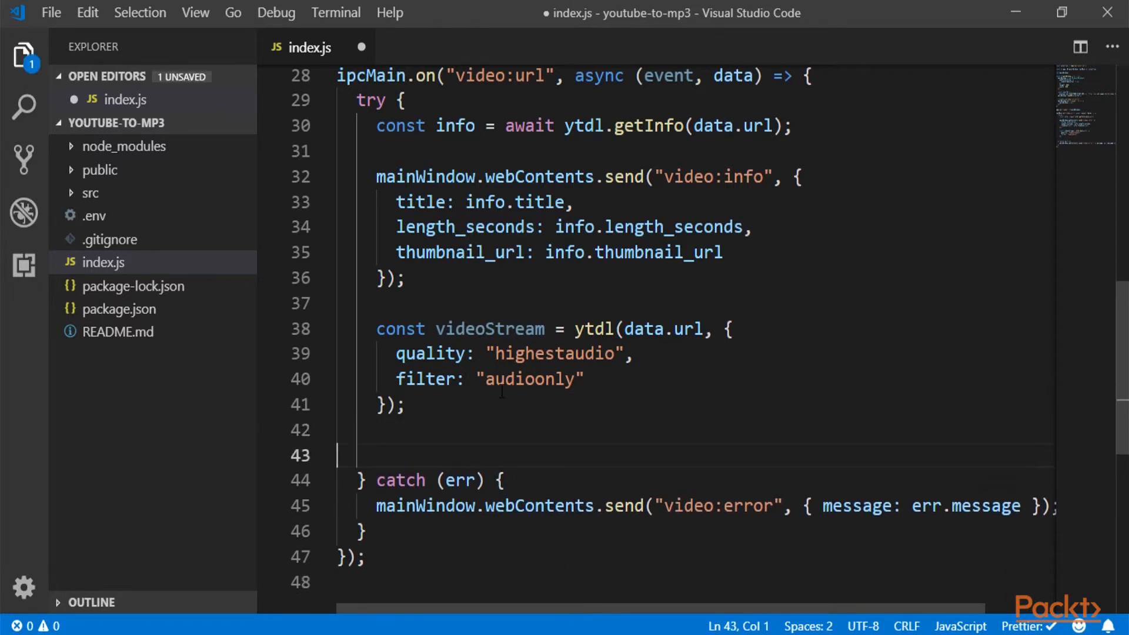
pyautogui.press('Tab')
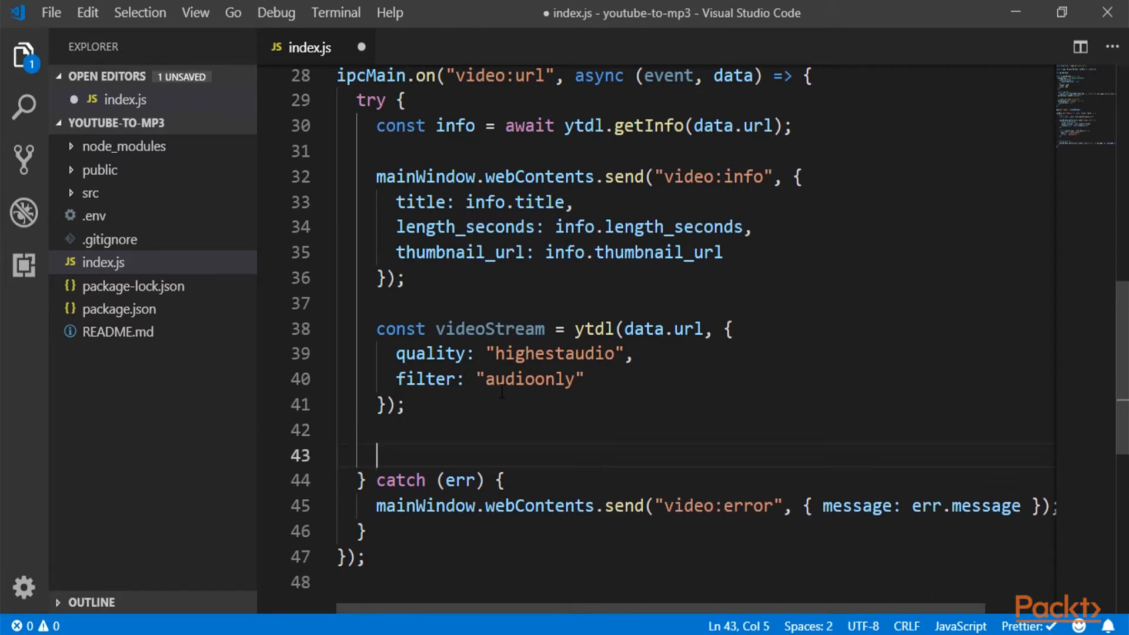
pyautogui.write('await ffmpeg(')
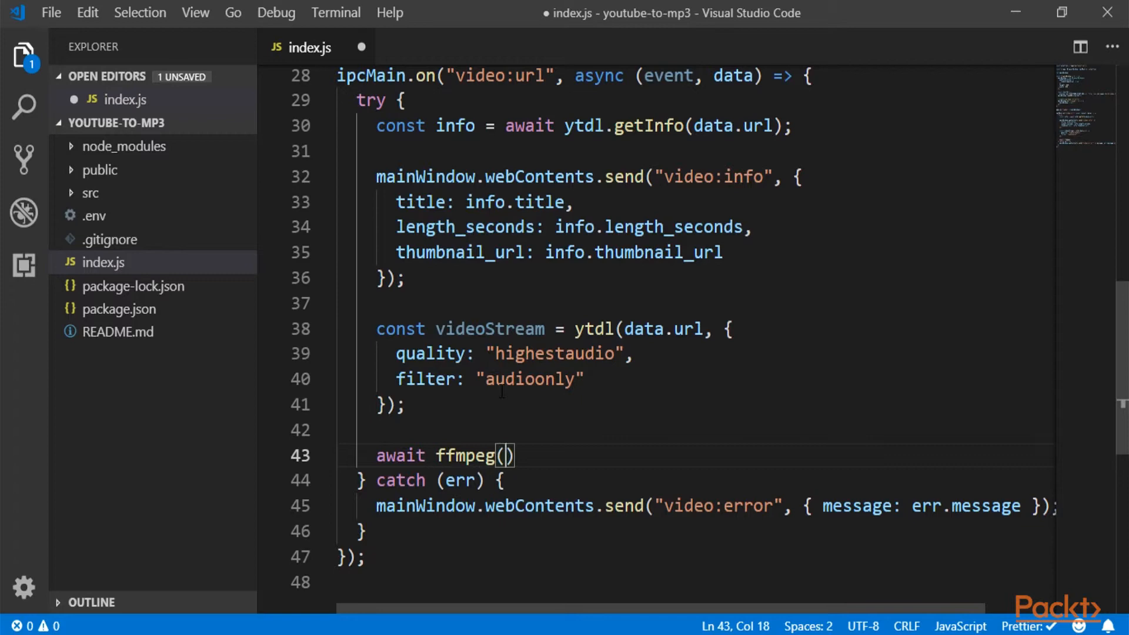
pyautogui.write('videoStream')
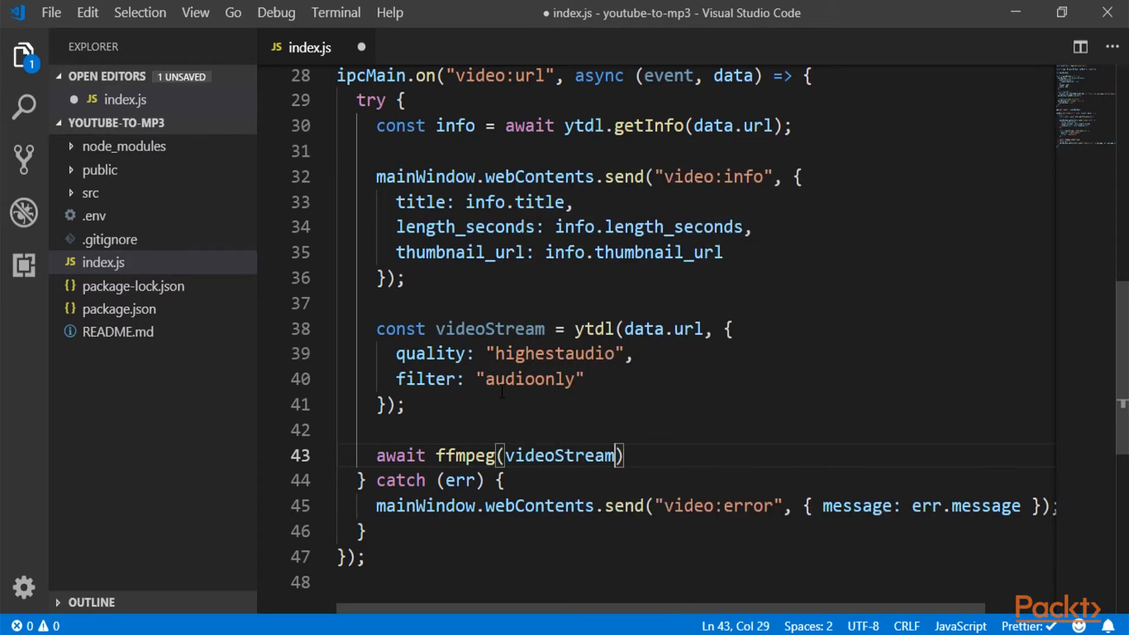
pyautogui.press('enter')
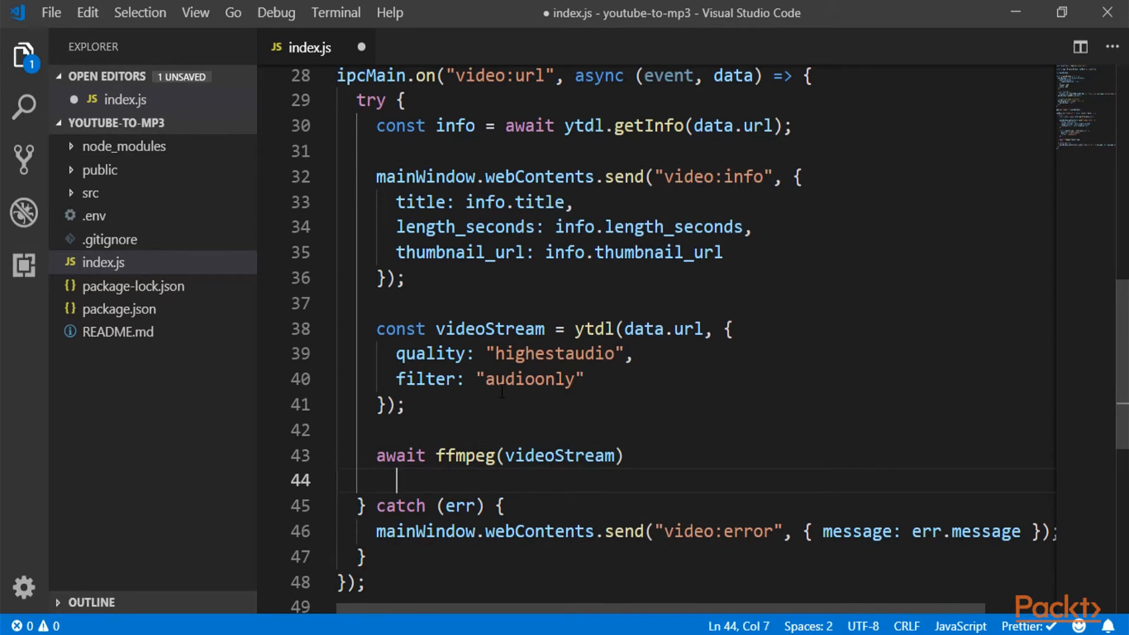
# Step: Chain .setFfmpegPath(ffmpegPath) onto the ffmpeg call
pyautogui.write('.set')
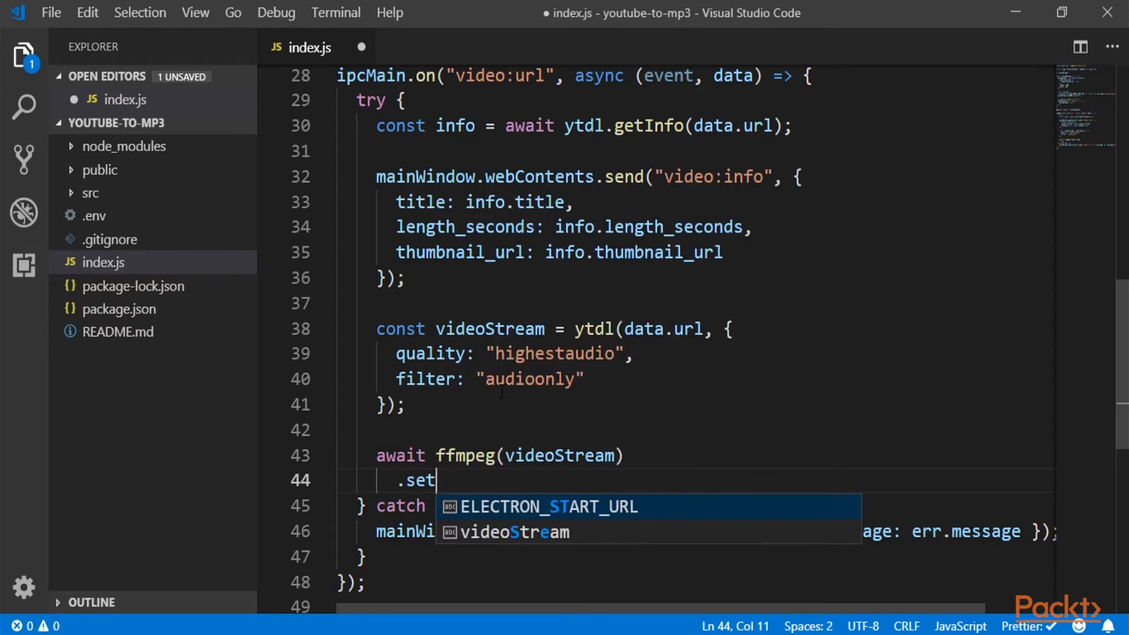
pyautogui.write('Ffmp')
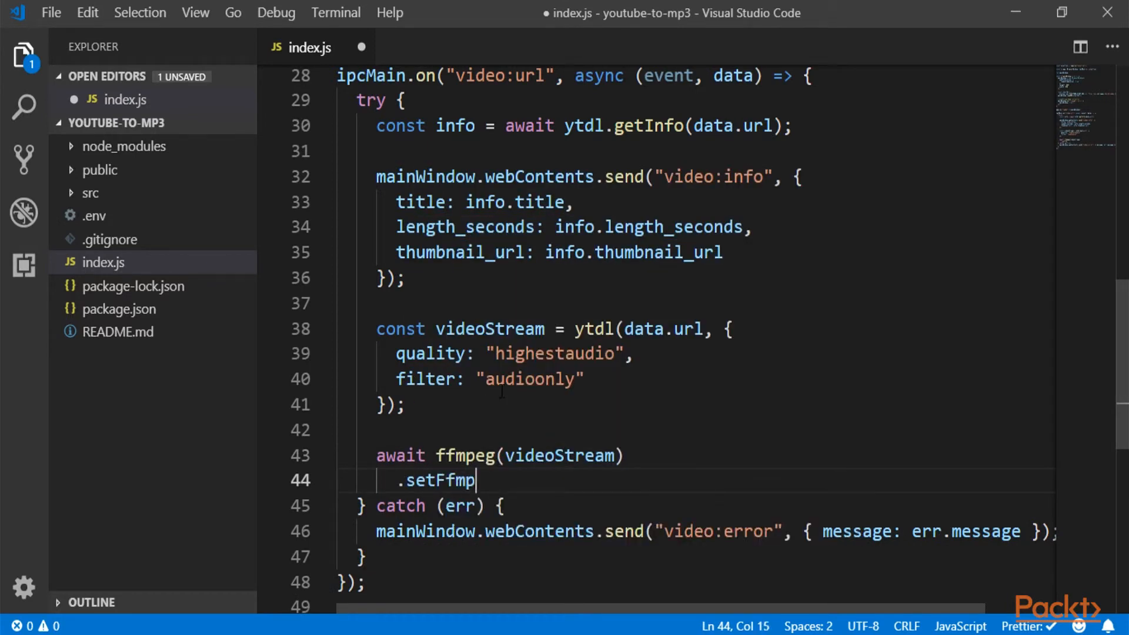
pyautogui.write('egPth')
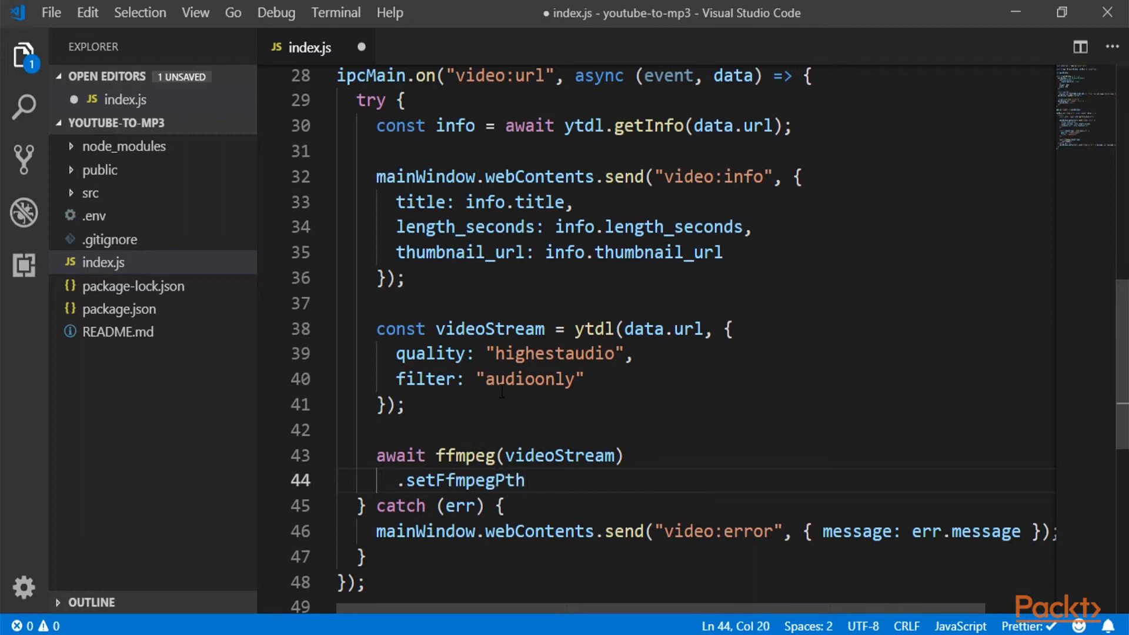
pyautogui.write('a')
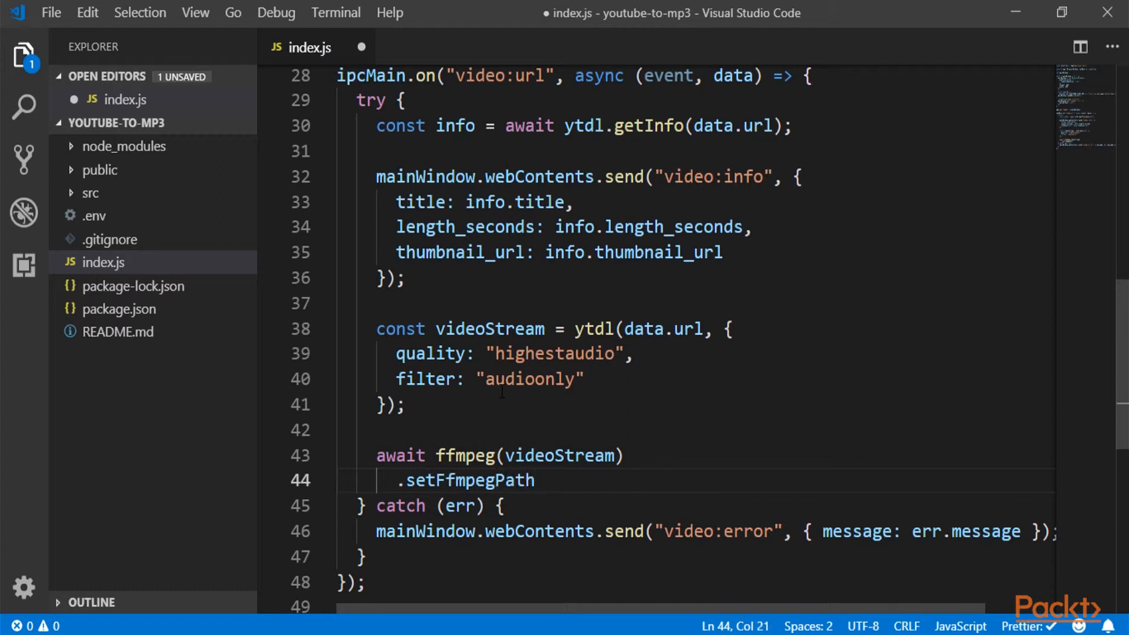
pyautogui.write('()')
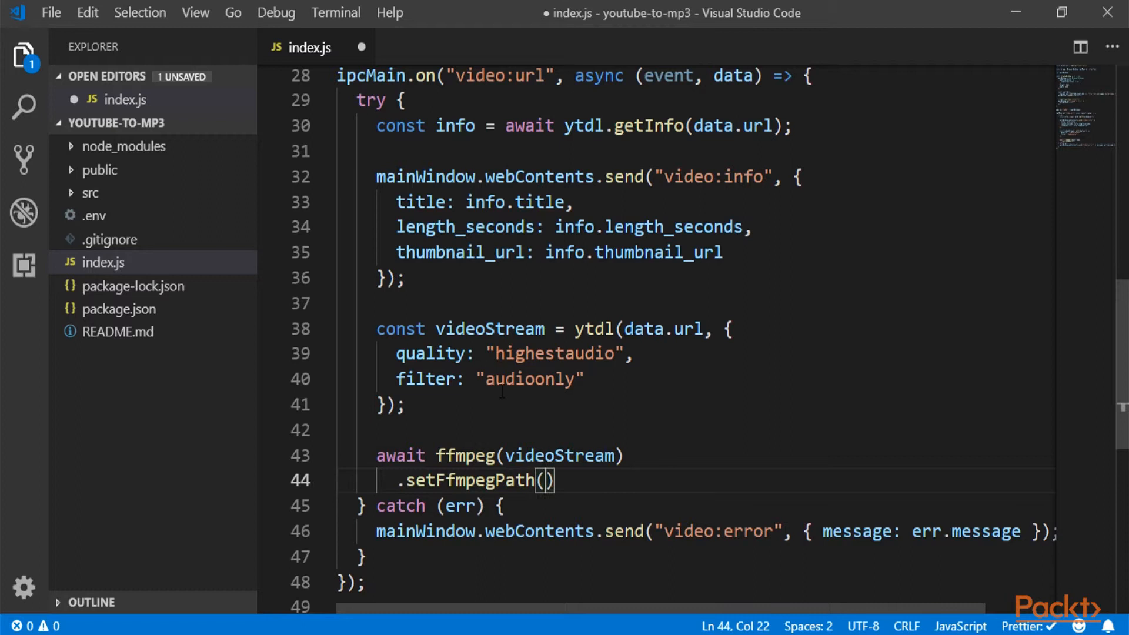
pyautogui.write('ffmpeg')
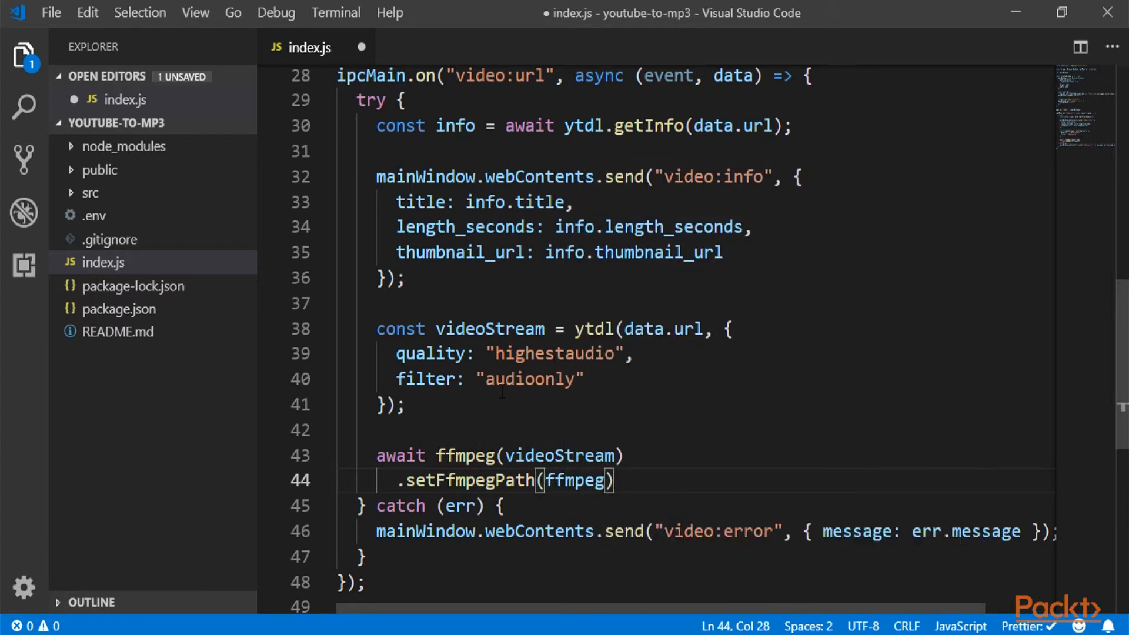
pyautogui.write('Path')
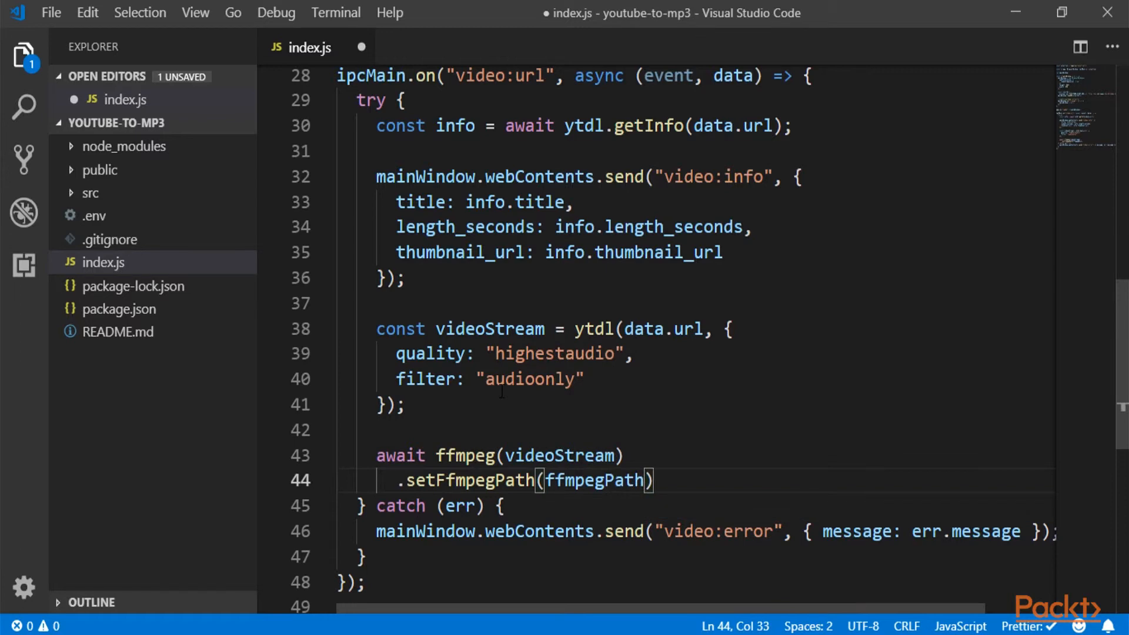
pyautogui.press('enter')
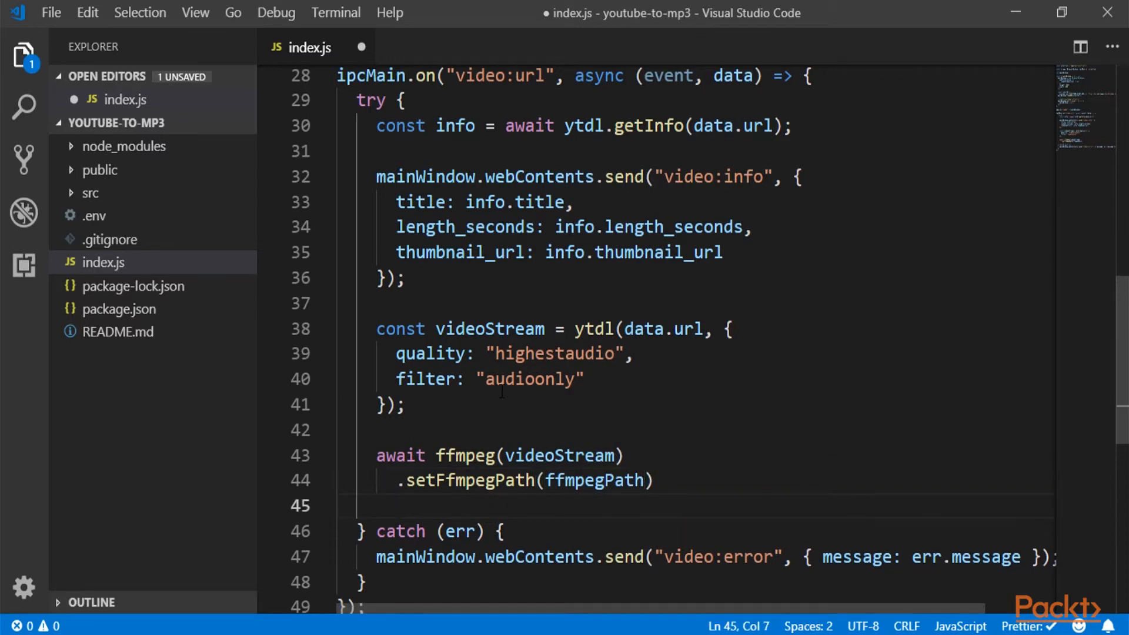
# Step: Add .audioBitrate(128) and an on('progress') handler sending 'video:progress' with {info, progress}
pyautogui.write('.audioBitrate')
pyautogui.write("on('progress")
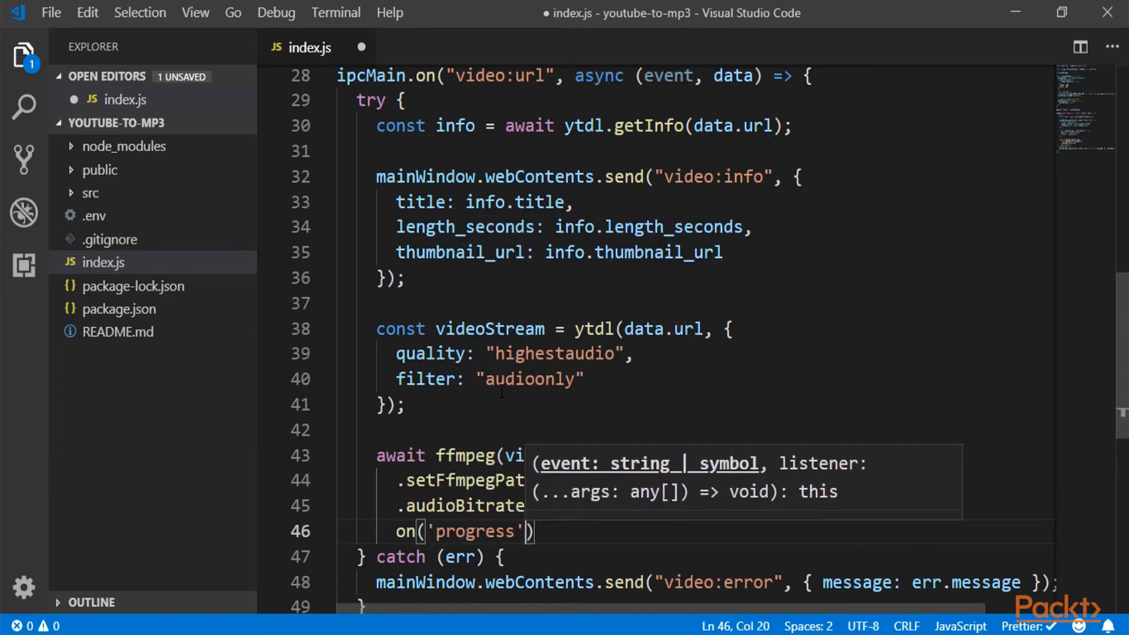
pyautogui.write('mainWindow.')
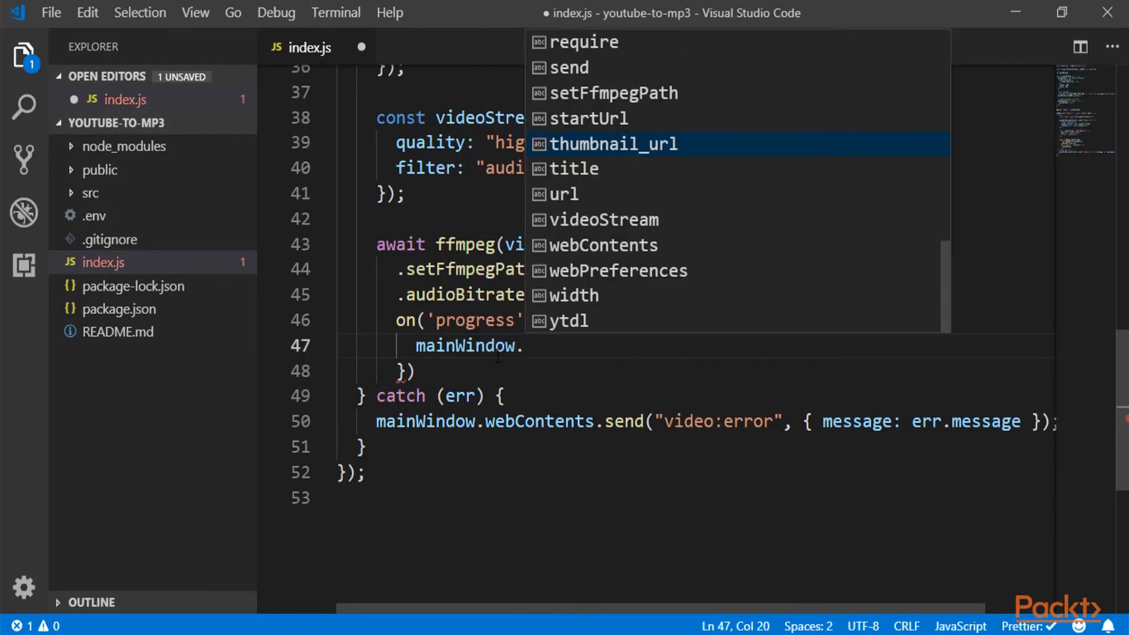
pyautogui.write('webContents.send(')
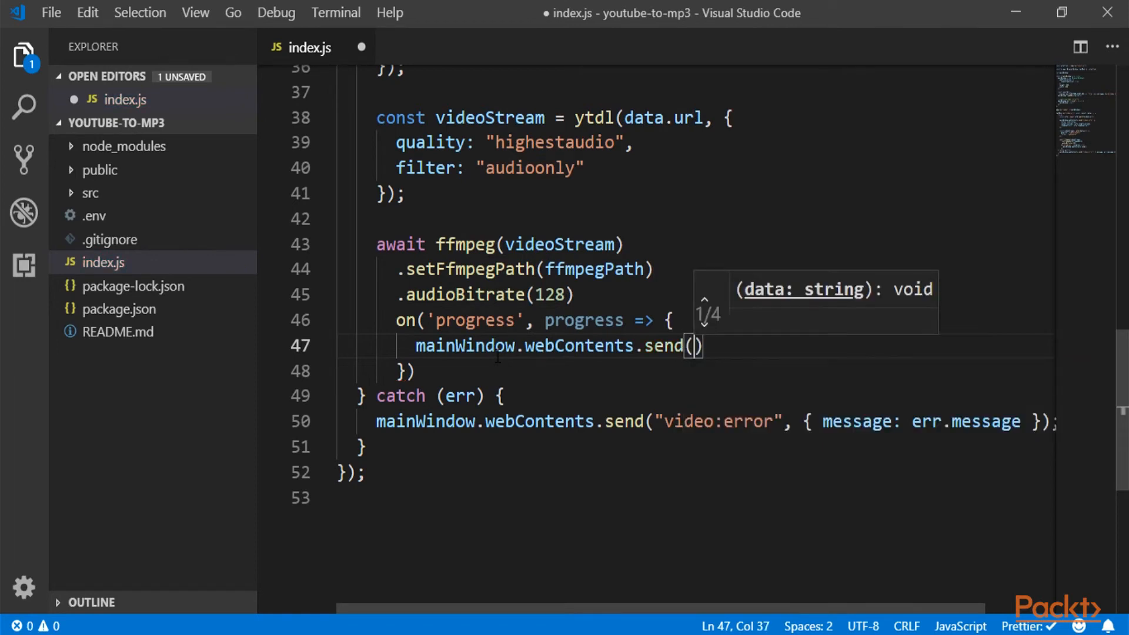
pyautogui.write("'video:'")
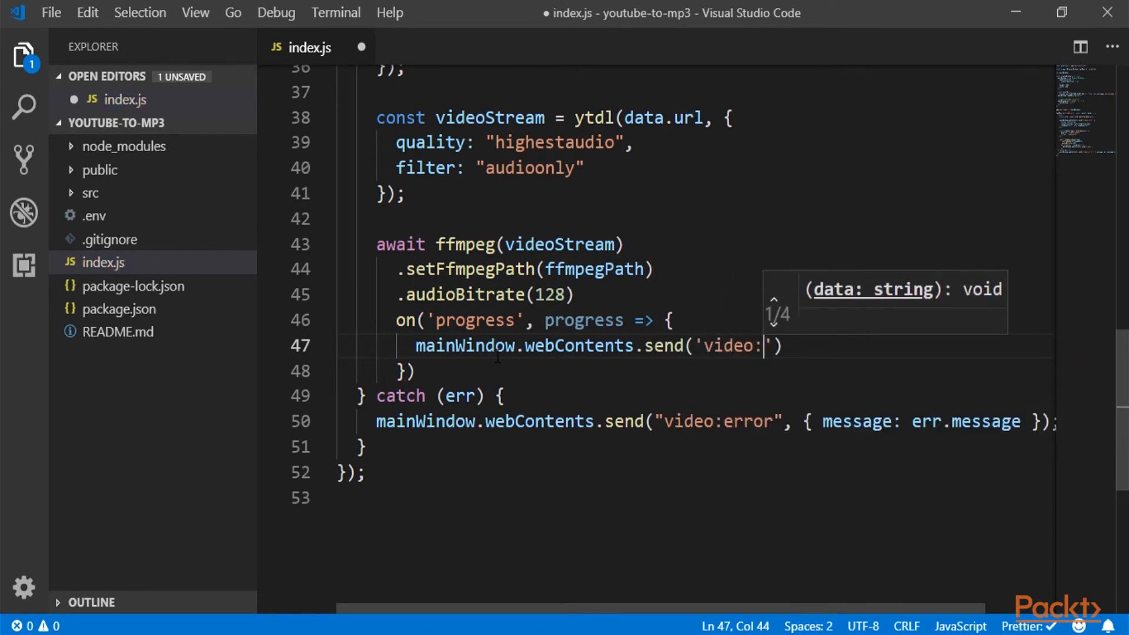
pyautogui.write("progress', {info, progress")
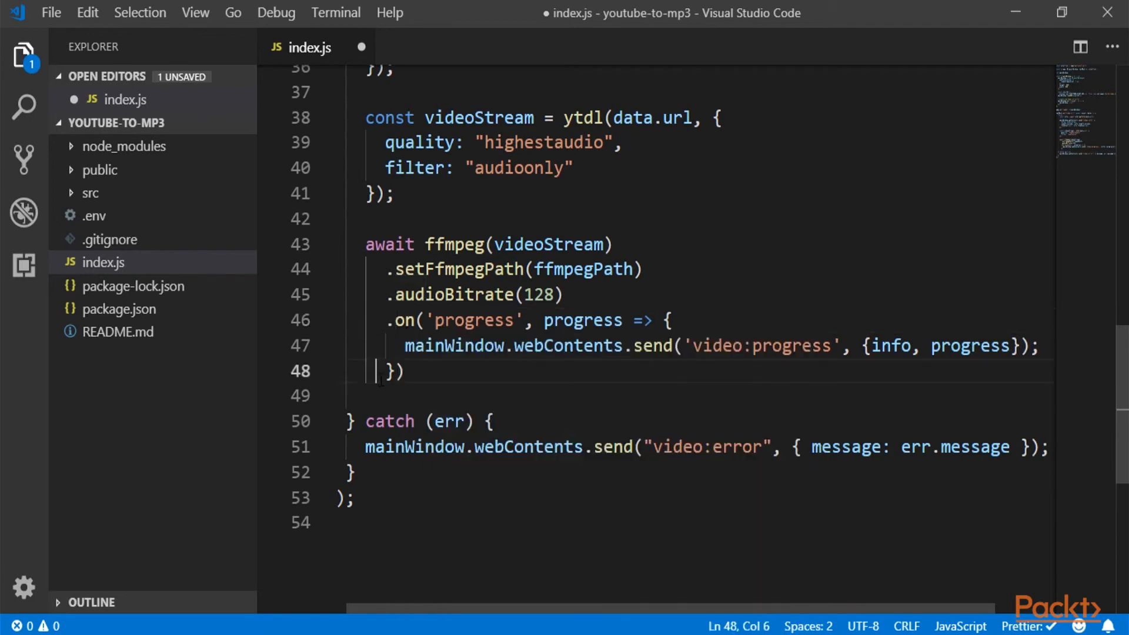
# Step: Add an on('end') handler sending 'video:end' to mainWindow in the ffmpeg chain
pyautogui.write('.')
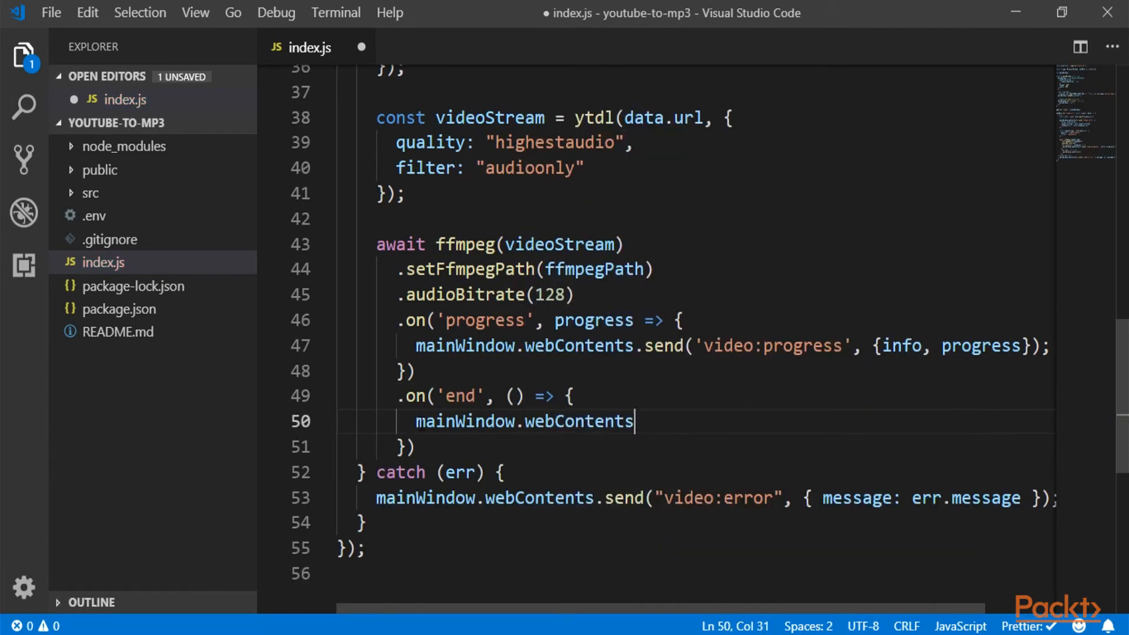
pyautogui.write('.send(')
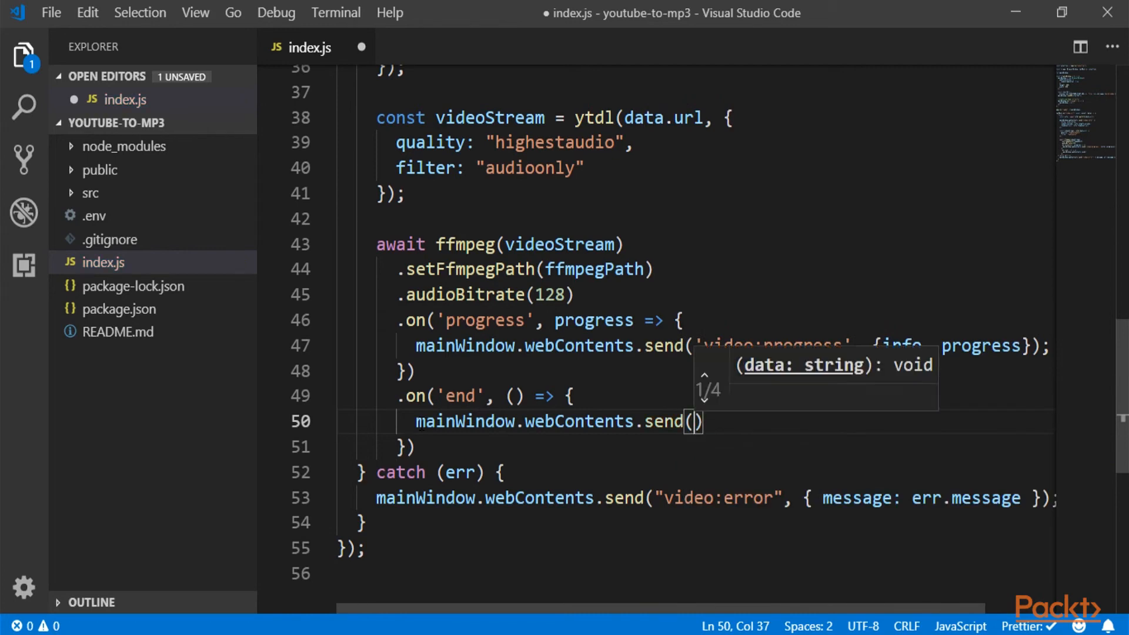
pyautogui.write("'video:end'")
pyautogui.write('.save')
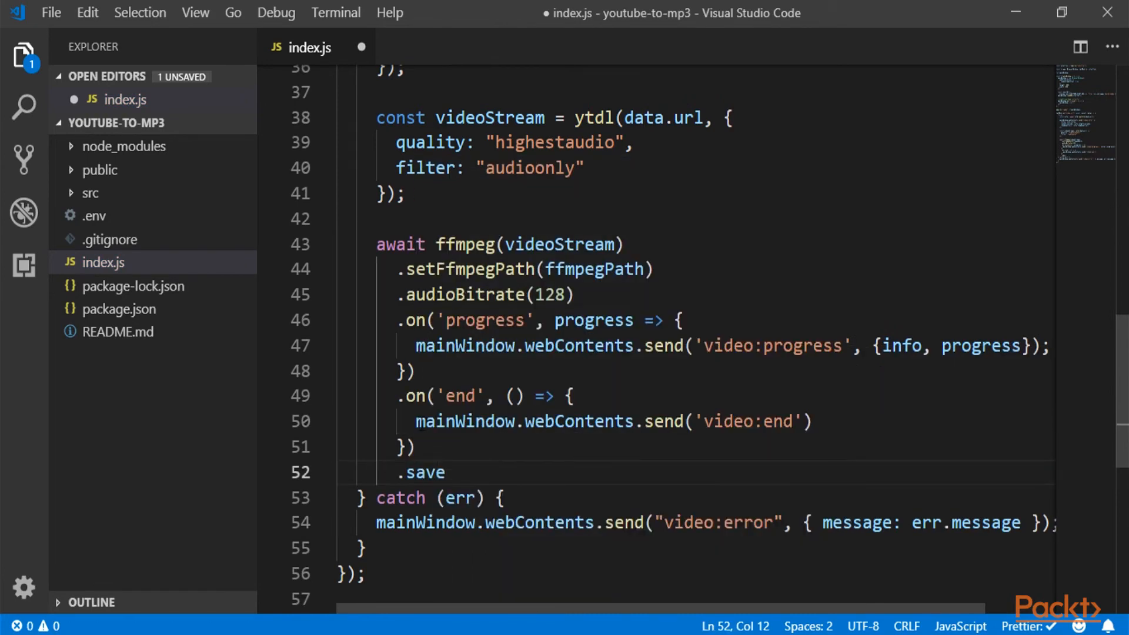
# Step: Save output to path.join(settings.folderPath, sanitize(`${info.title}.mp3`)) and save index.js
pyautogui.write('()')
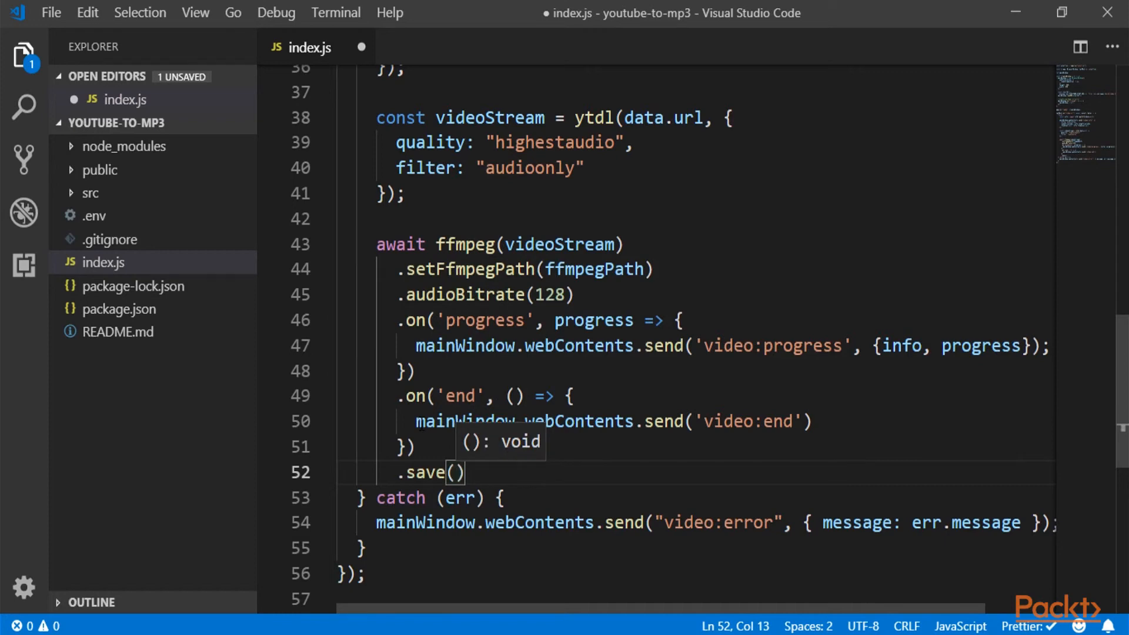
pyautogui.write('path.join')
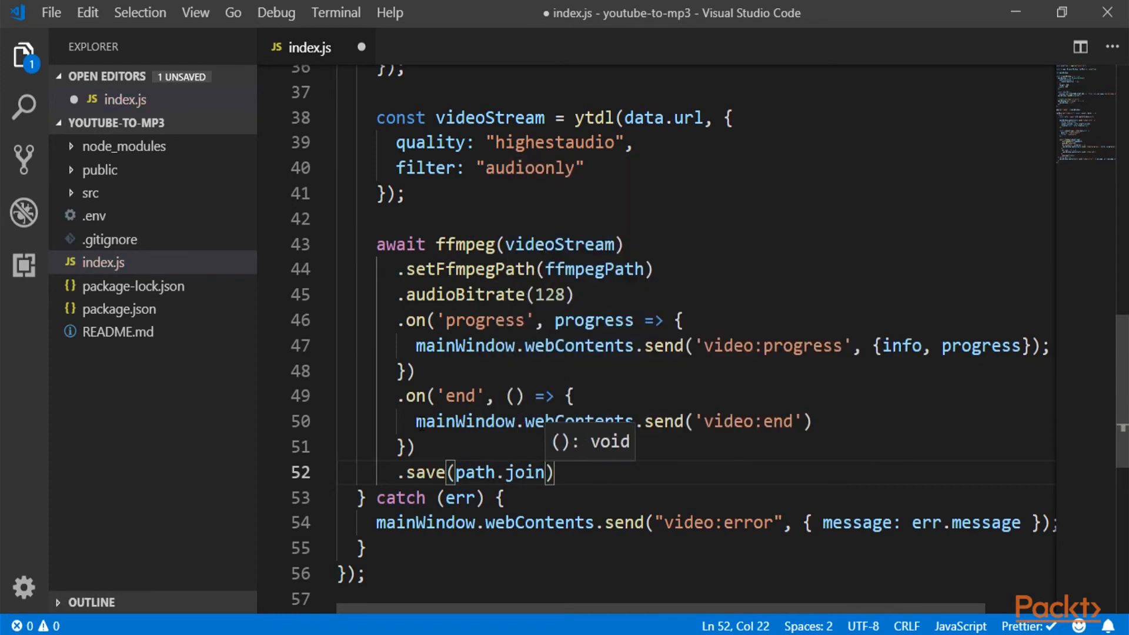
pyautogui.write('(')
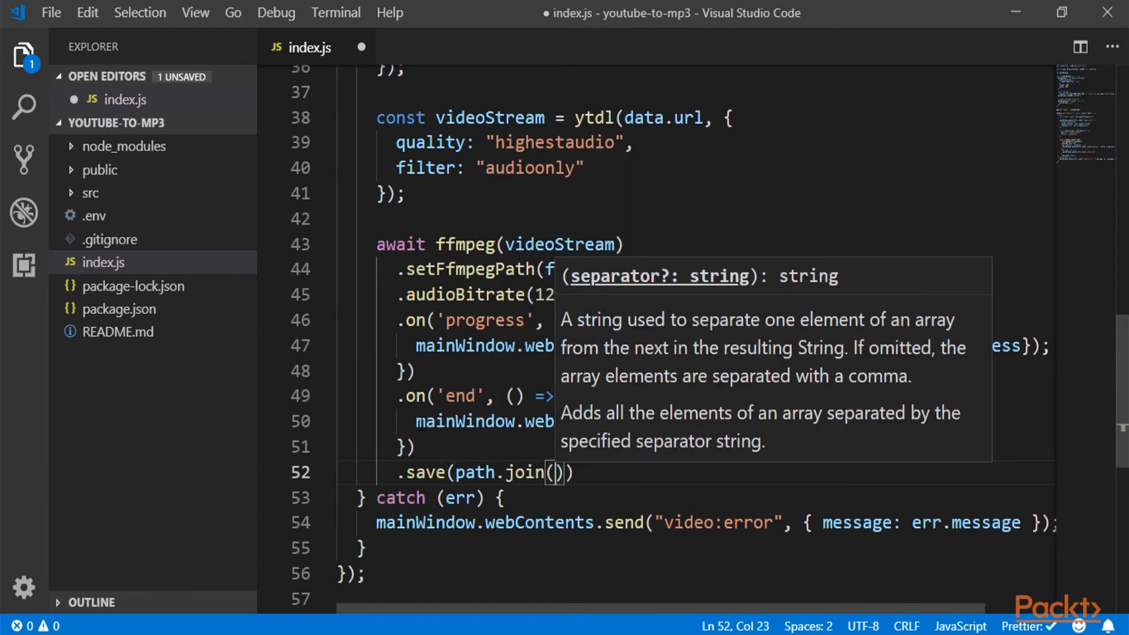
pyautogui.write('settings')
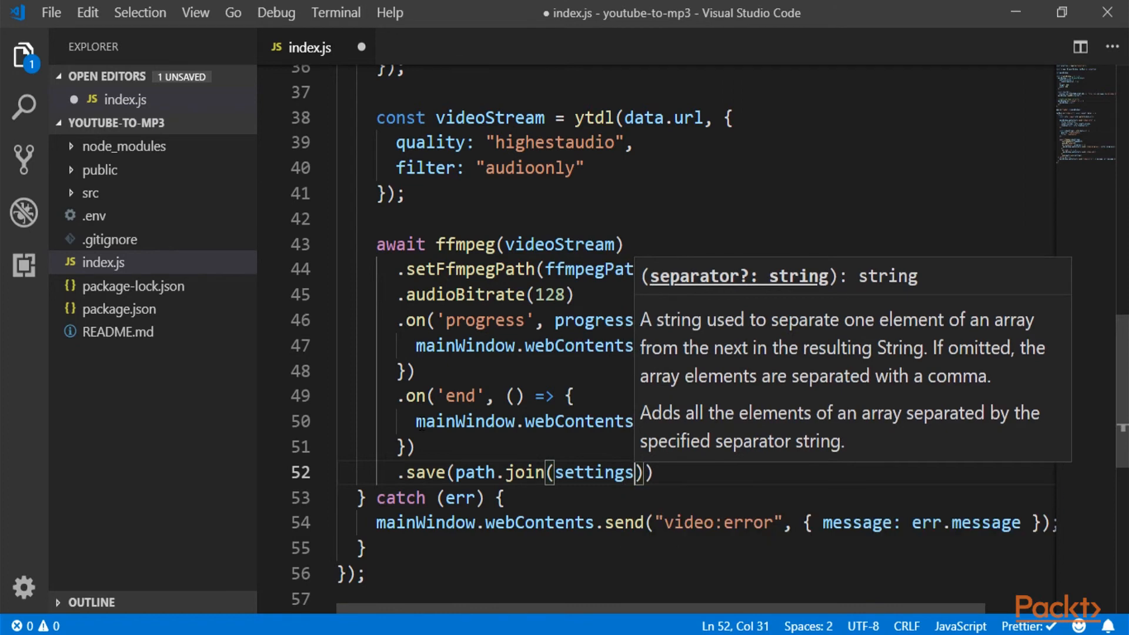
pyautogui.write('.folder')
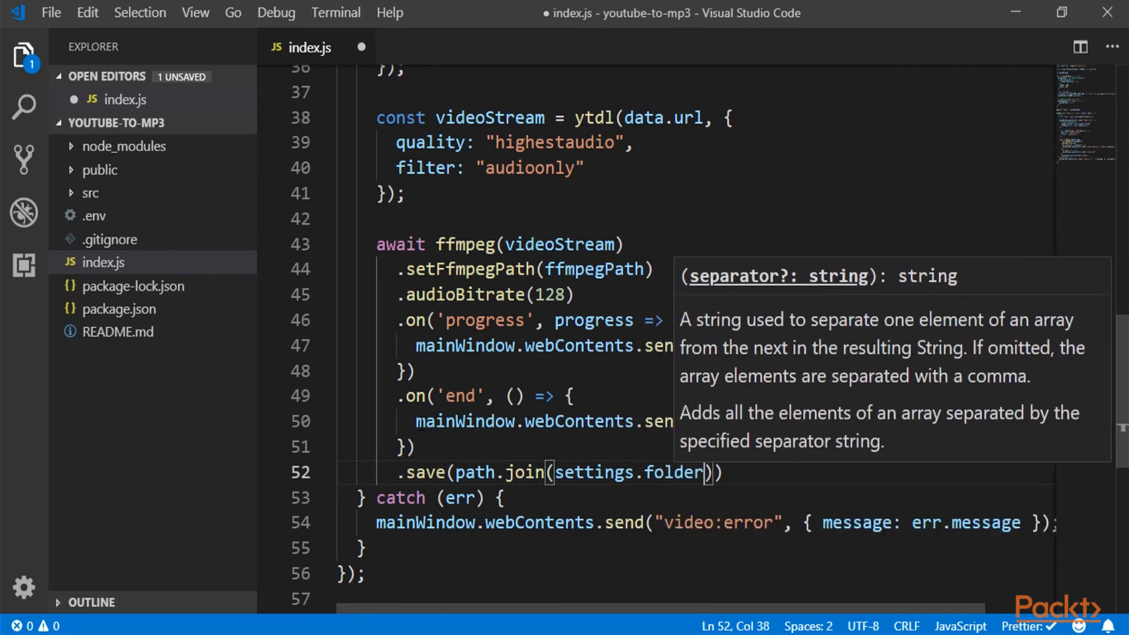
pyautogui.write('Path')
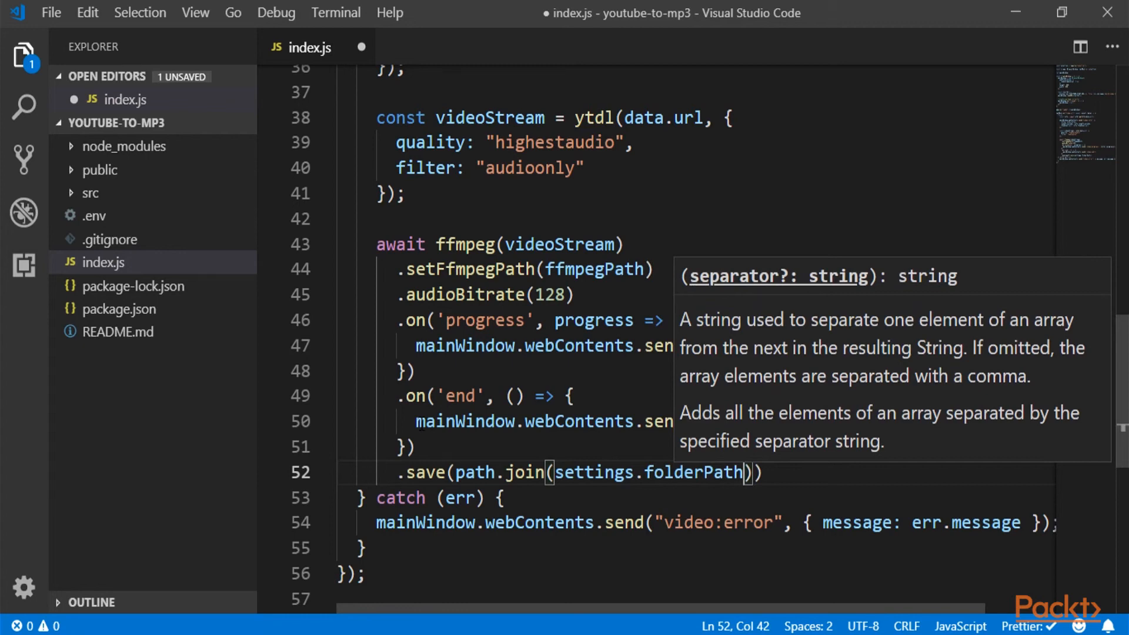
pyautogui.write(', sanite')
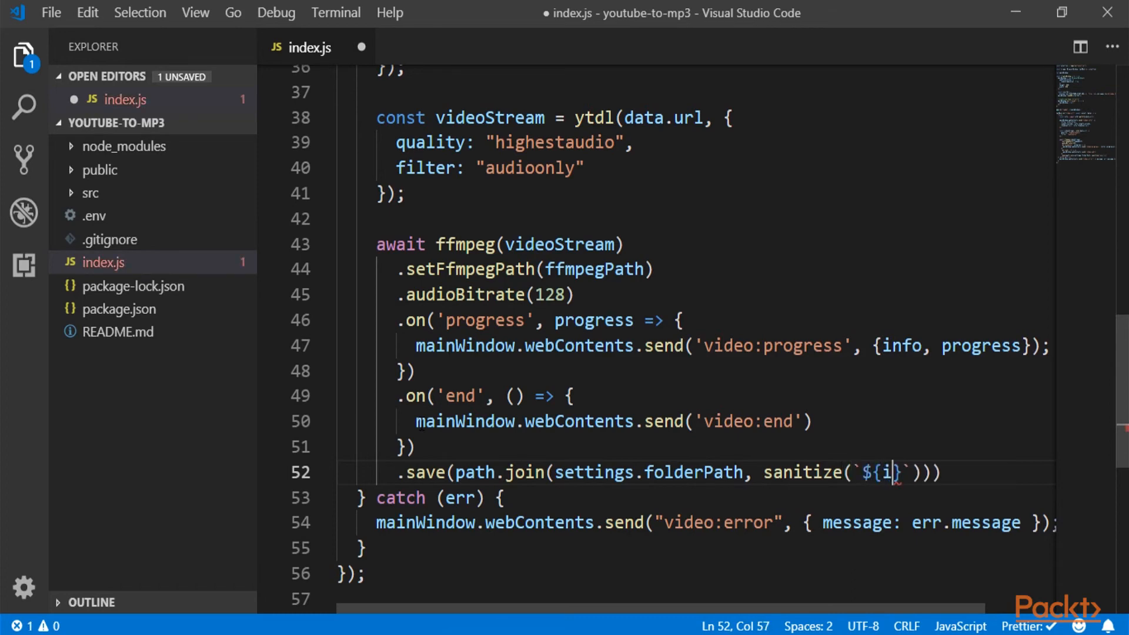
pyautogui.write('nfo.title')
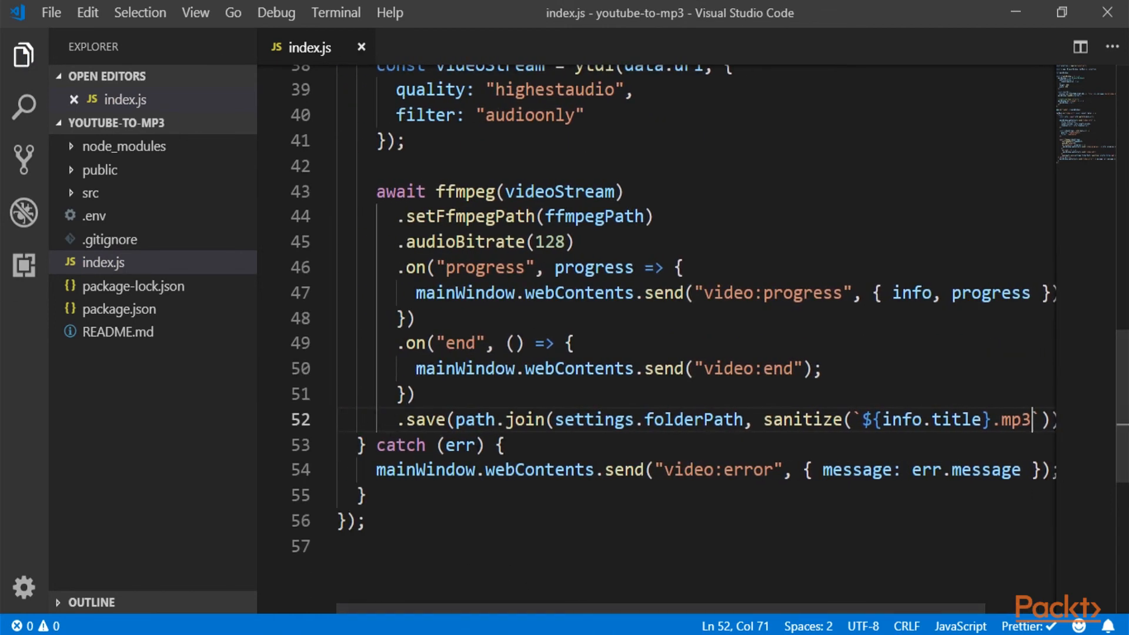
pyautogui.scroll(3)
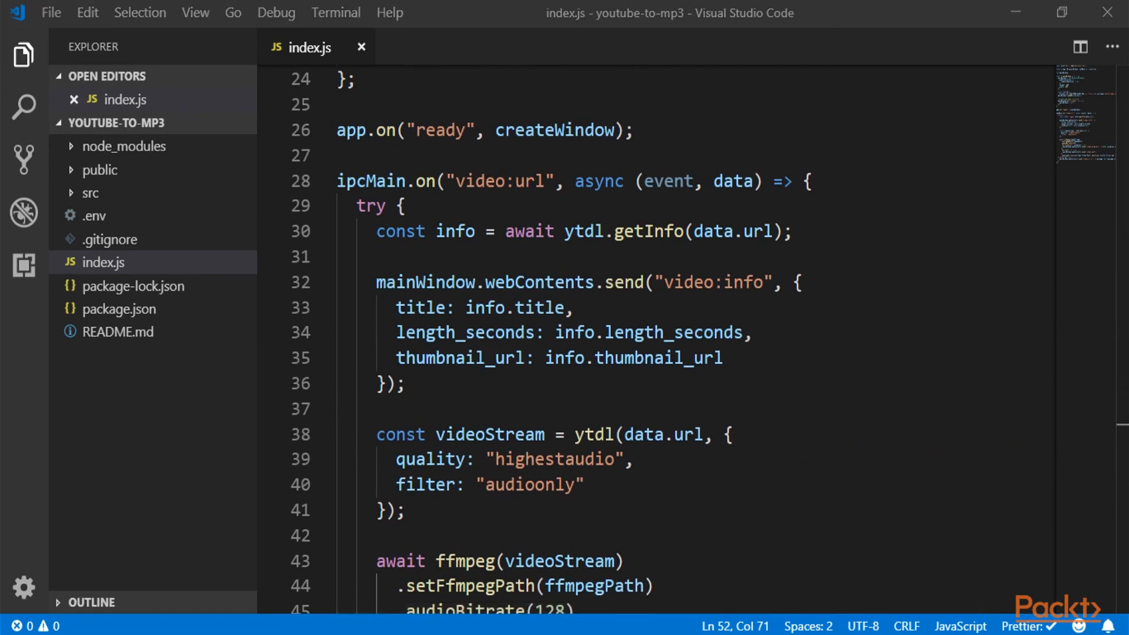
pyautogui.scroll(3)
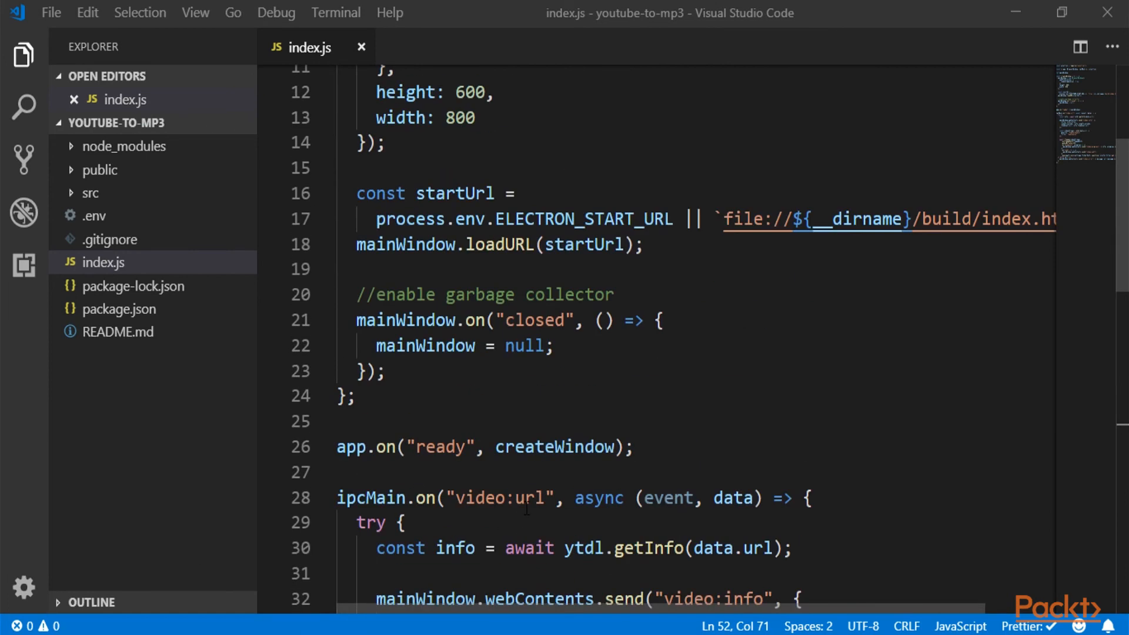
pyautogui.scroll(3)
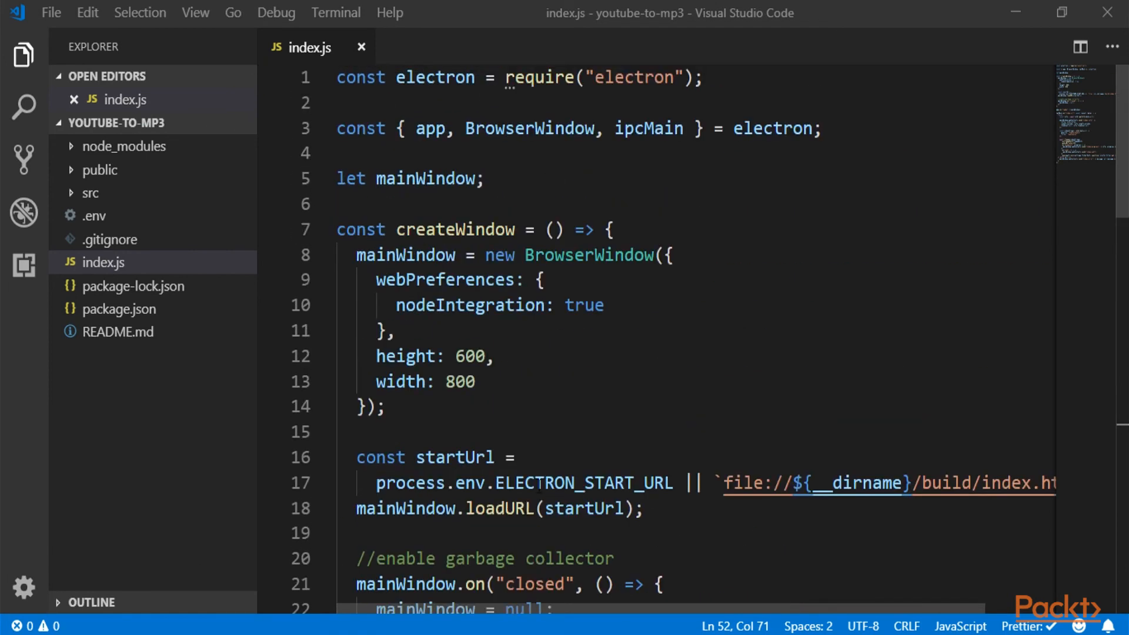